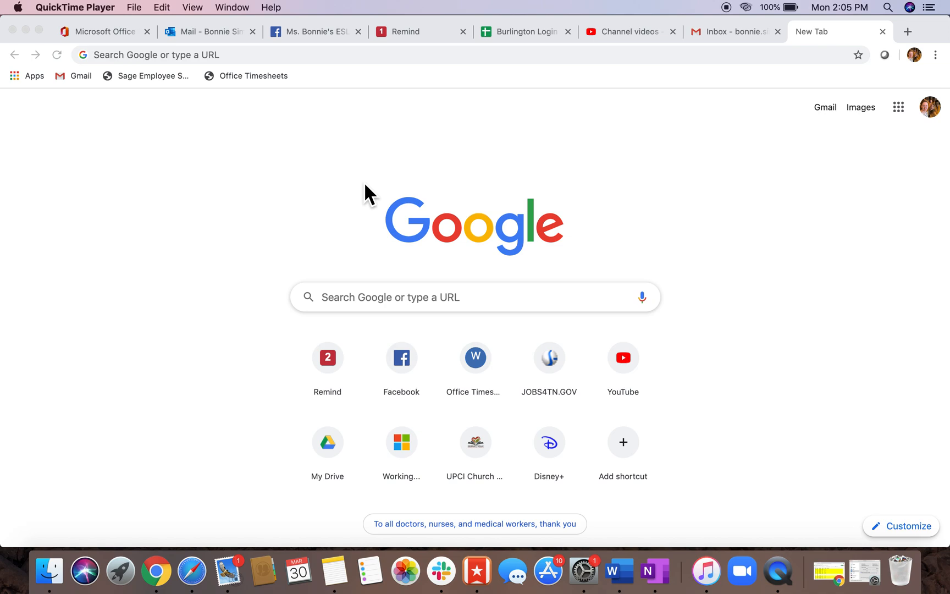
mouse_move(192, 338)
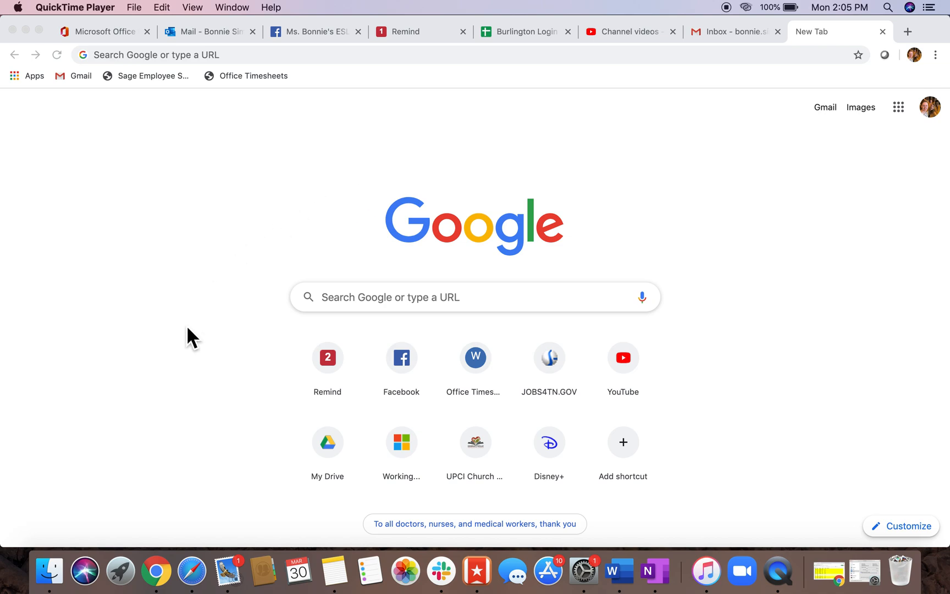
mouse_move(168, 554)
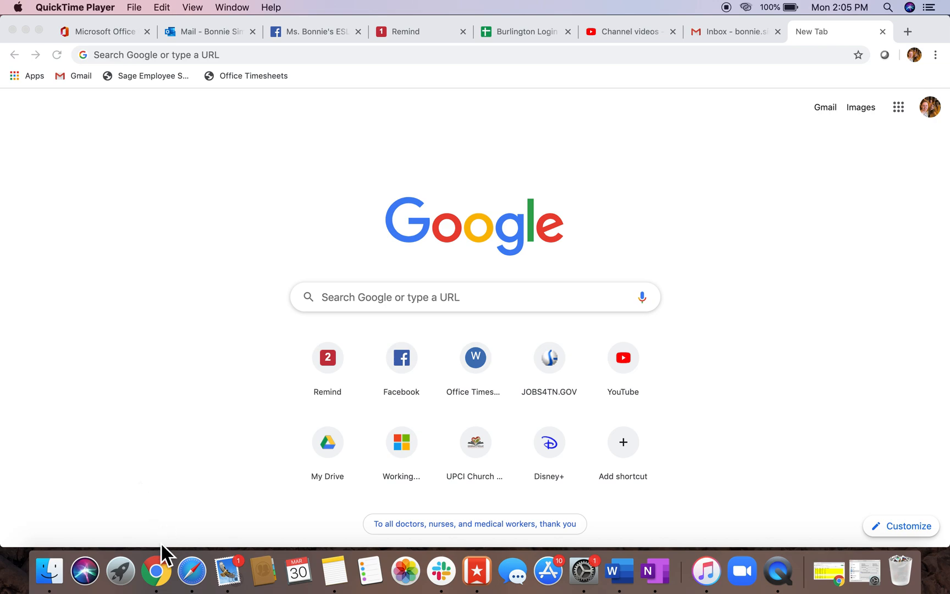
mouse_move(191, 571)
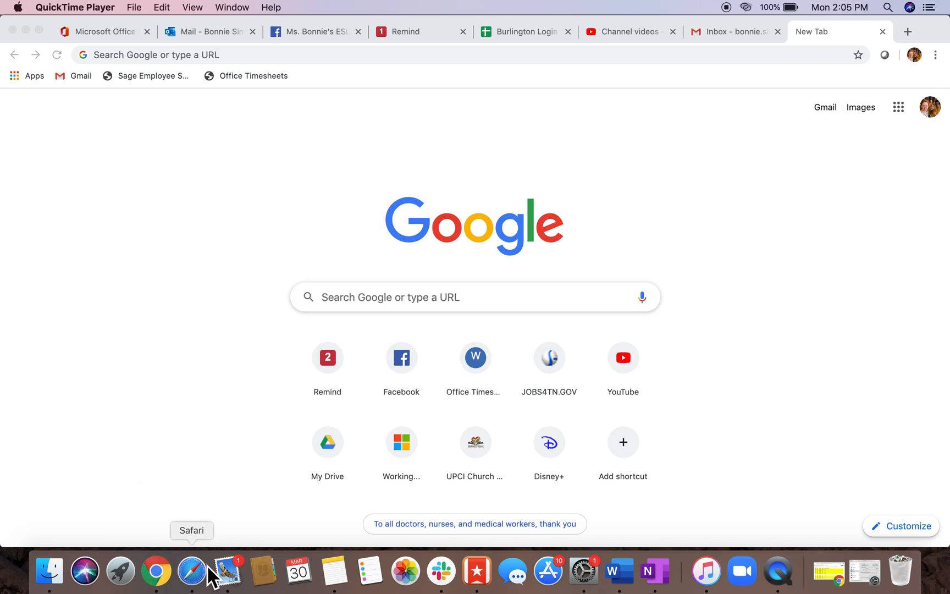
mouse_move(194, 582)
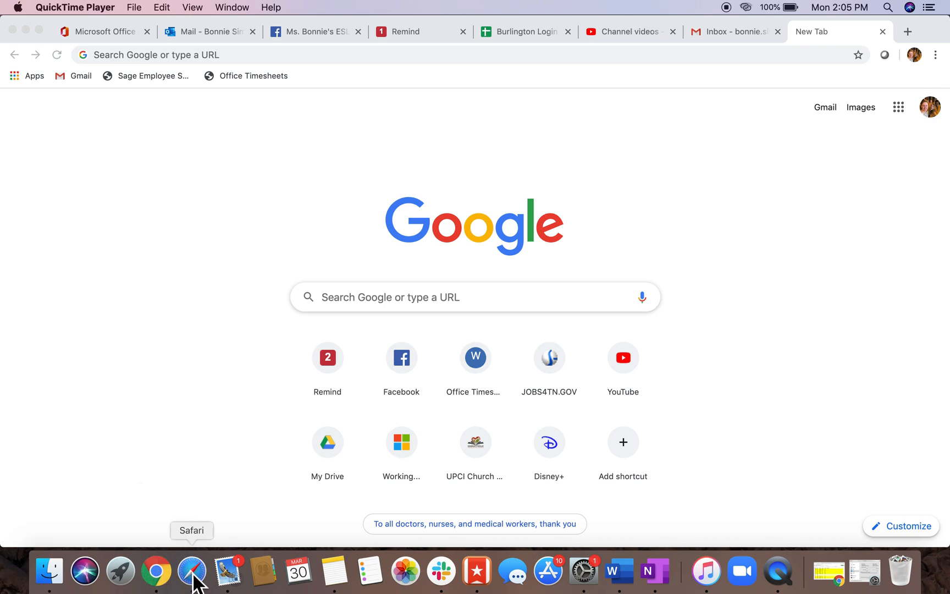
mouse_move(199, 585)
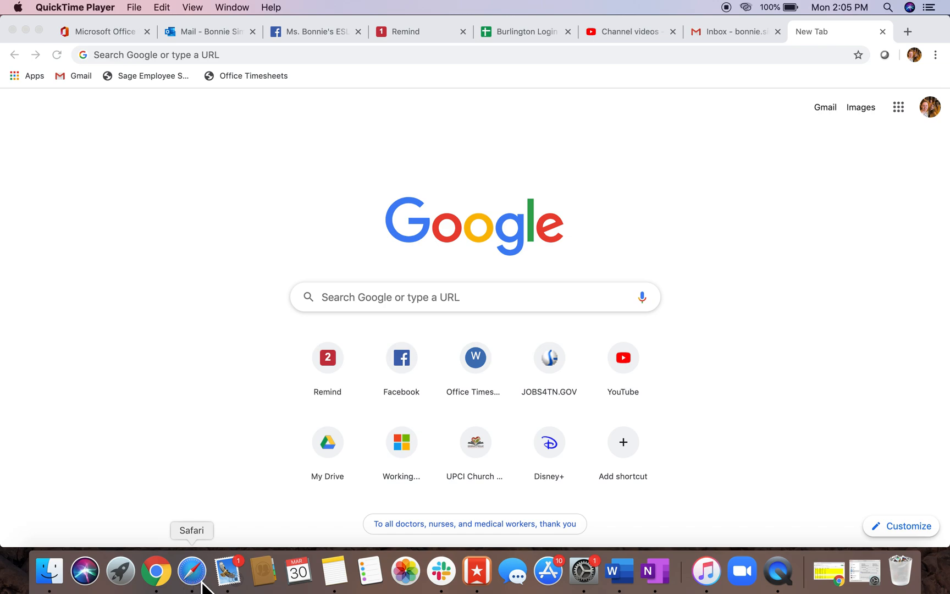
mouse_move(206, 585)
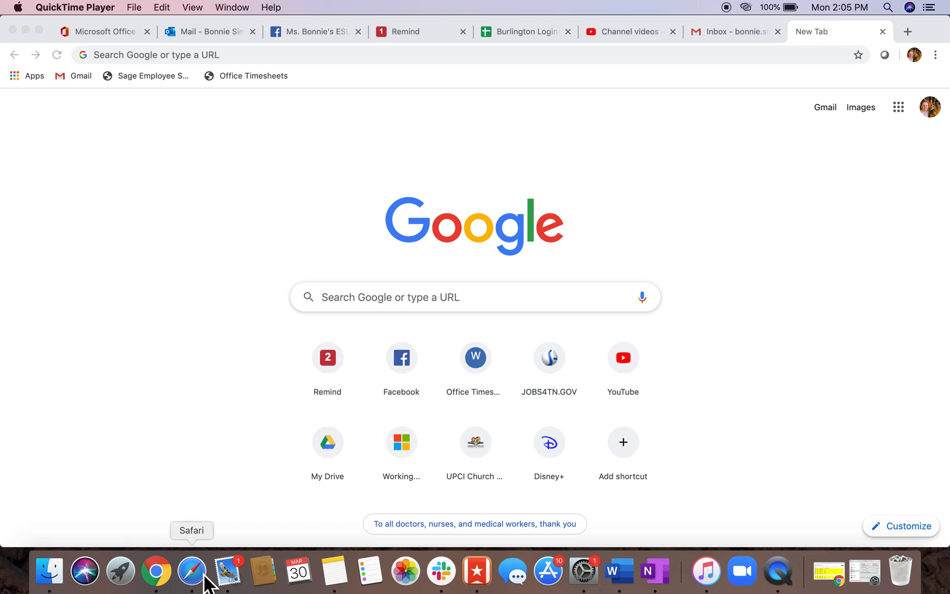
mouse_move(156, 571)
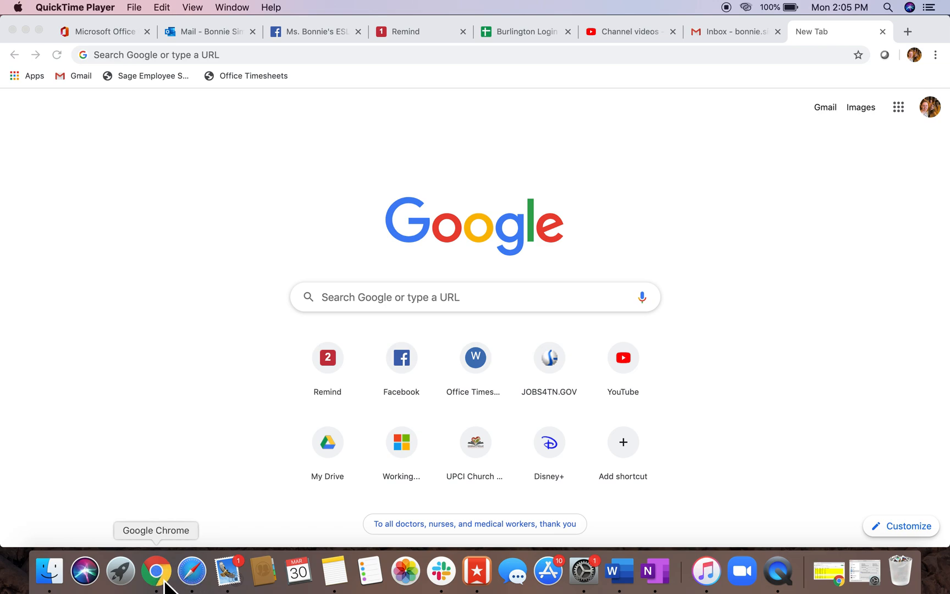
mouse_move(191, 103)
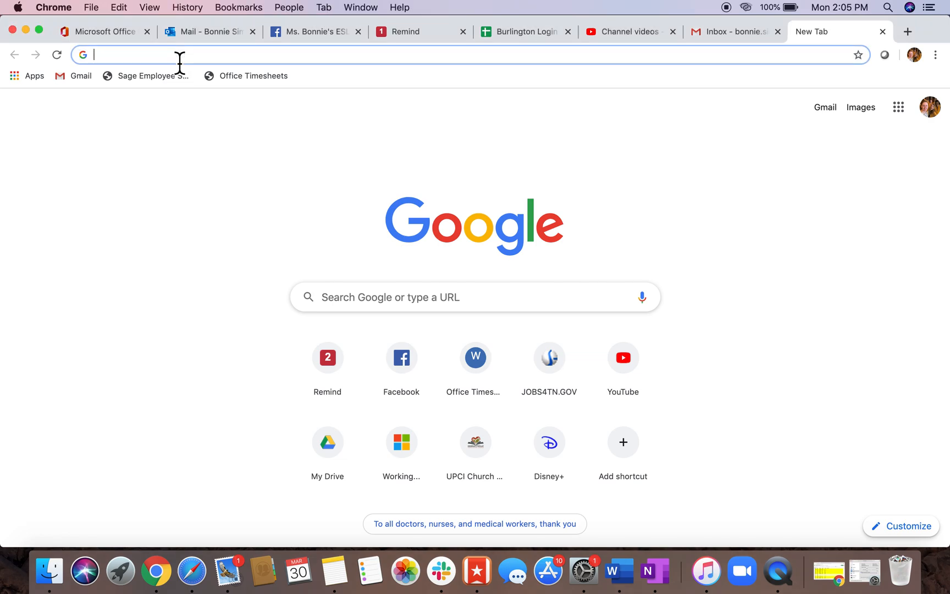
Search burlingtonenglish, reach the BurlingtonEnglish home page and go to the student BE Login.
type("burlingtonenglish")
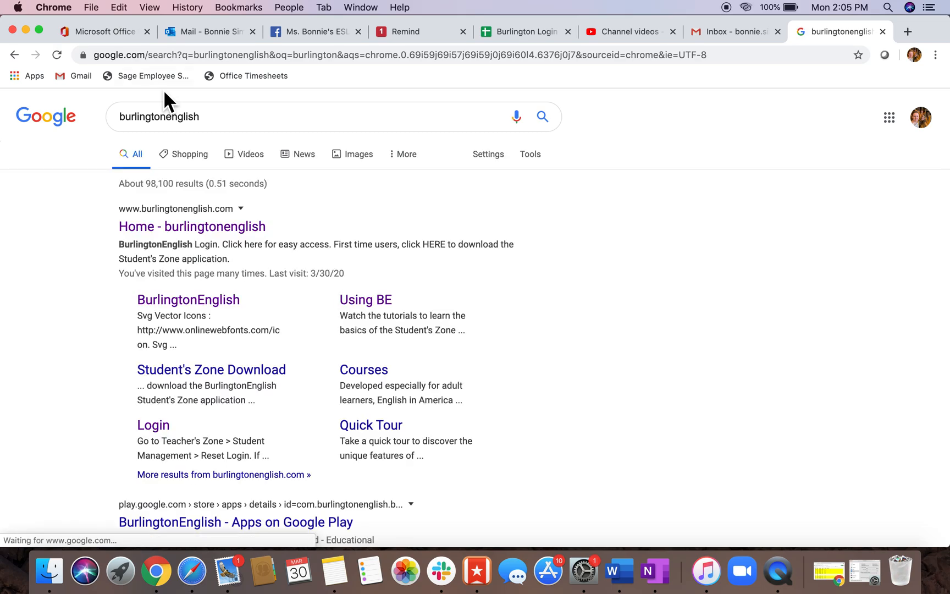
left_click(191, 227)
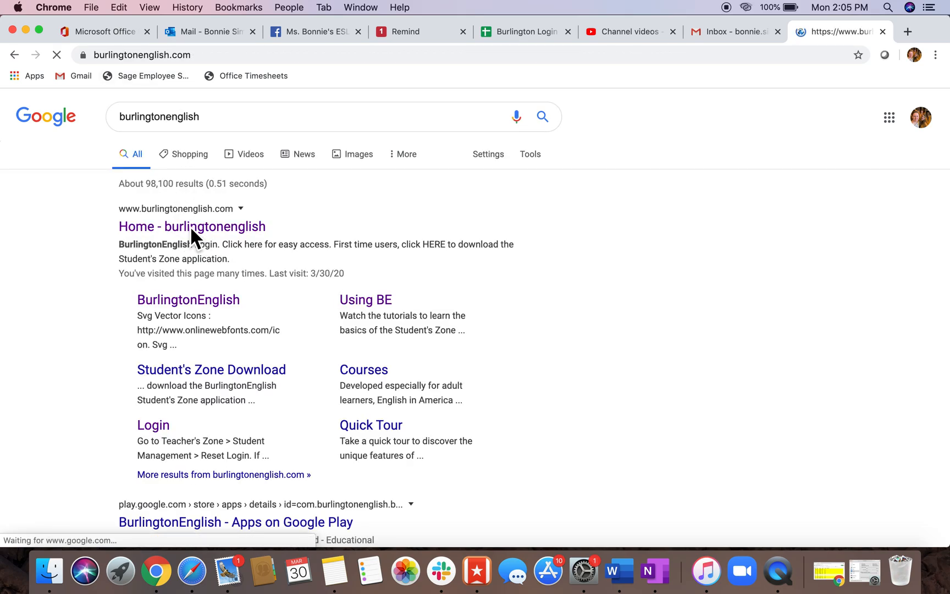
left_click(191, 226)
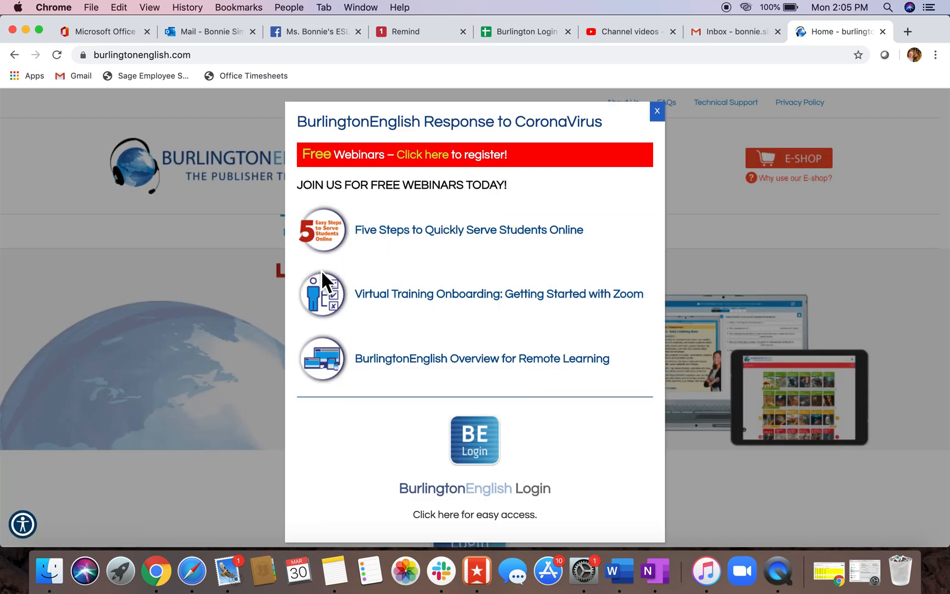
mouse_move(491, 454)
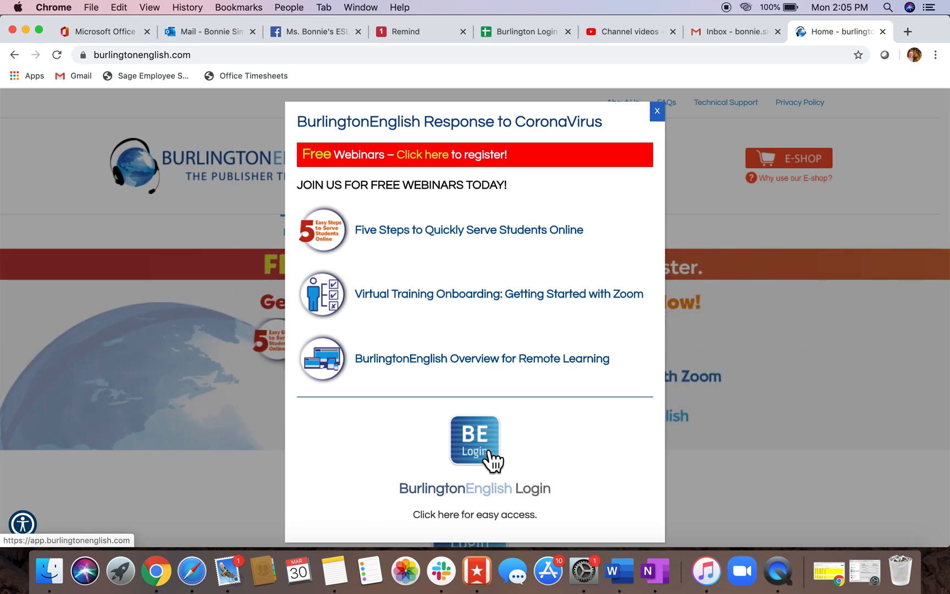
left_click(474, 438)
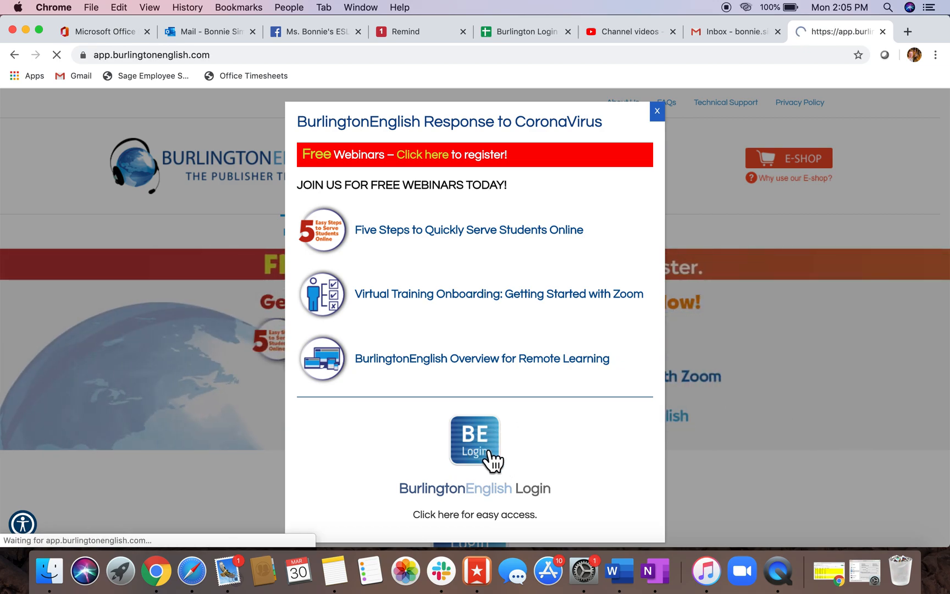
left_click(474, 438)
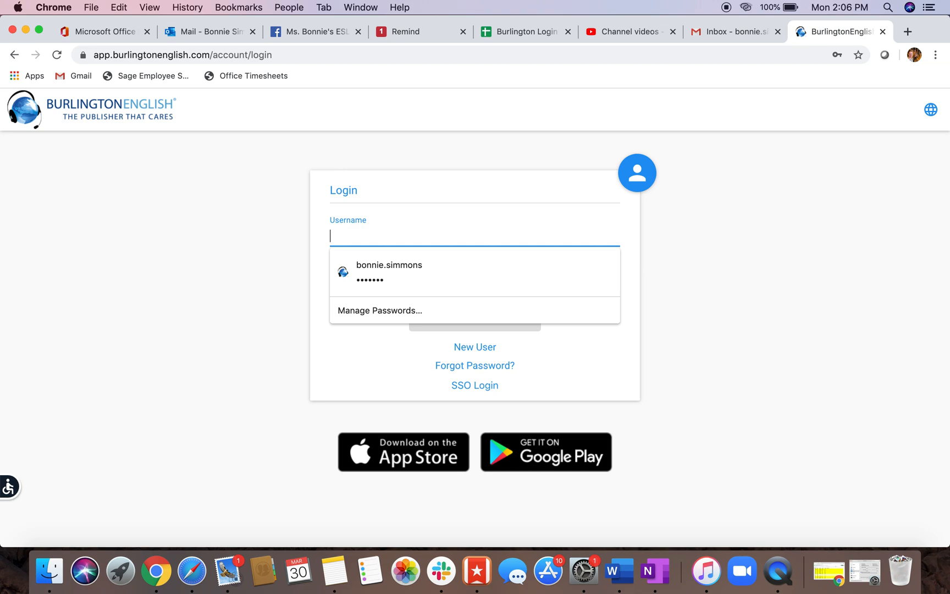
Sign in as student.student1 with the account password.
type("stud")
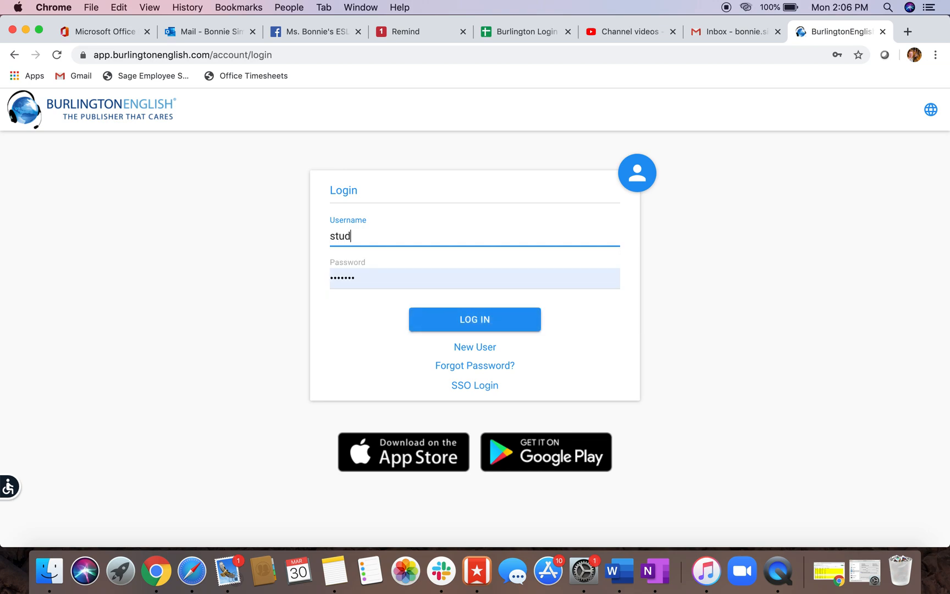
type("ent.student1")
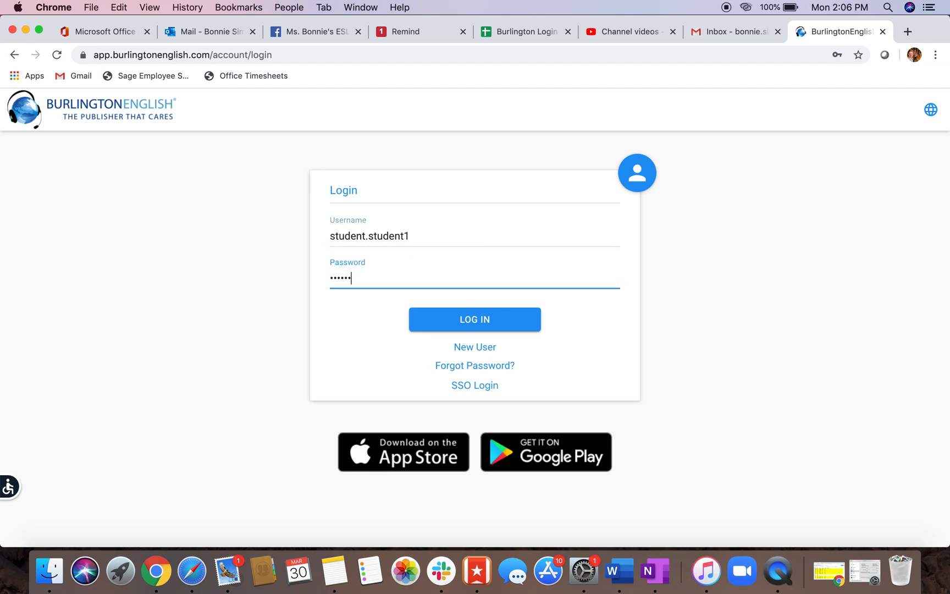
type("••")
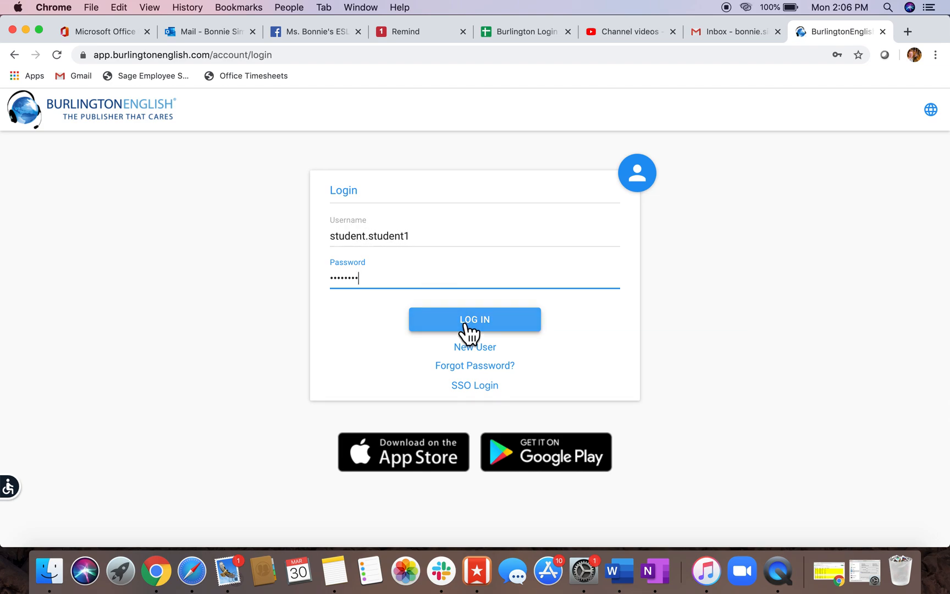
left_click(474, 319)
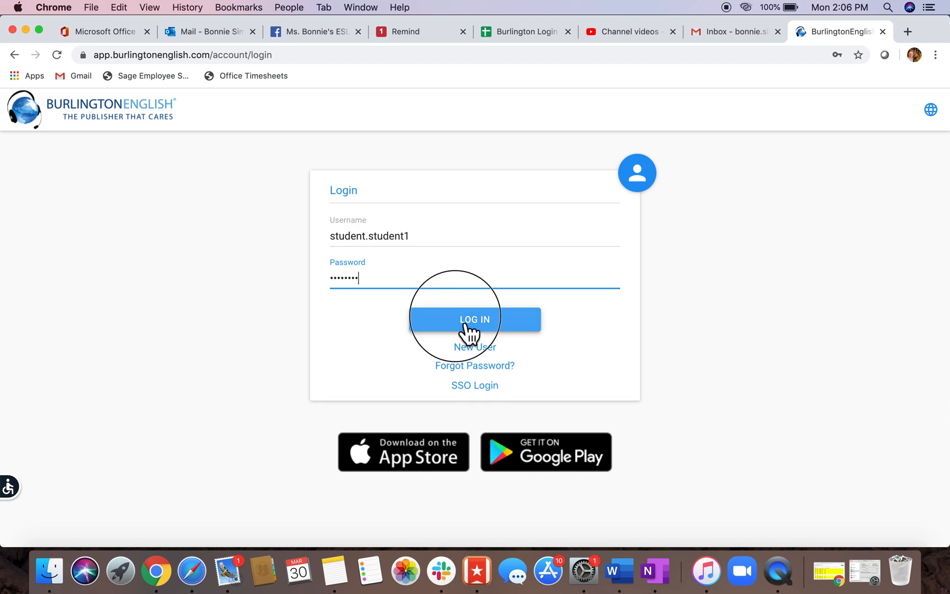
left_click(474, 319)
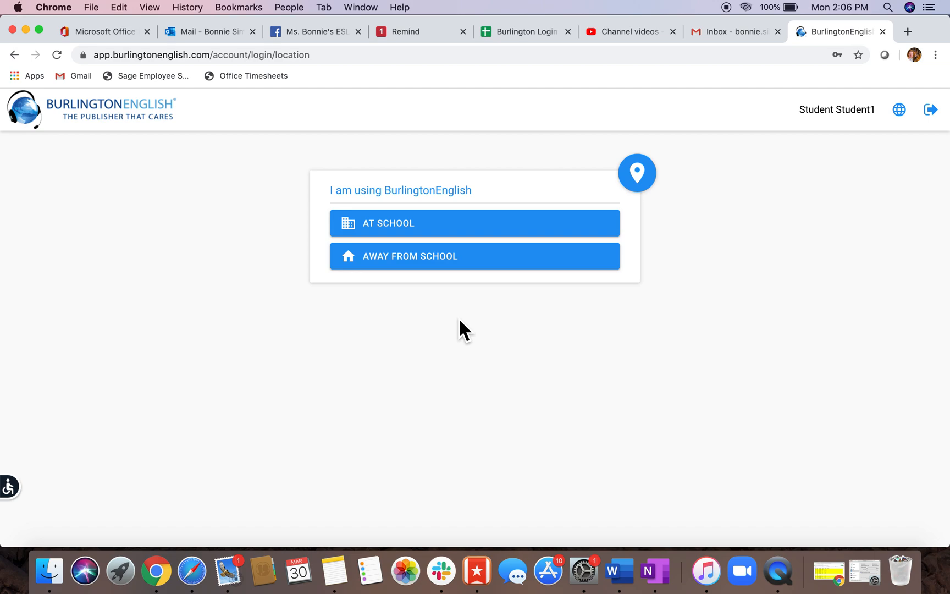
mouse_move(309, 262)
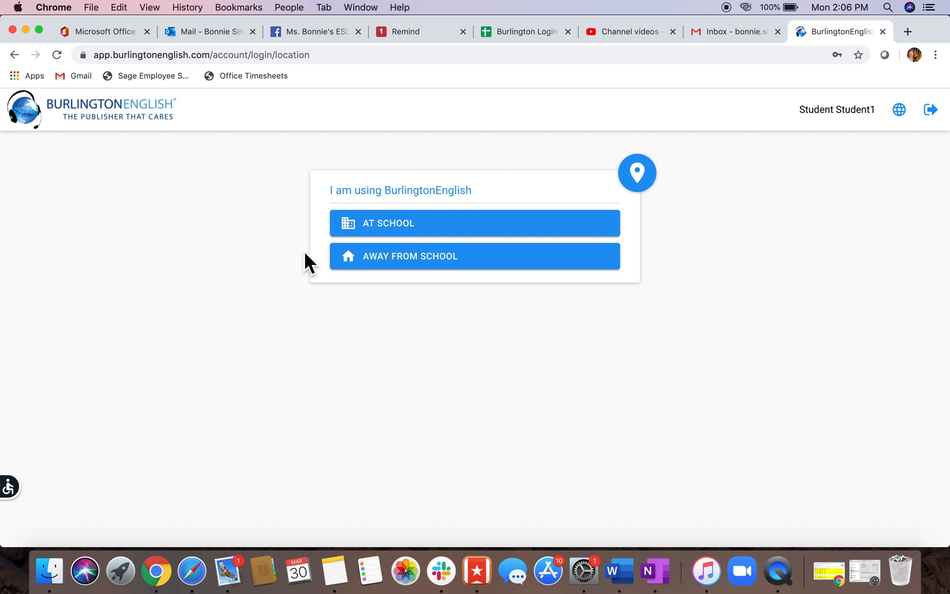
mouse_move(396, 353)
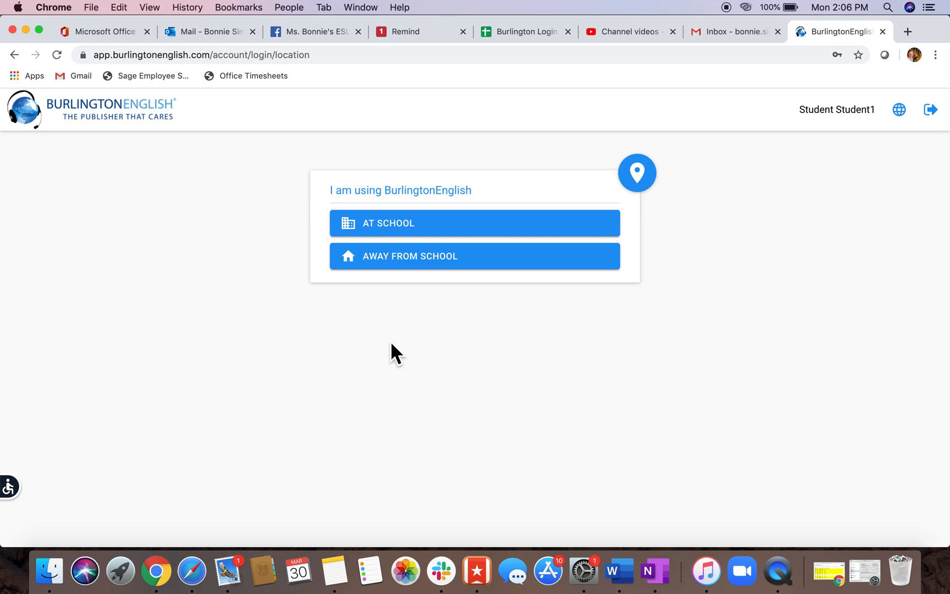
mouse_move(312, 244)
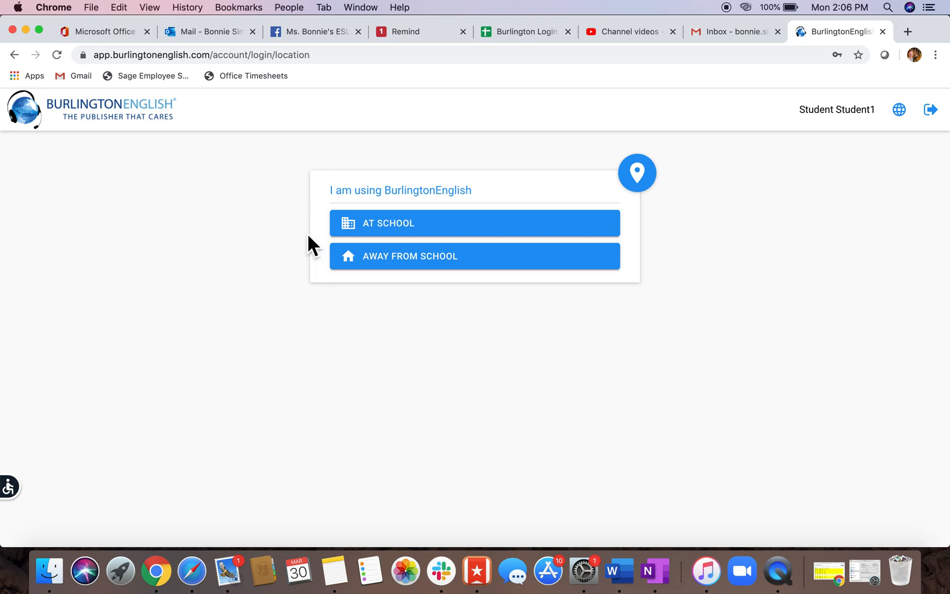
mouse_move(494, 211)
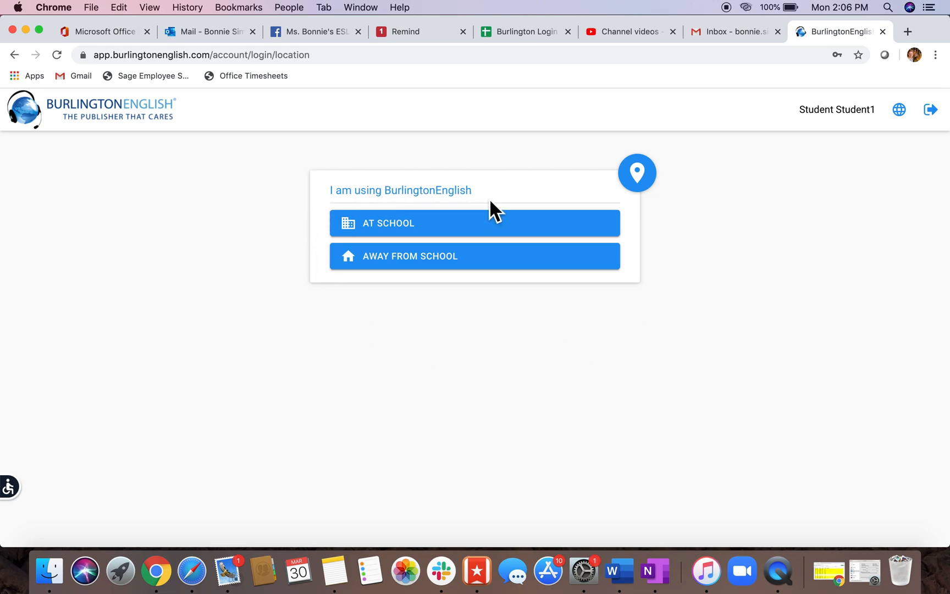
mouse_move(442, 242)
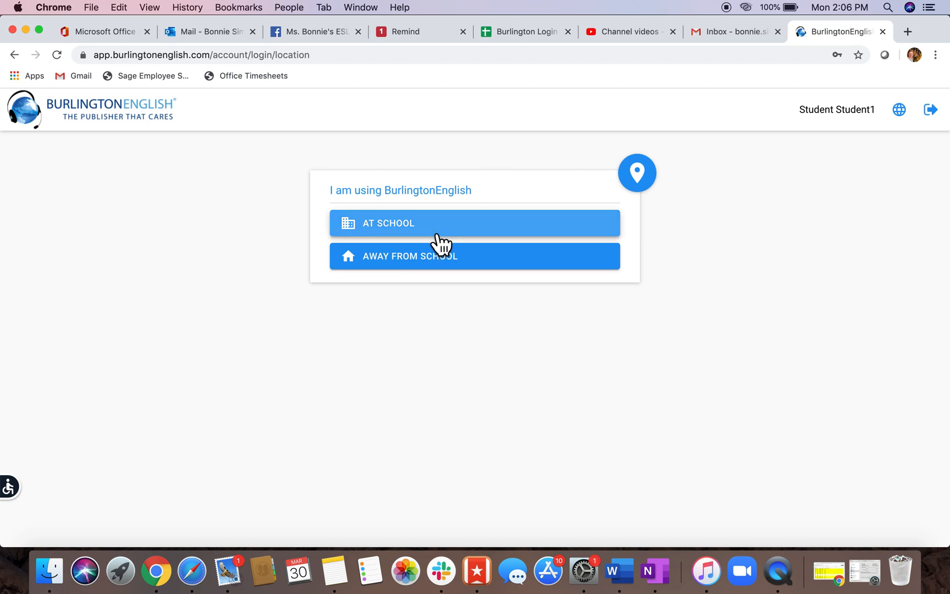
mouse_move(474, 255)
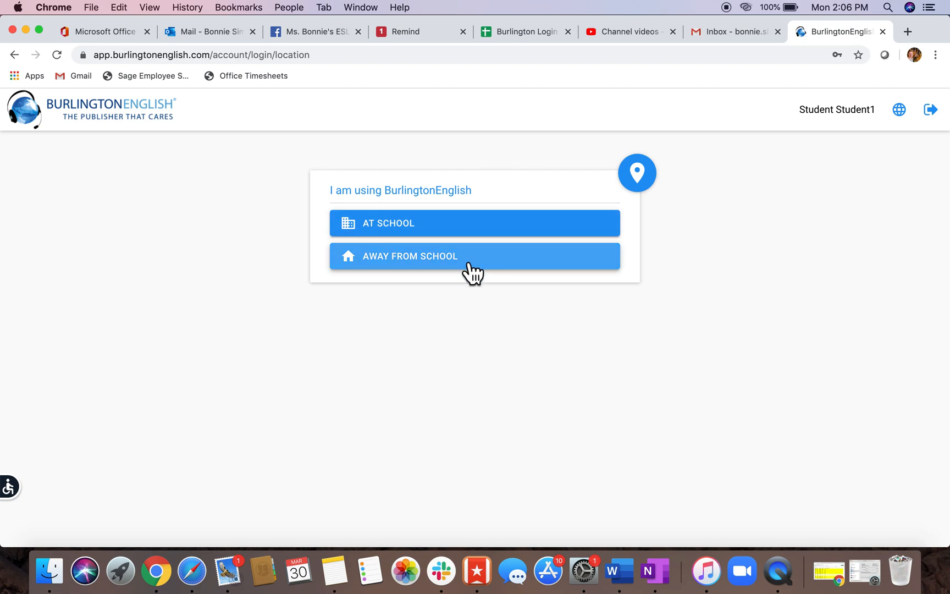
mouse_move(456, 230)
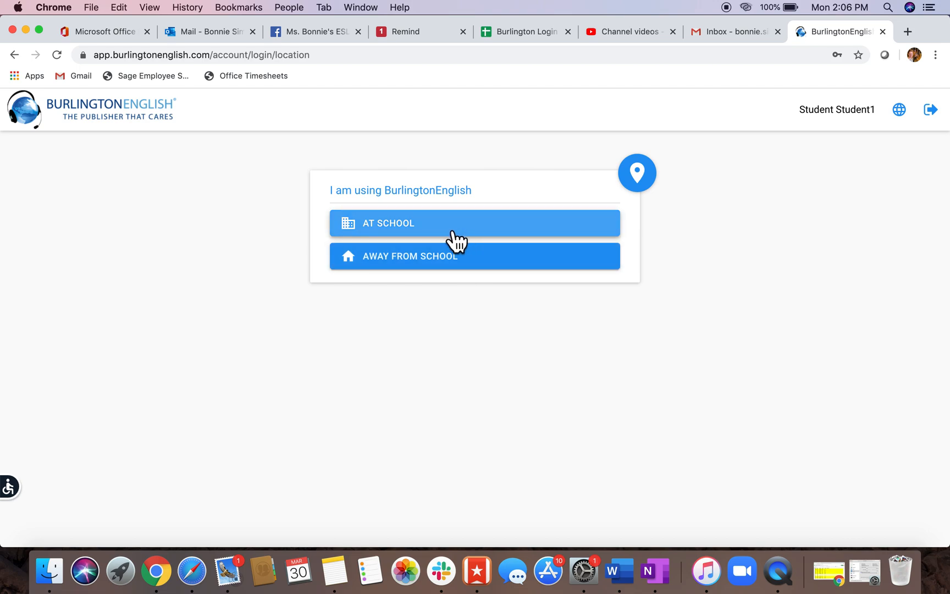
mouse_move(379, 278)
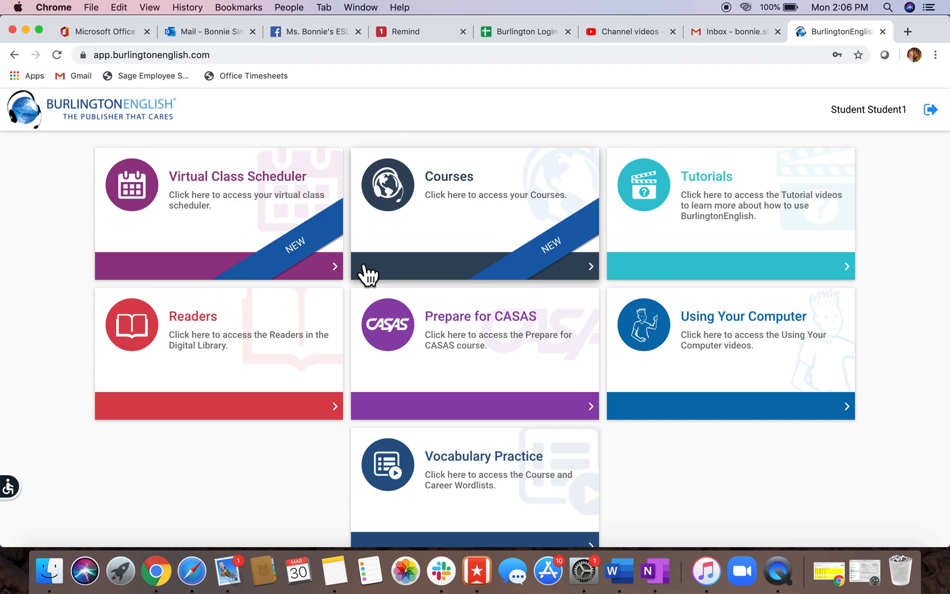
mouse_move(377, 262)
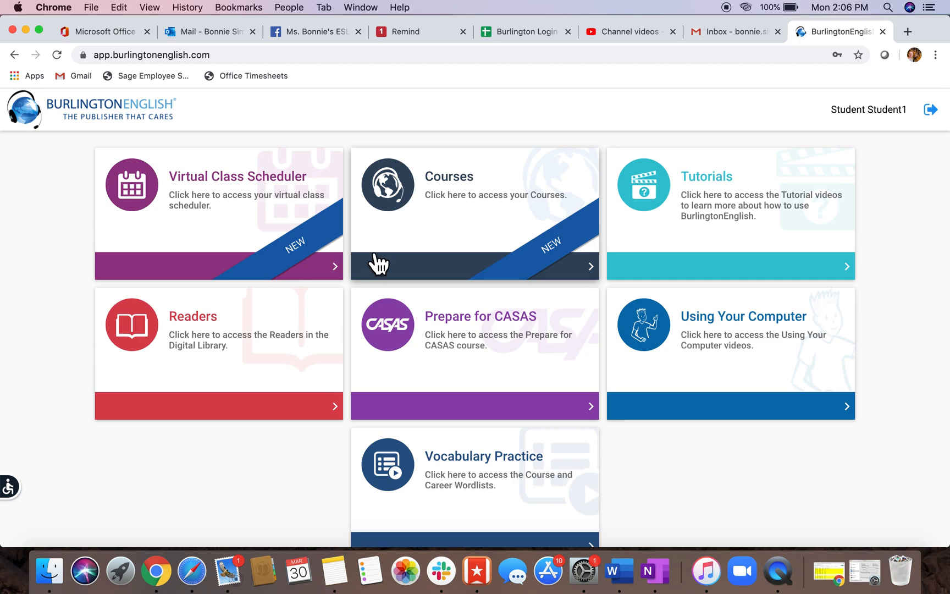
mouse_move(529, 270)
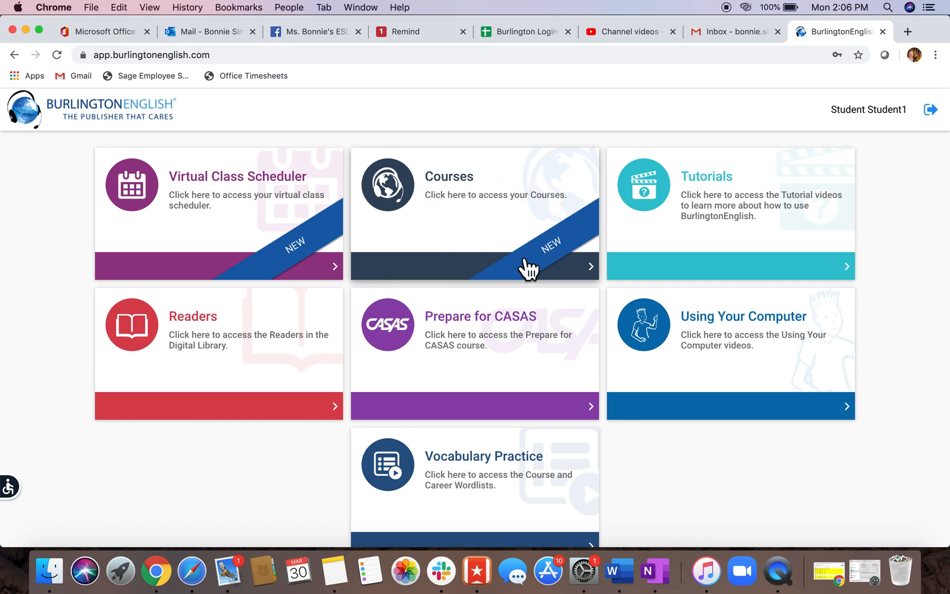
Go to the Courses page from the dashboard's Courses tile.
left_click(530, 270)
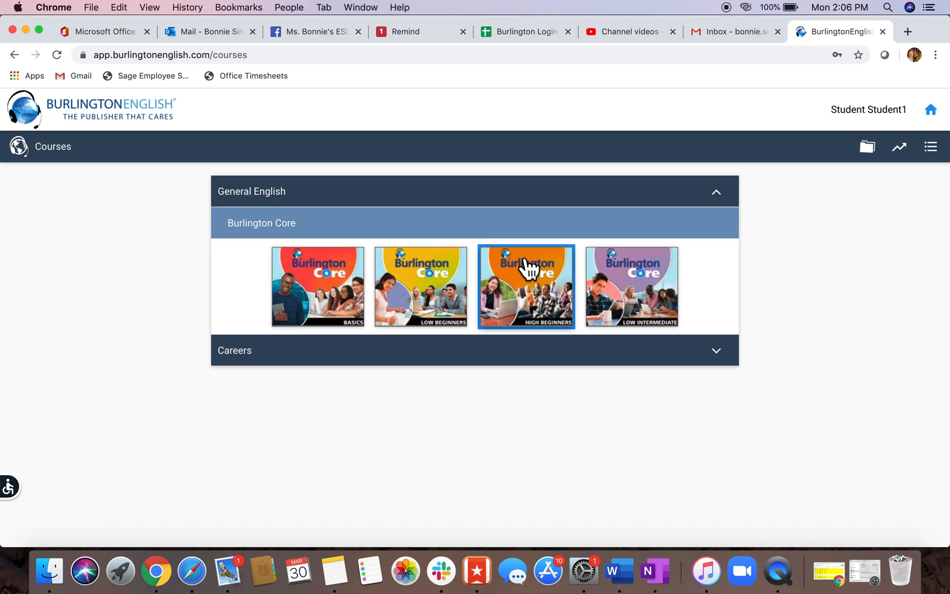
mouse_move(401, 289)
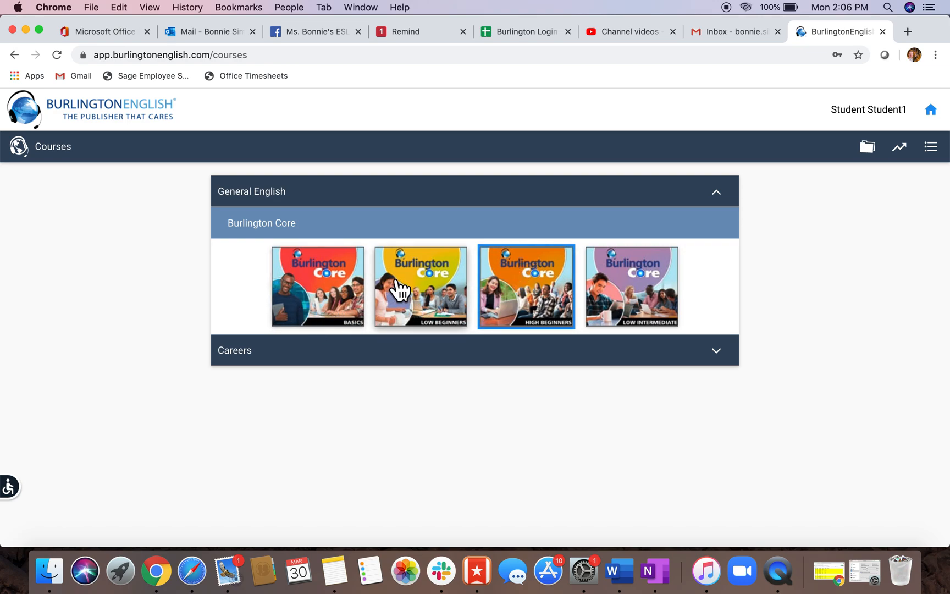
mouse_move(643, 310)
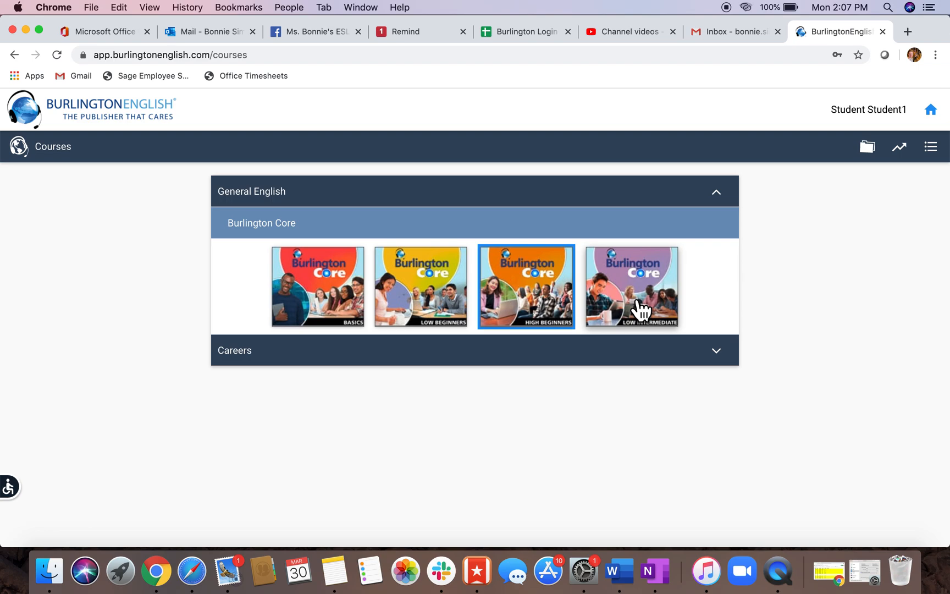
mouse_move(373, 364)
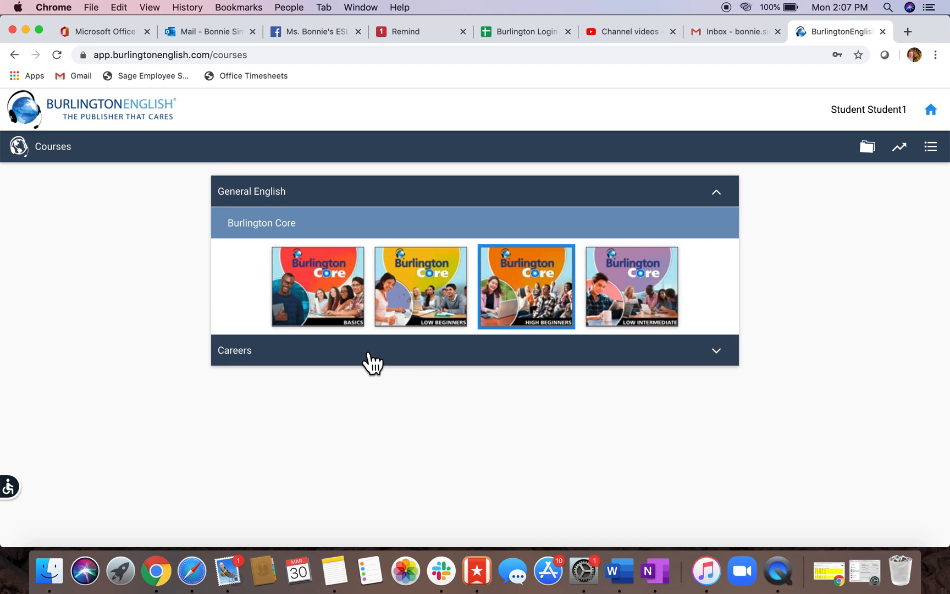
mouse_move(442, 340)
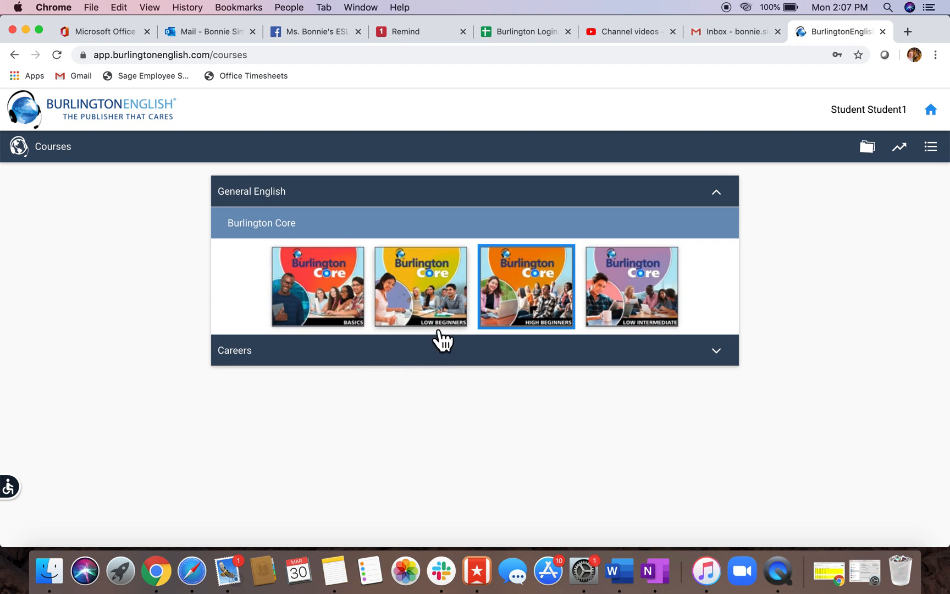
mouse_move(536, 316)
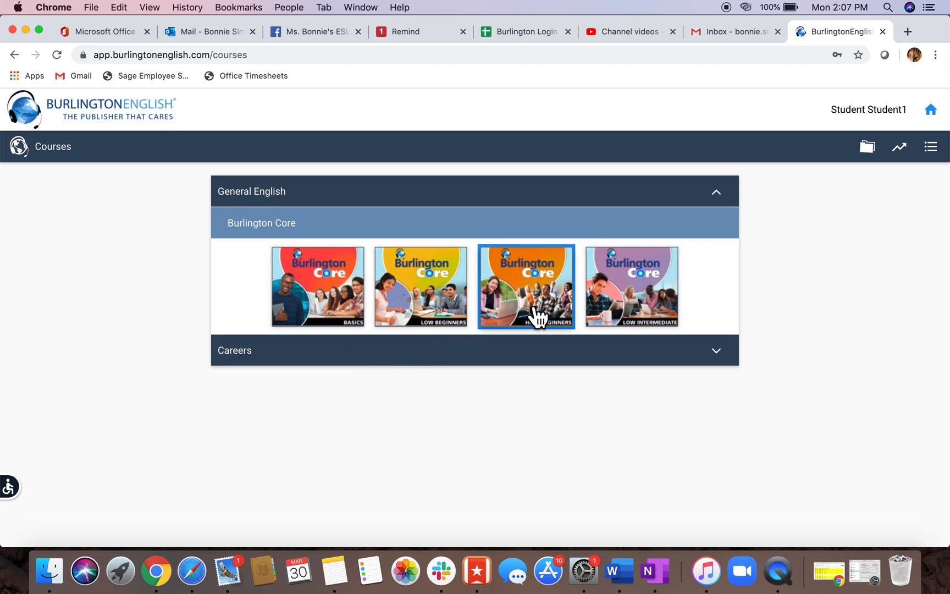
mouse_move(661, 325)
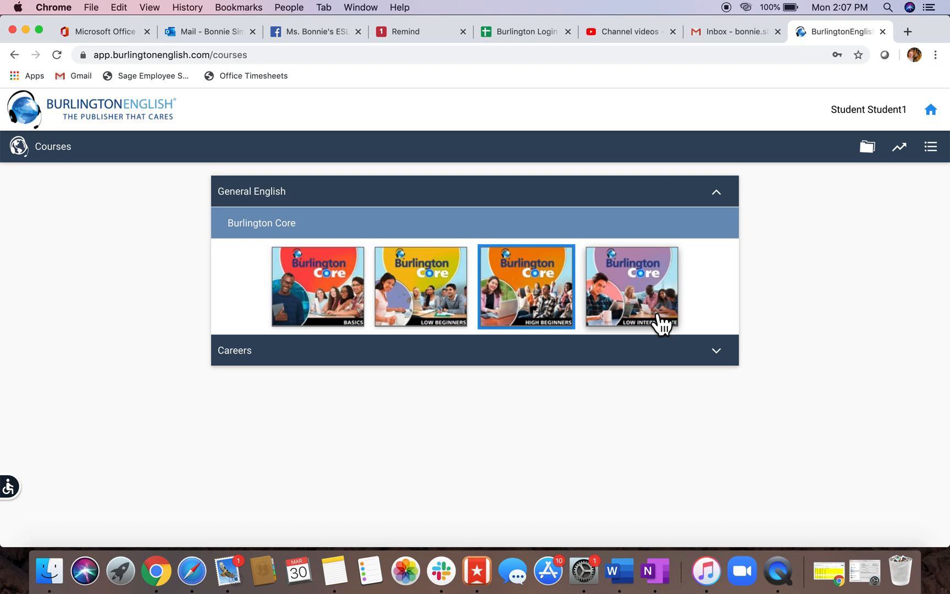
mouse_move(514, 316)
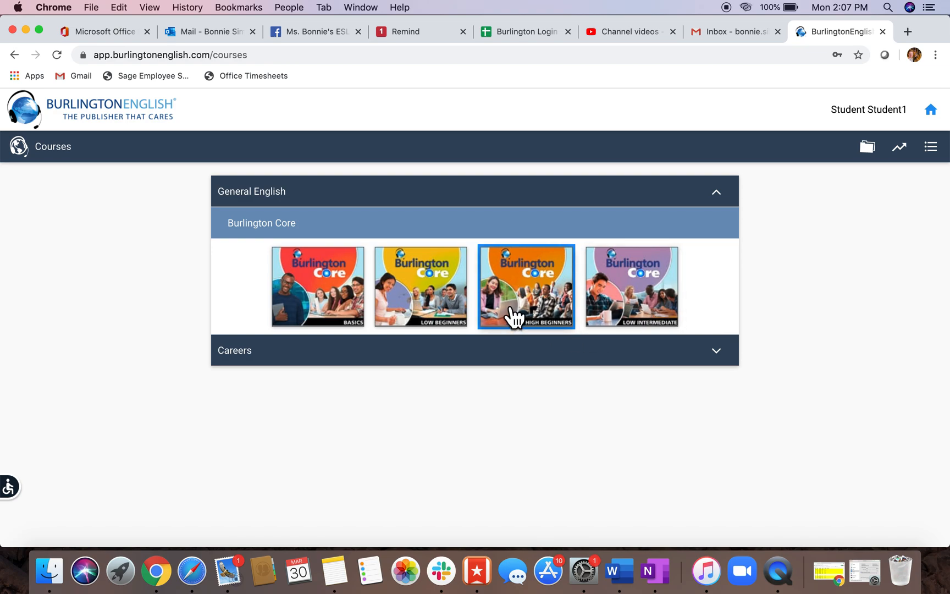
mouse_move(466, 301)
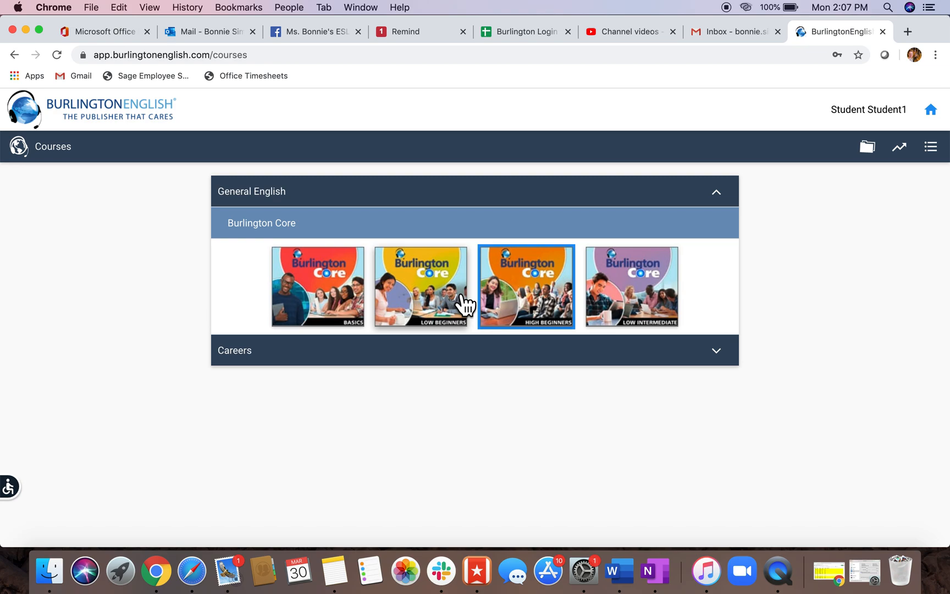
Enter the Burlington Core Low Beginners course under General English.
left_click(421, 286)
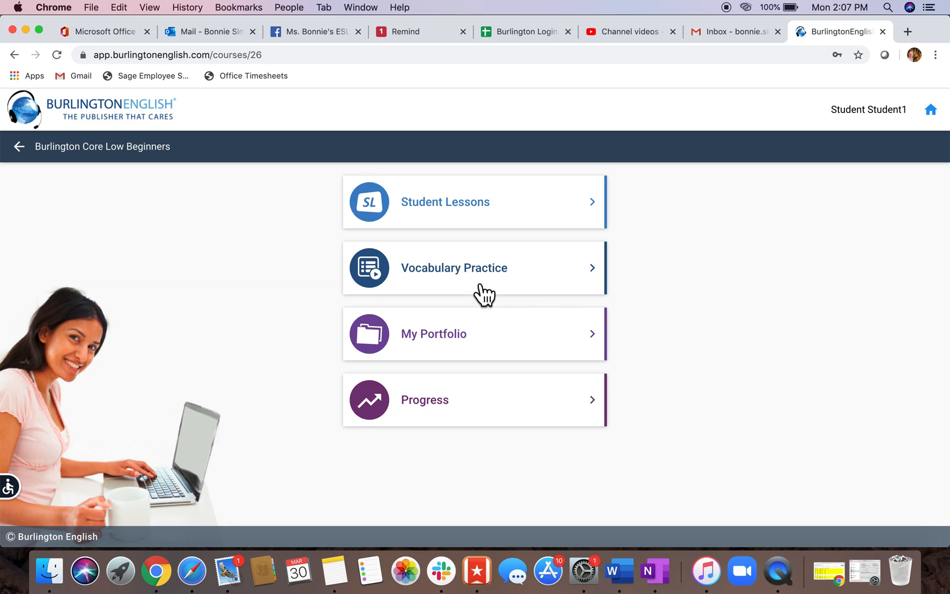
mouse_move(515, 293)
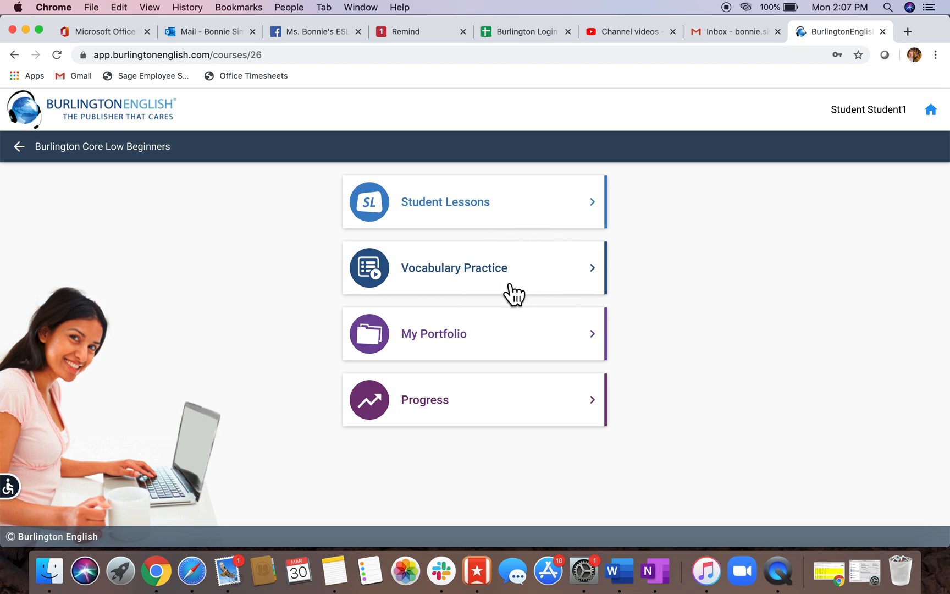
mouse_move(506, 352)
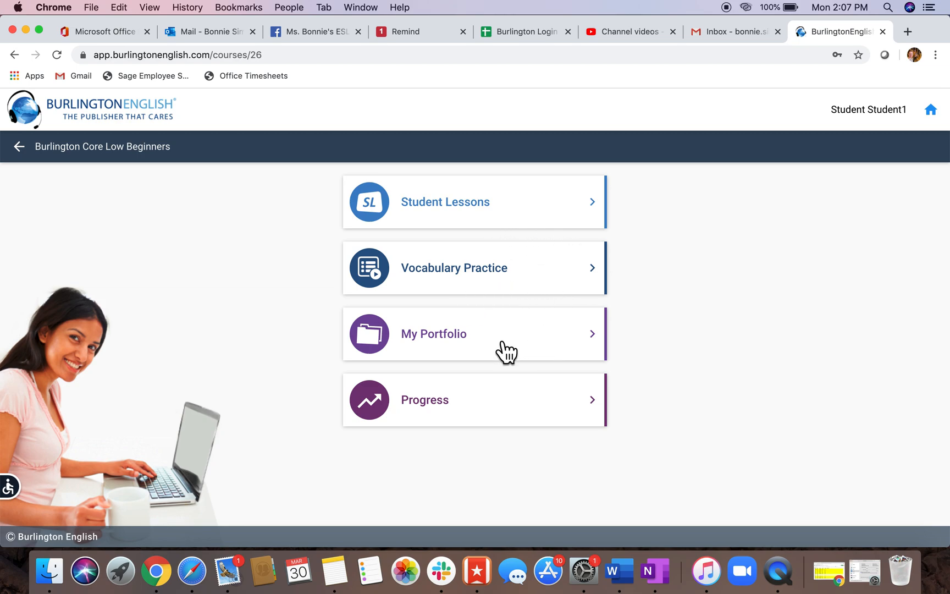
mouse_move(474, 441)
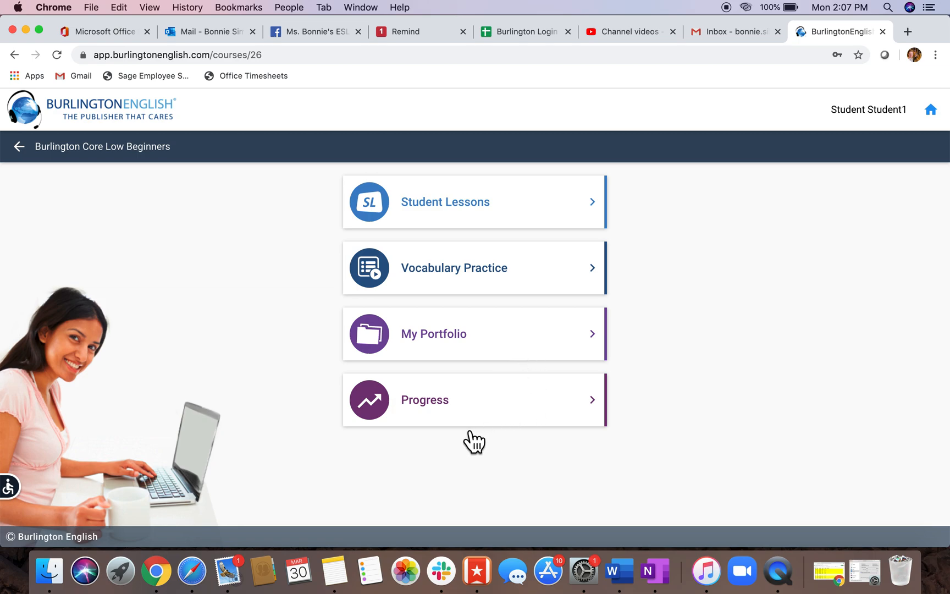
mouse_move(502, 211)
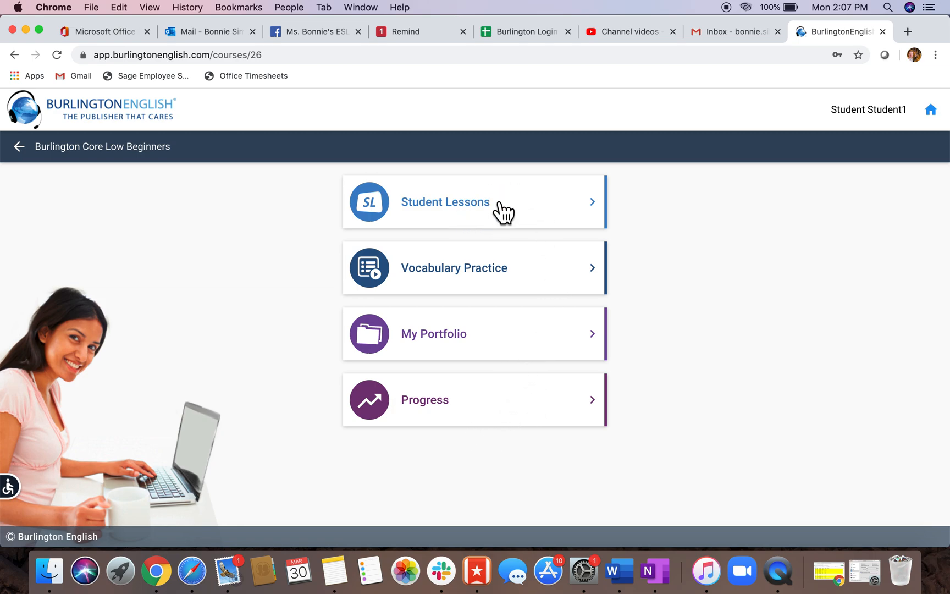
mouse_move(512, 217)
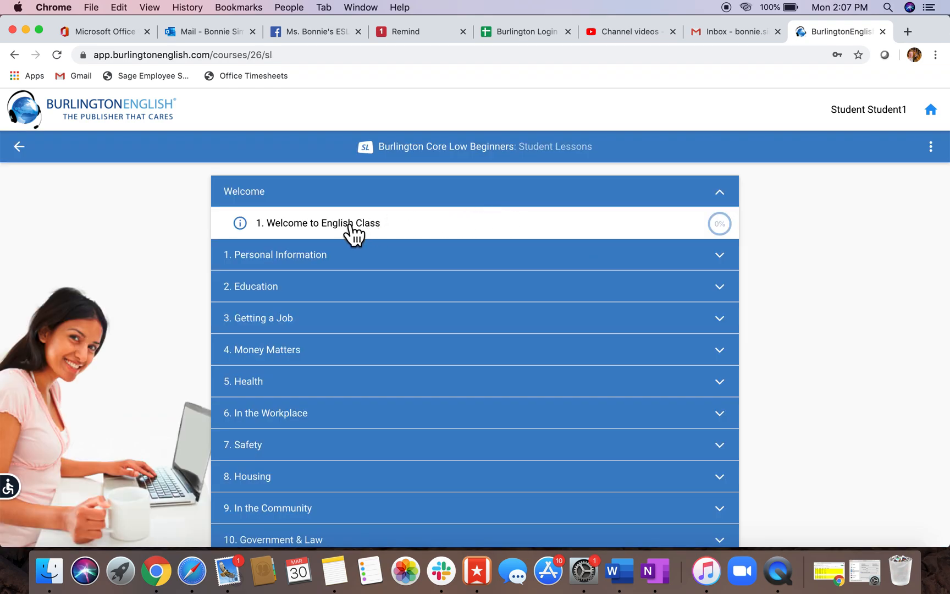
mouse_move(265, 432)
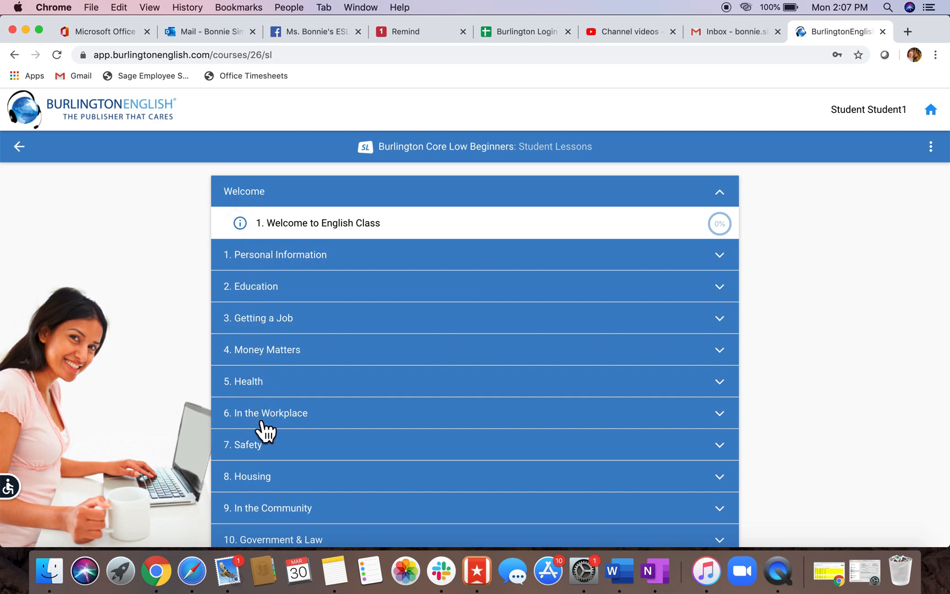
mouse_move(339, 234)
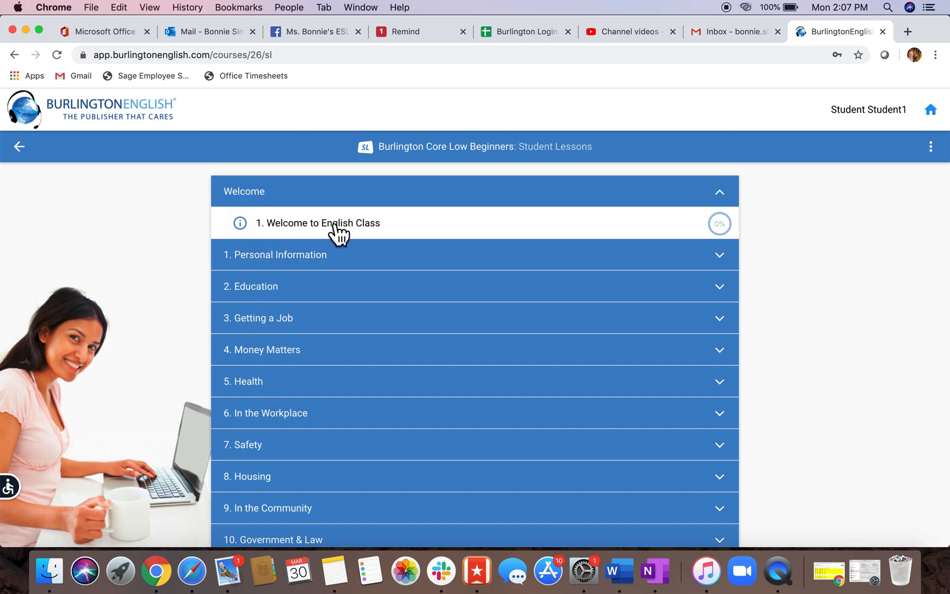
mouse_move(346, 237)
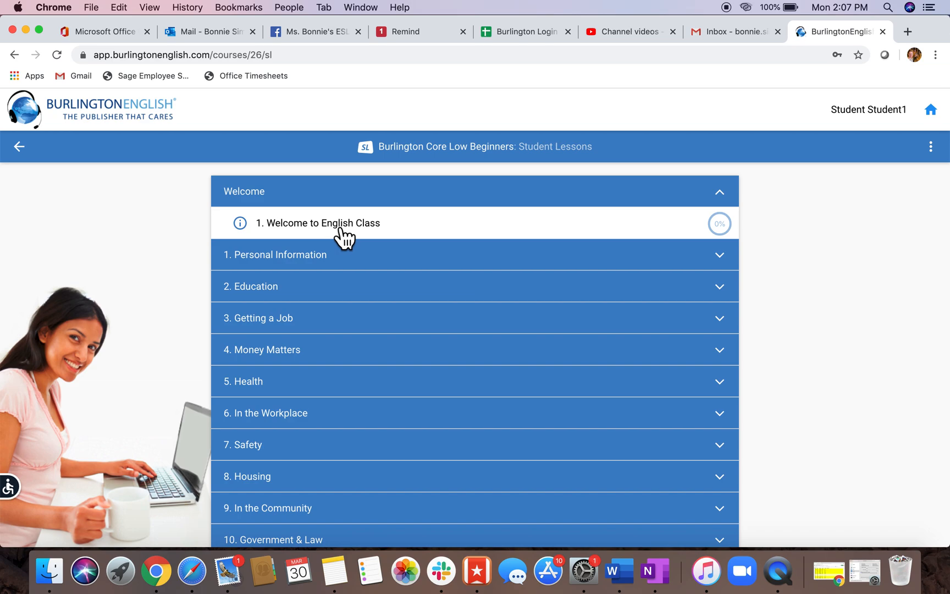
mouse_move(359, 242)
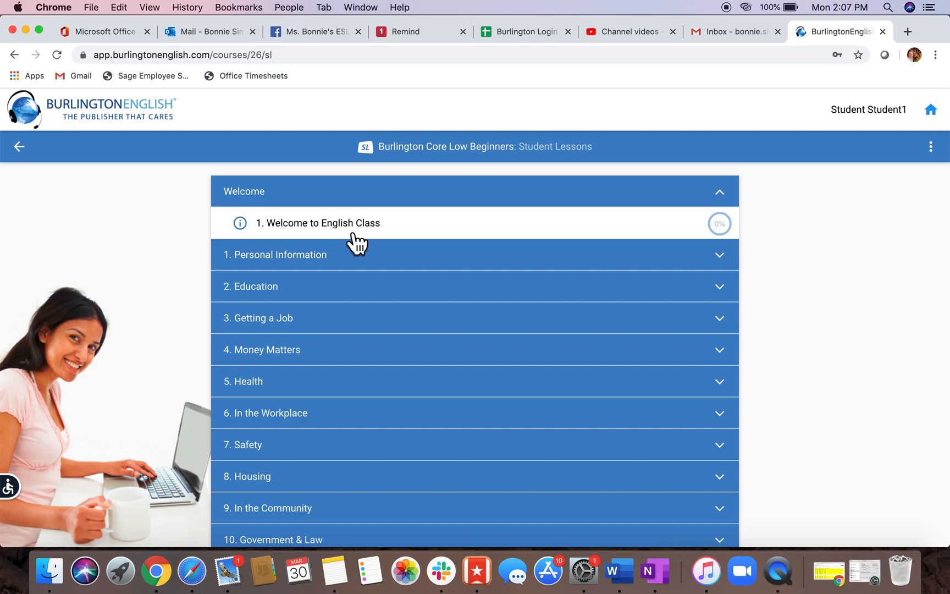
mouse_move(739, 257)
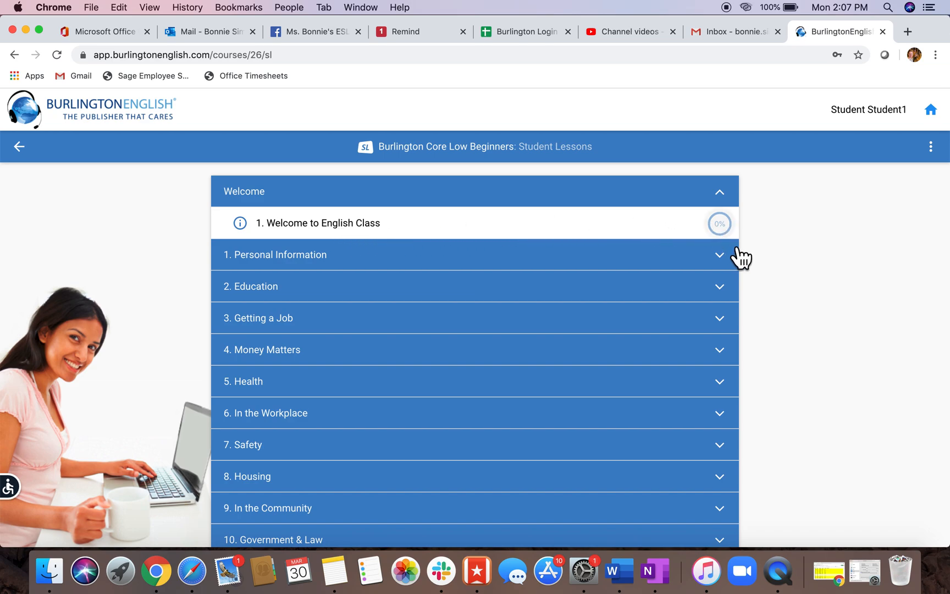
mouse_move(393, 237)
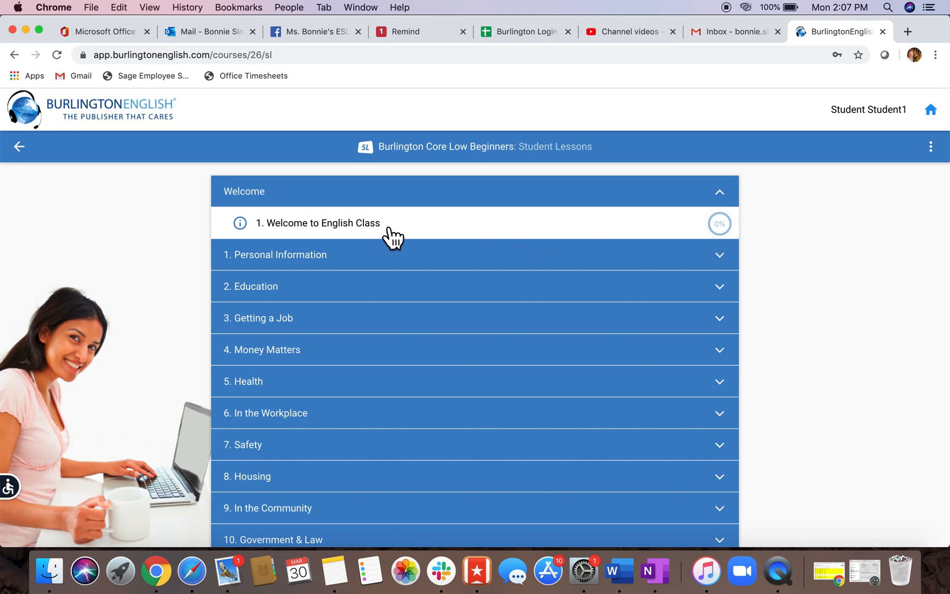
mouse_move(353, 236)
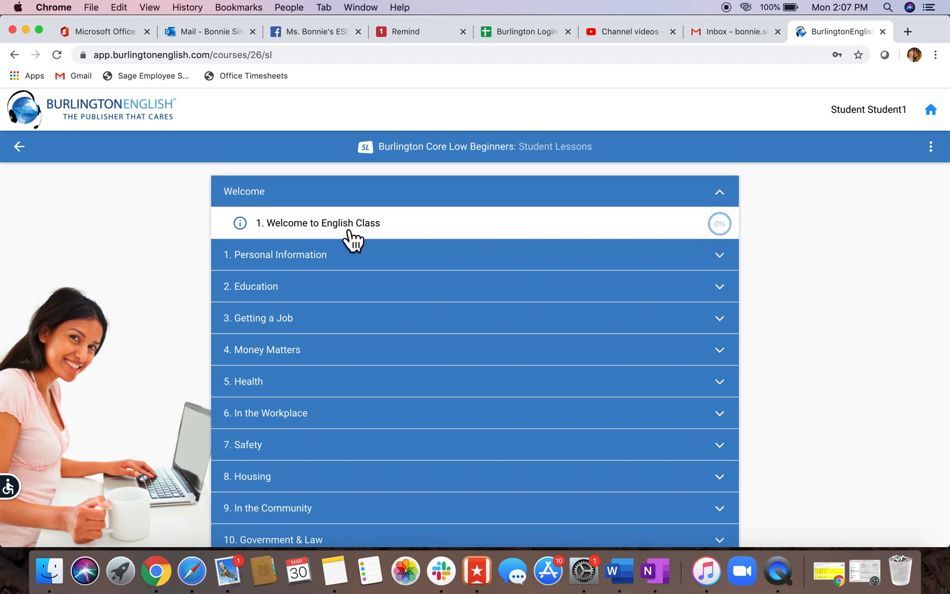
Start lesson 1, Welcome to English Class, in the Welcome unit.
left_click(318, 224)
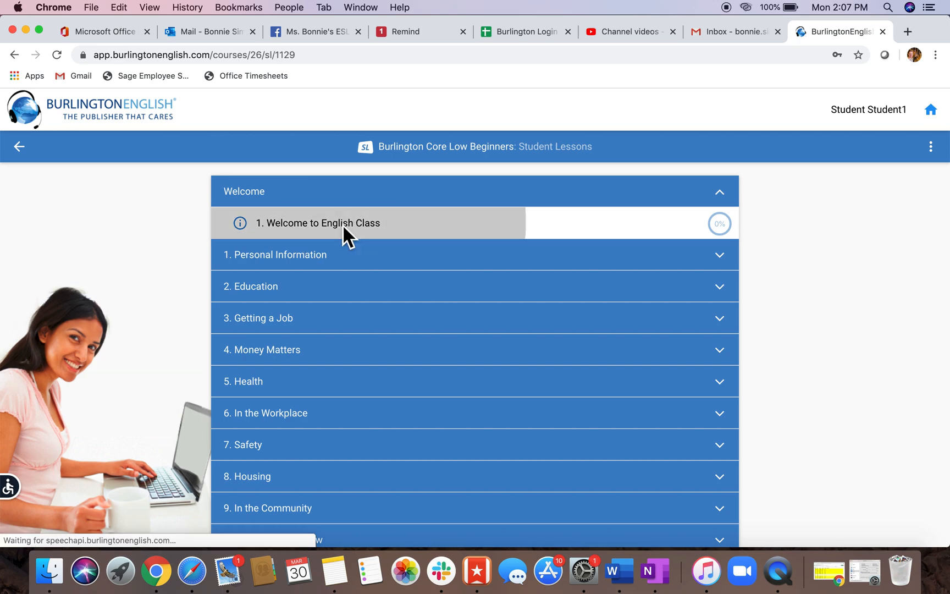
View Get Ready item 1 of the lesson, then move to the second Get Ready activity.
left_click(318, 223)
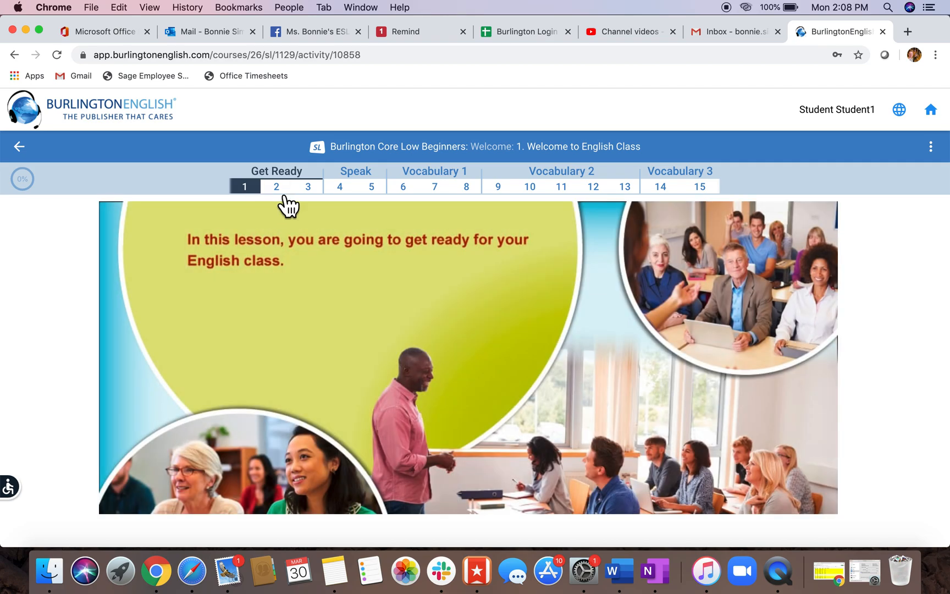
mouse_move(604, 197)
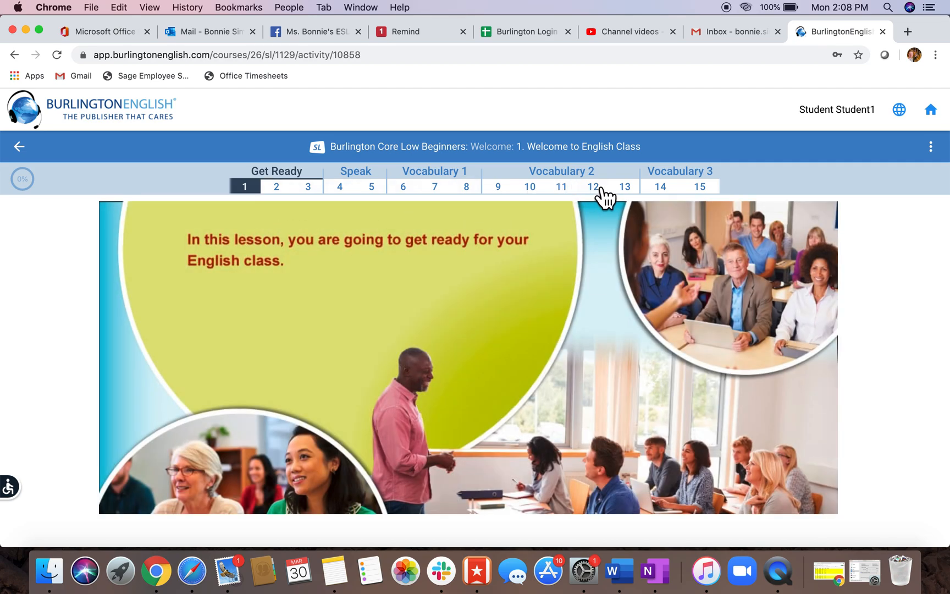
mouse_move(417, 151)
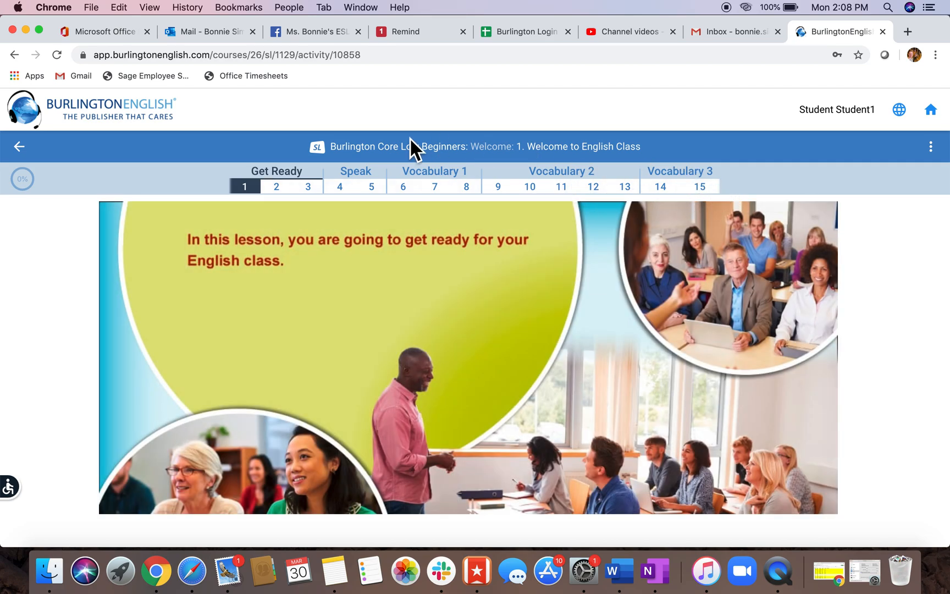
mouse_move(256, 199)
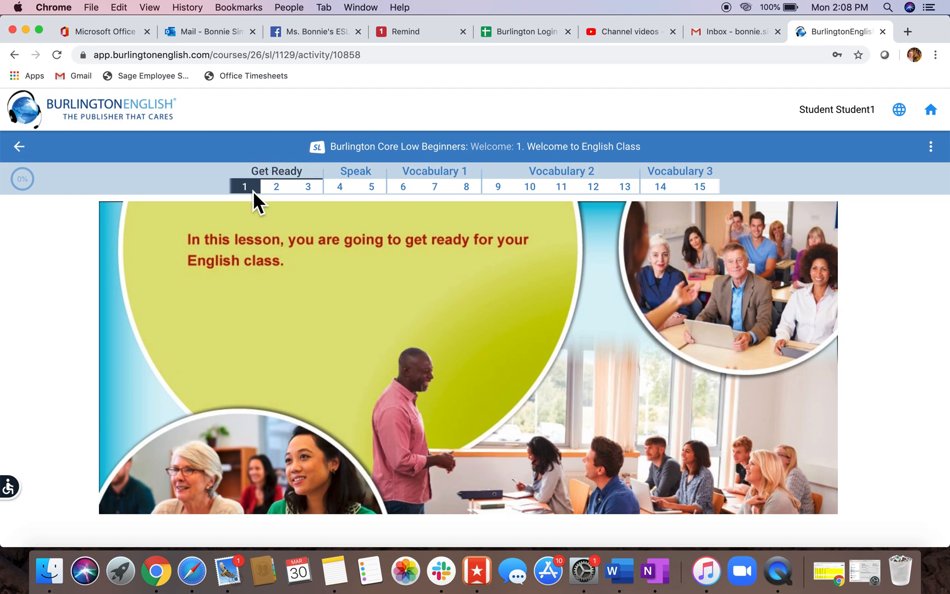
mouse_move(180, 265)
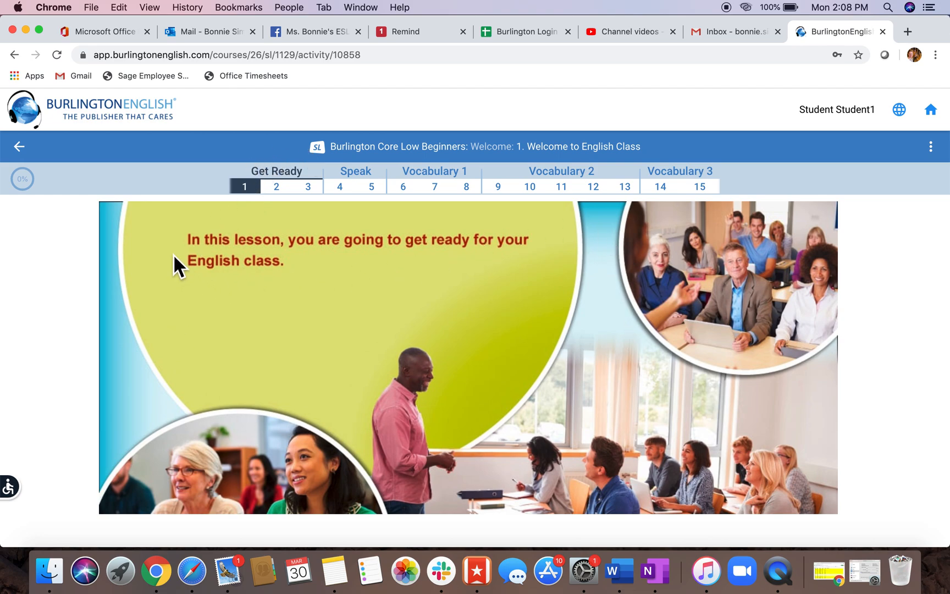
mouse_move(343, 264)
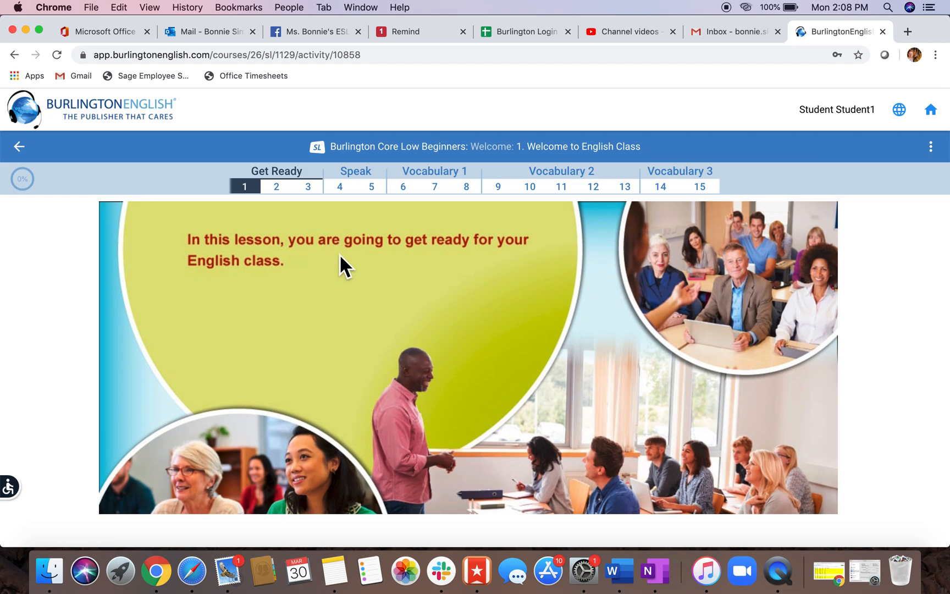
scroll("down", 3)
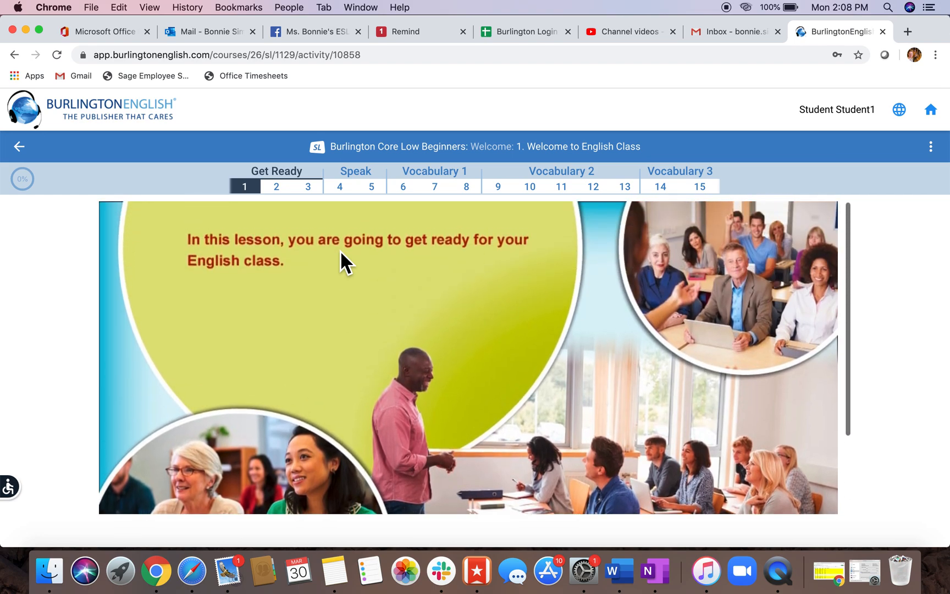
mouse_move(291, 208)
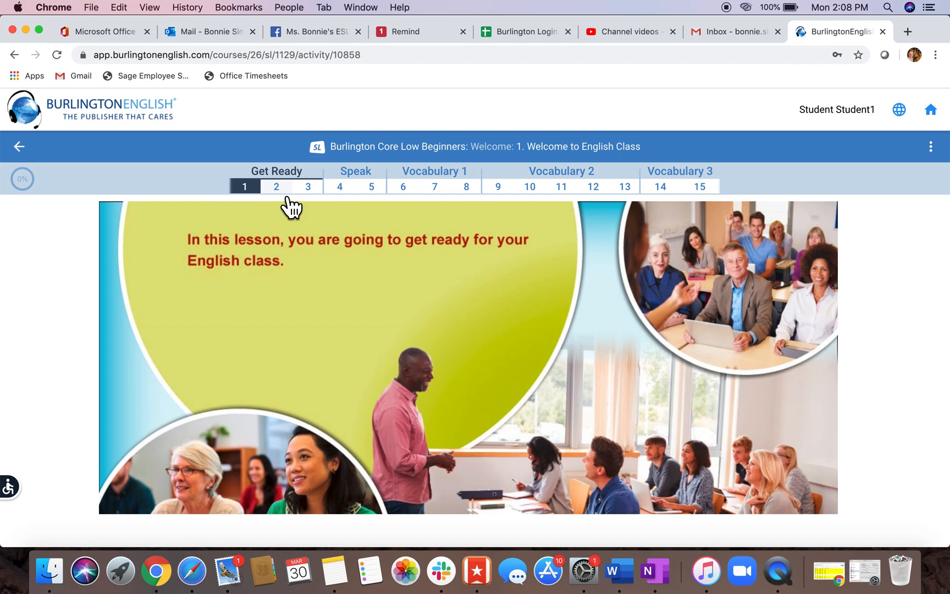
left_click(276, 186)
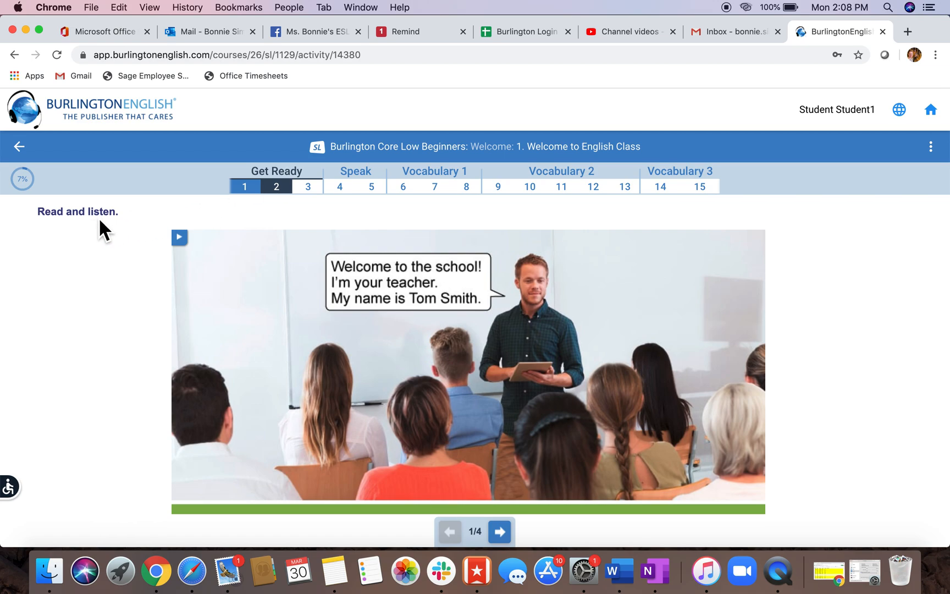
mouse_move(355, 289)
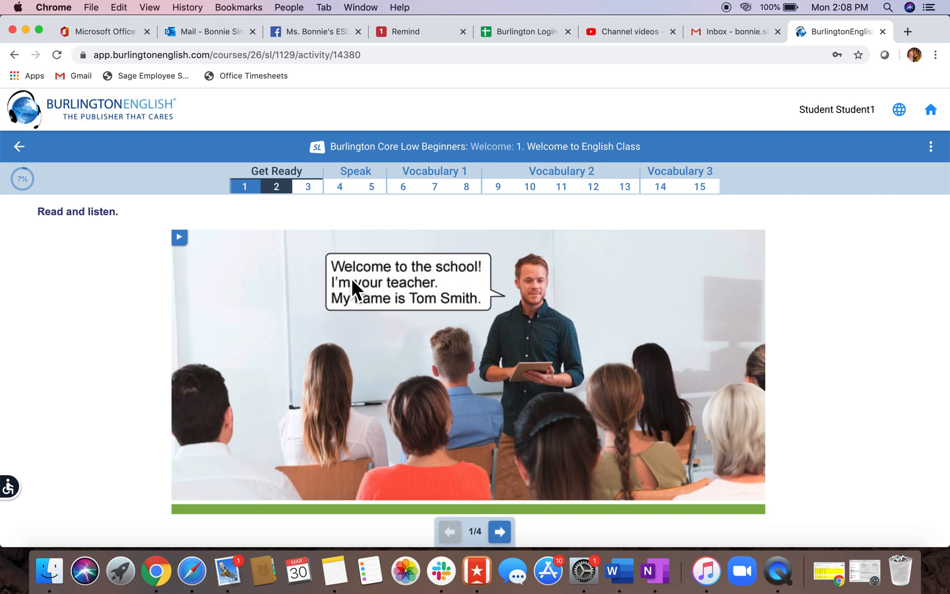
mouse_move(333, 337)
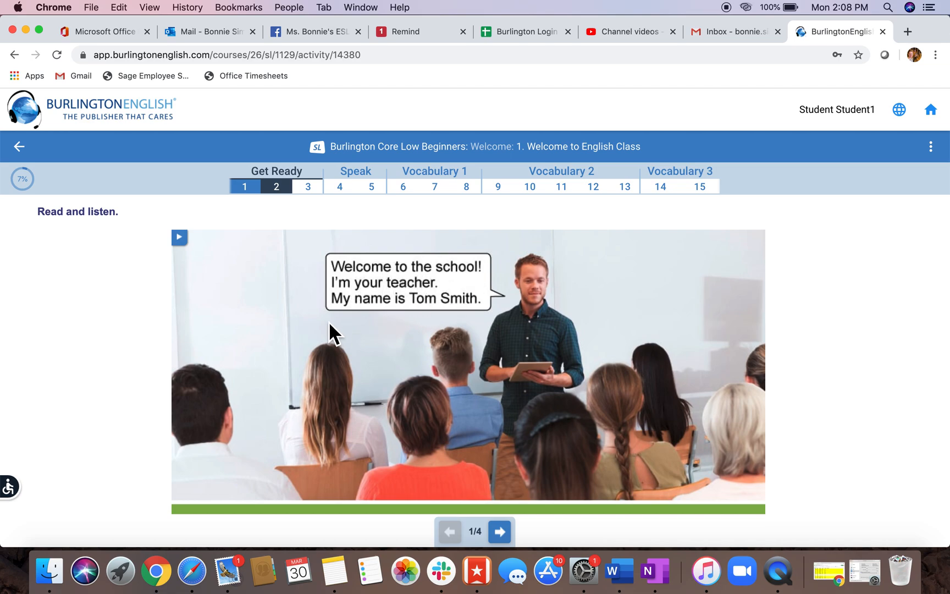
mouse_move(388, 322)
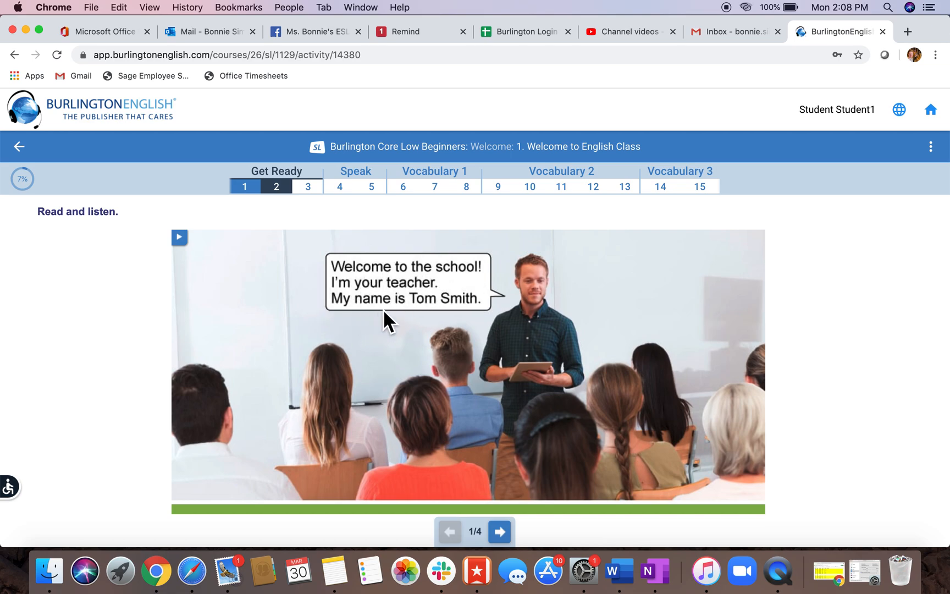
mouse_move(514, 318)
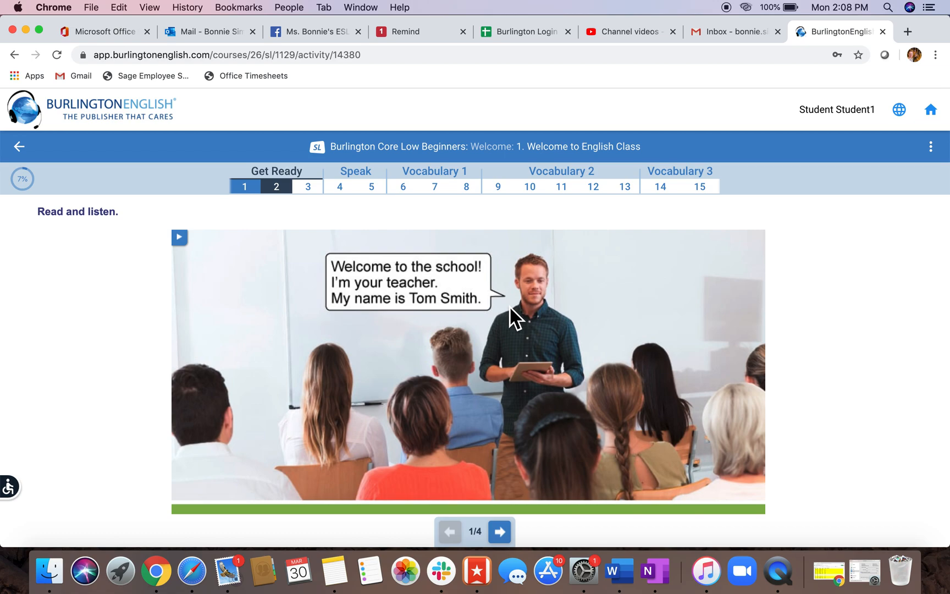
mouse_move(193, 257)
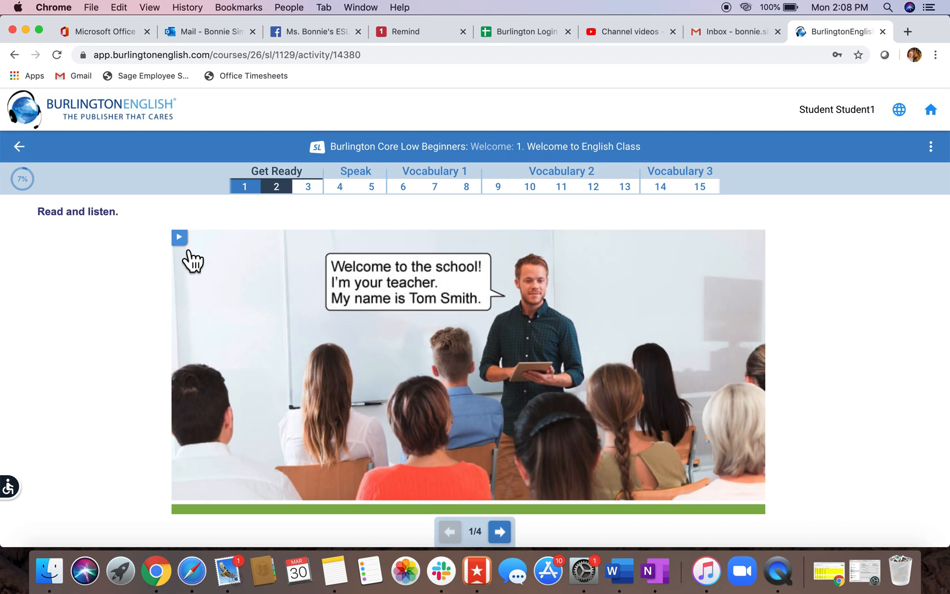
mouse_move(196, 260)
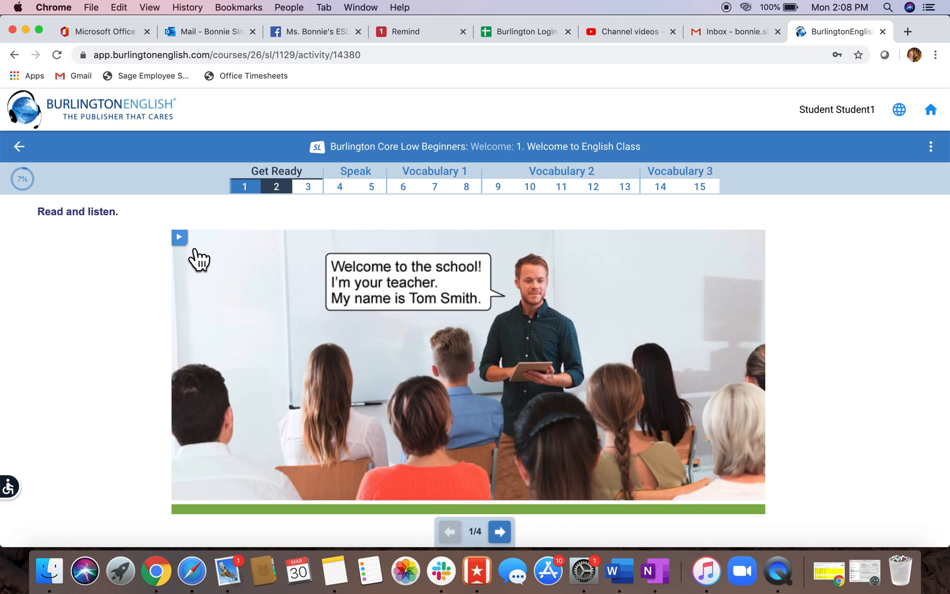
mouse_move(329, 311)
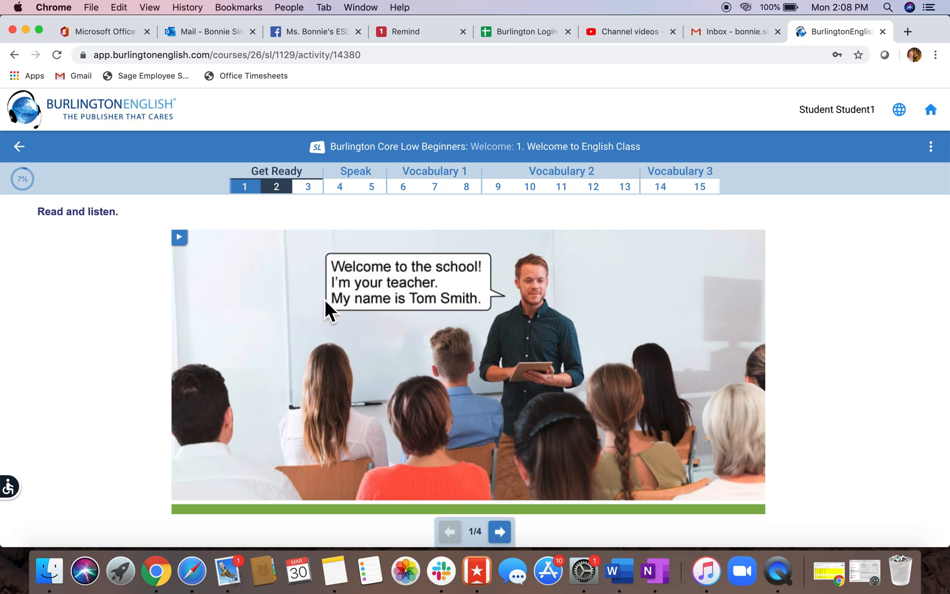
mouse_move(195, 268)
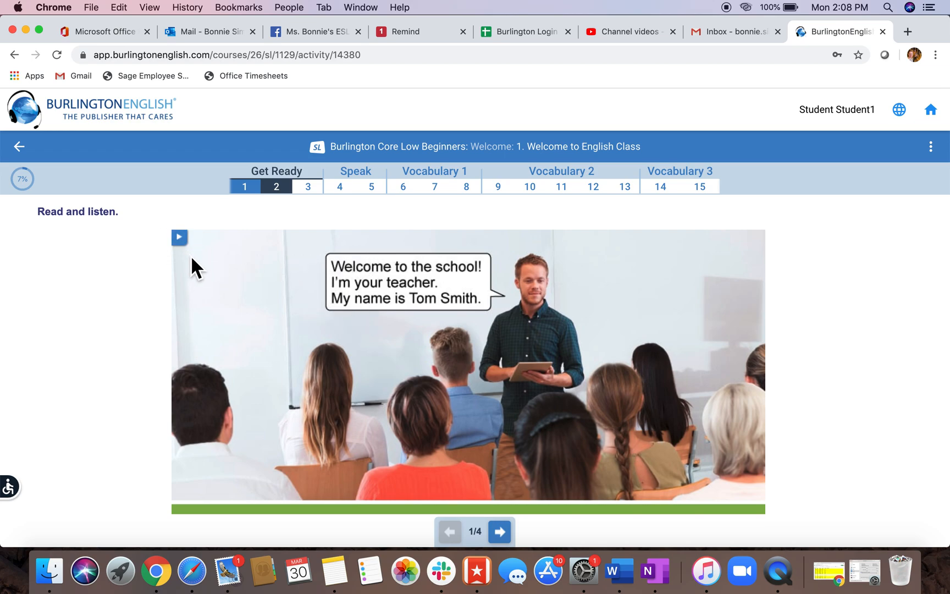
mouse_move(193, 258)
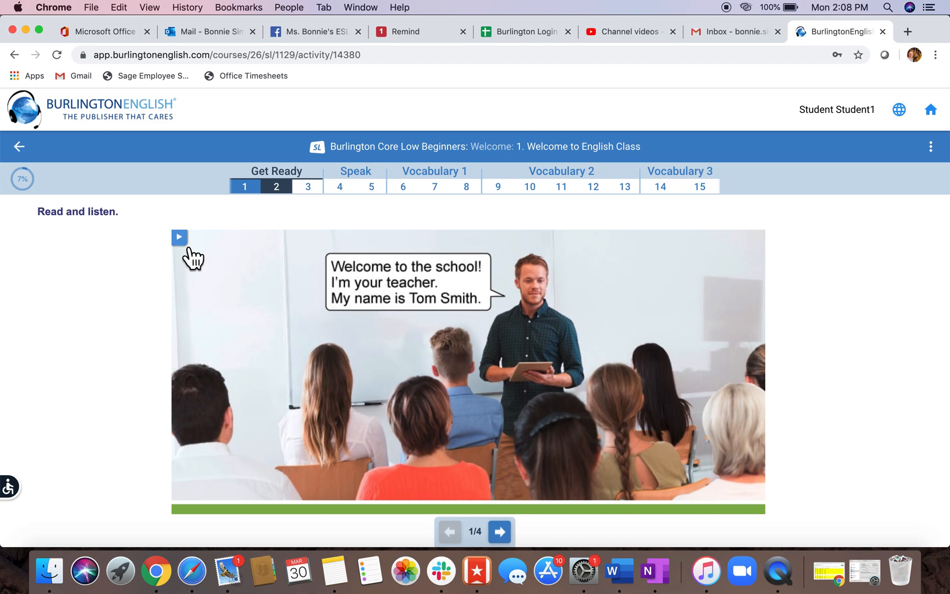
mouse_move(501, 489)
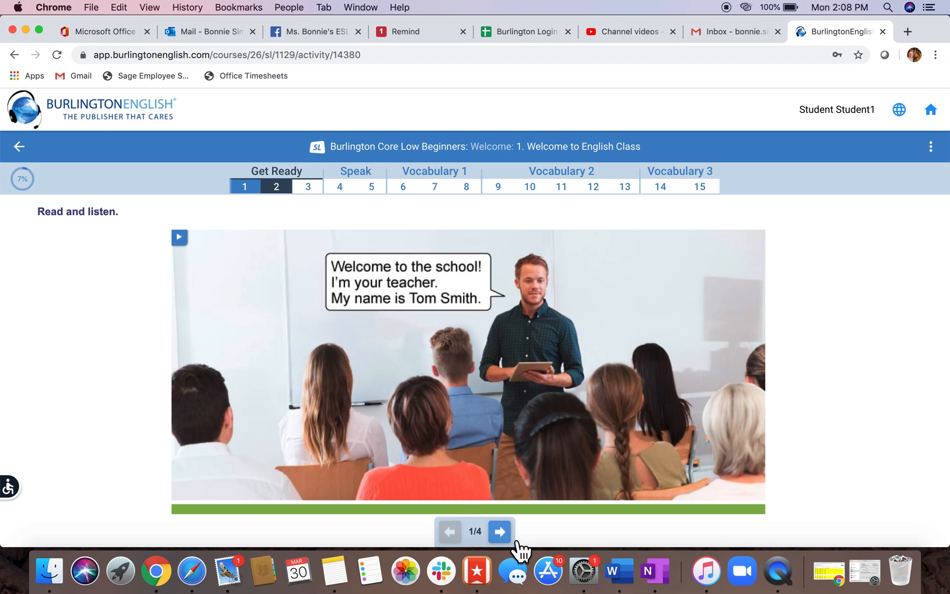
Advance the Read and listen story from slide 1 toward slide 2 of 4.
left_click(499, 531)
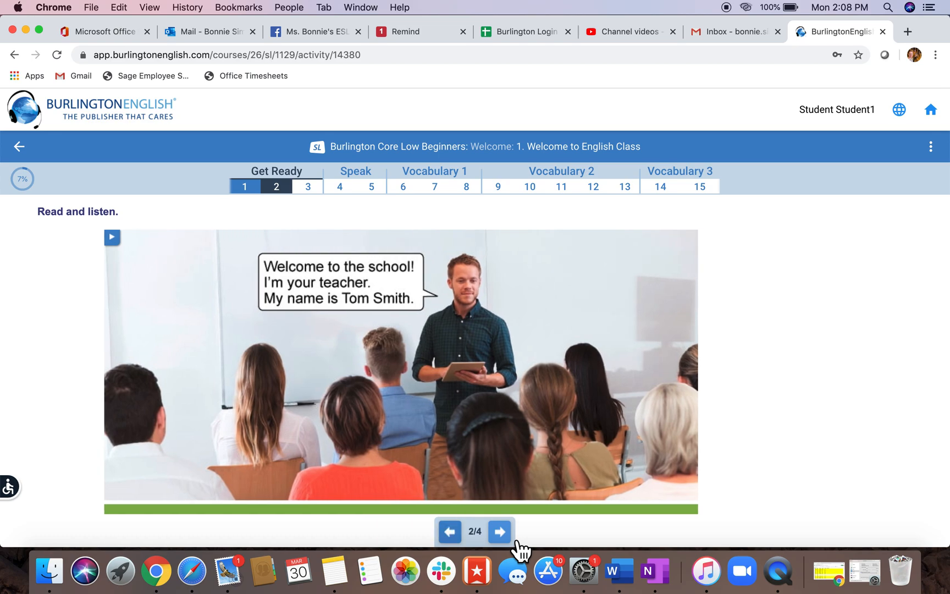
Step through Read and listen slides 2 and 3 to the final slide 4/4.
left_click(499, 531)
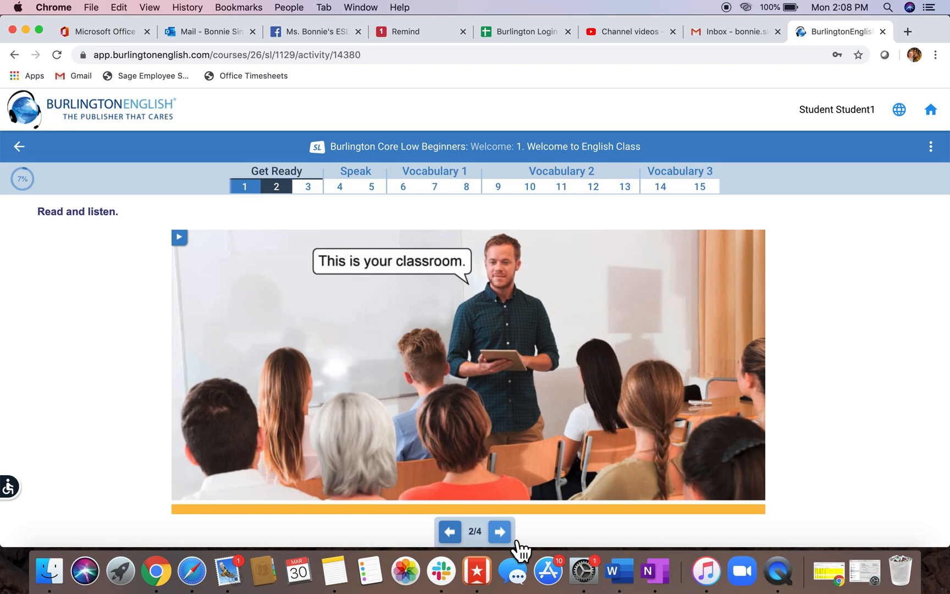
mouse_move(339, 323)
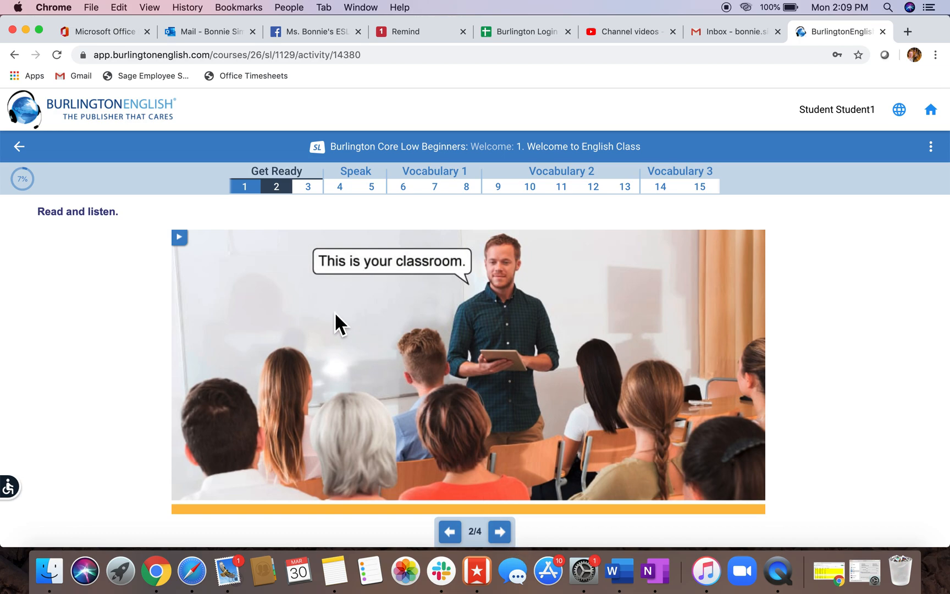
mouse_move(178, 237)
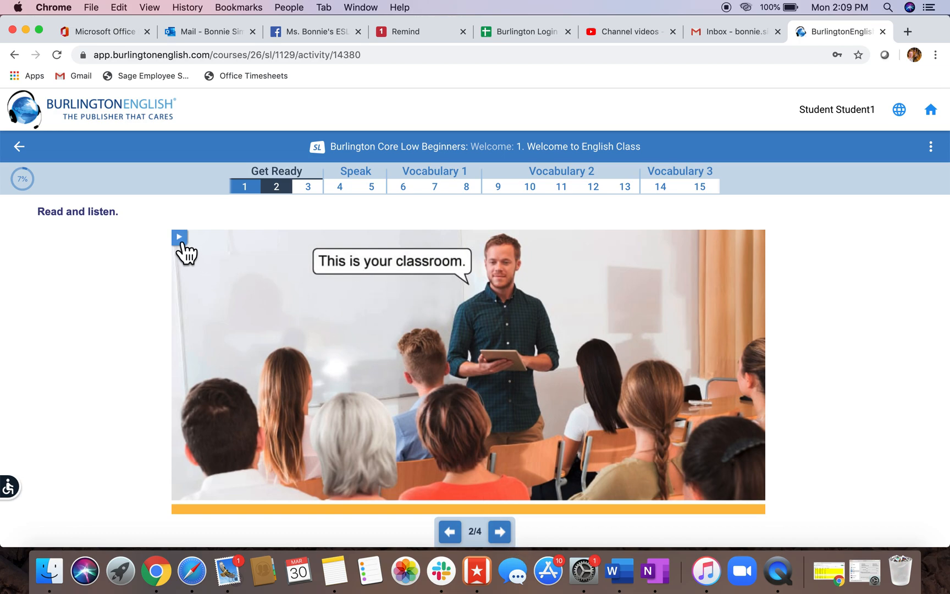
mouse_move(347, 277)
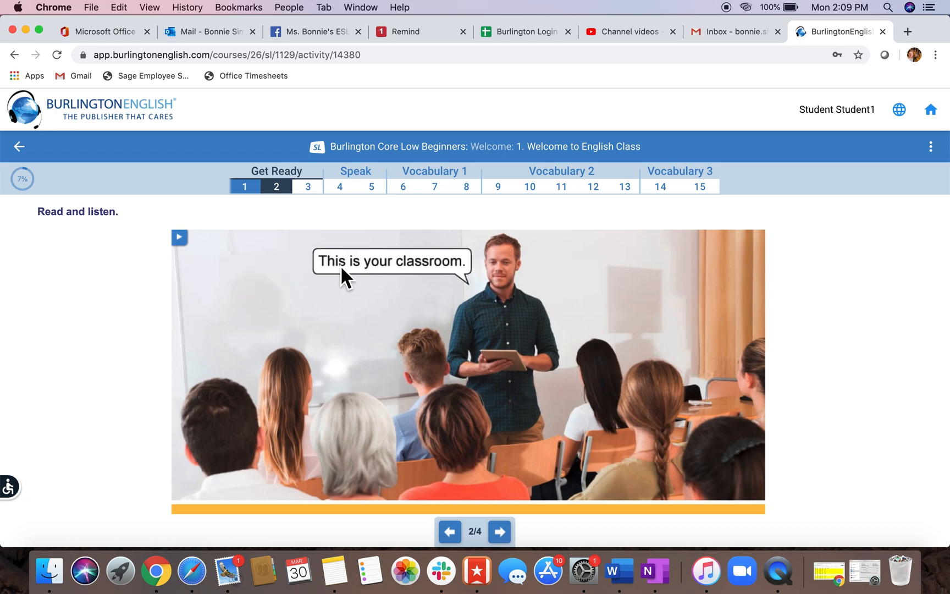
mouse_move(512, 431)
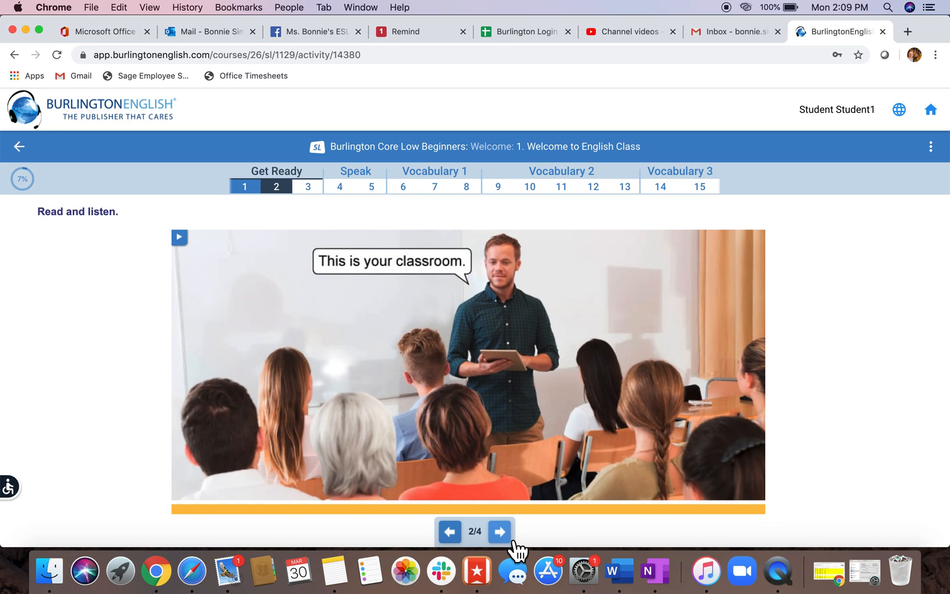
left_click(501, 531)
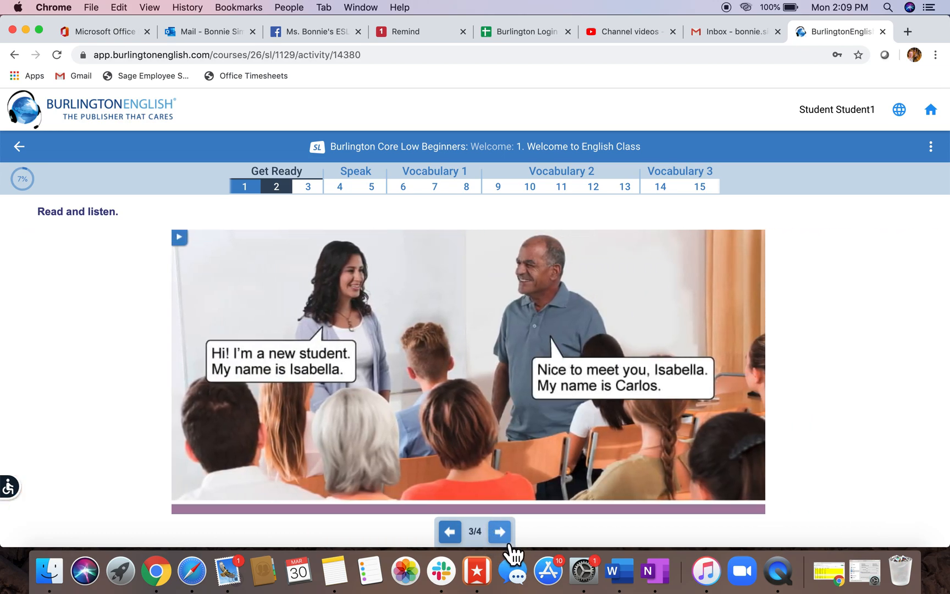
mouse_move(337, 433)
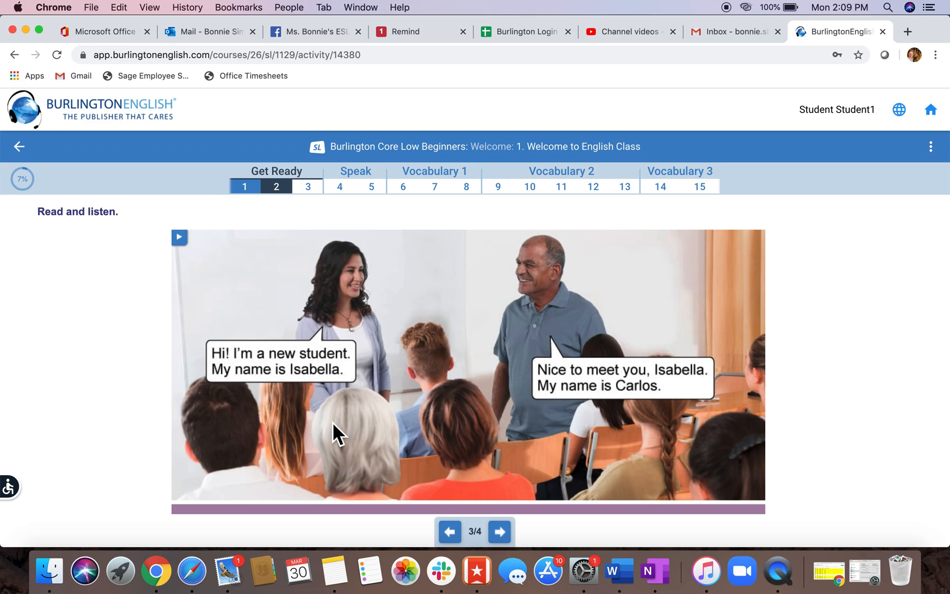
mouse_move(541, 413)
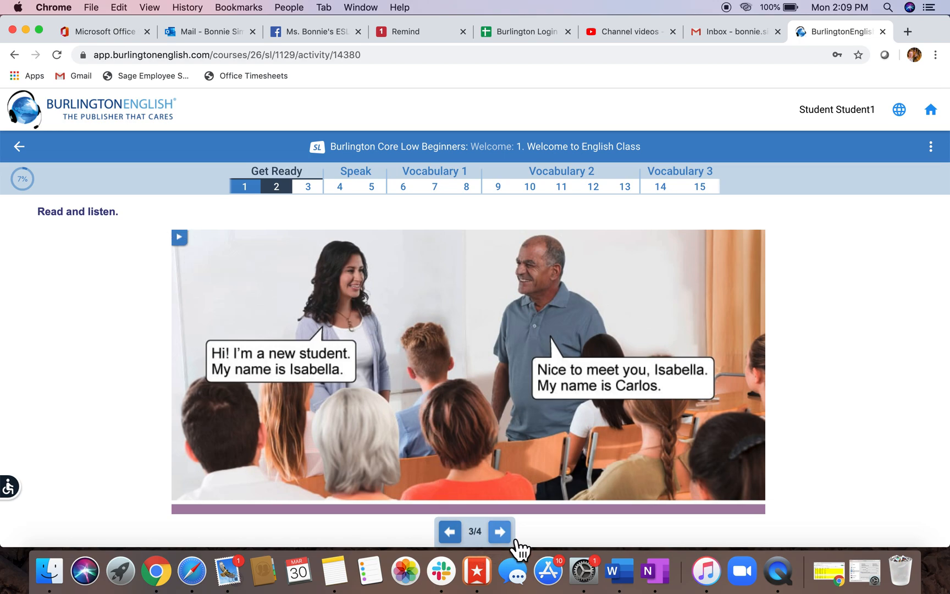
left_click(500, 531)
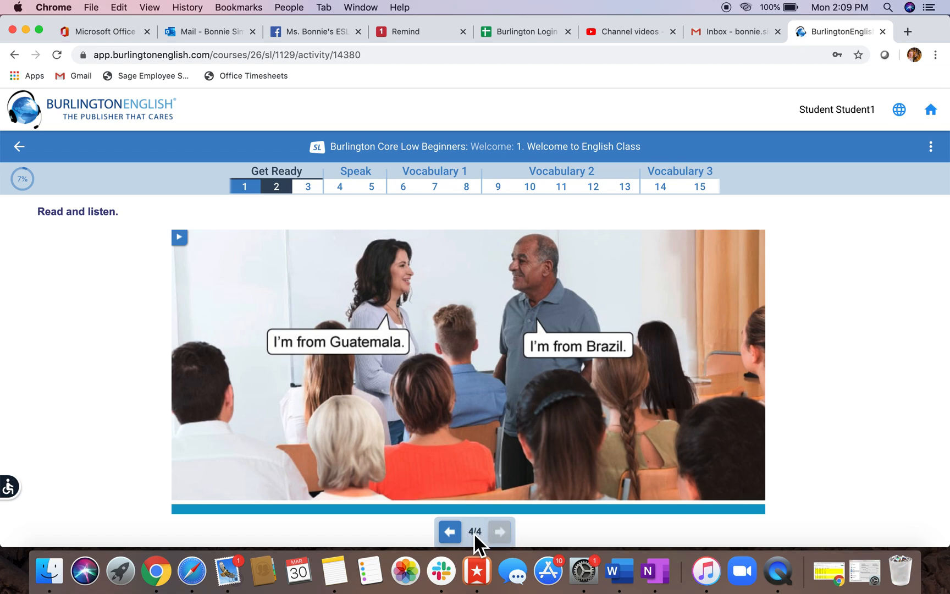
mouse_move(485, 548)
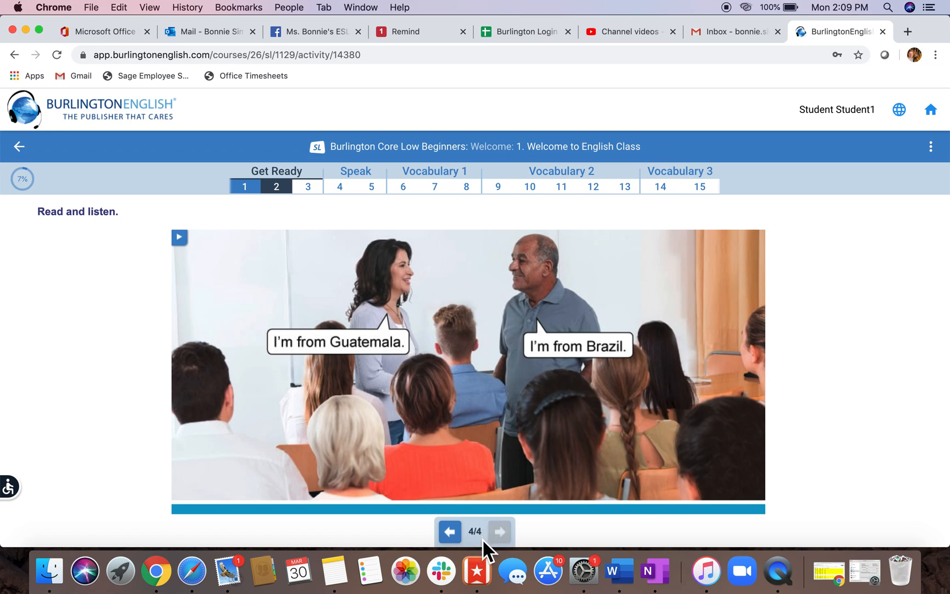
mouse_move(633, 361)
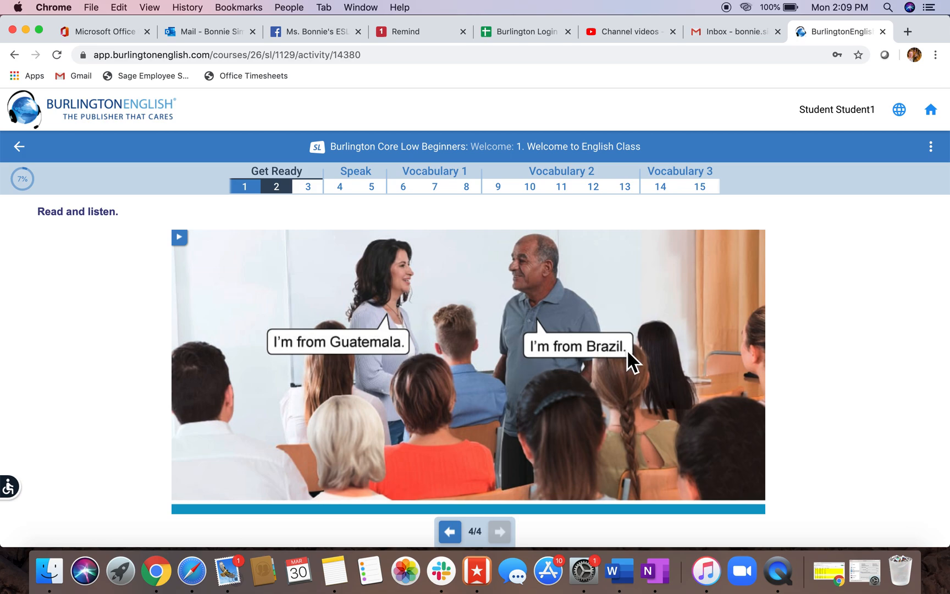
mouse_move(174, 237)
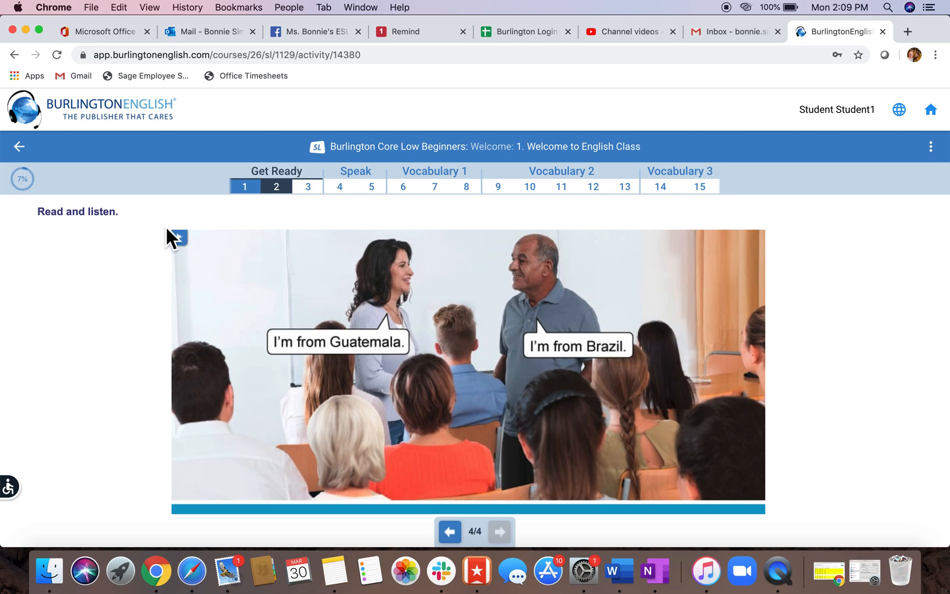
mouse_move(484, 339)
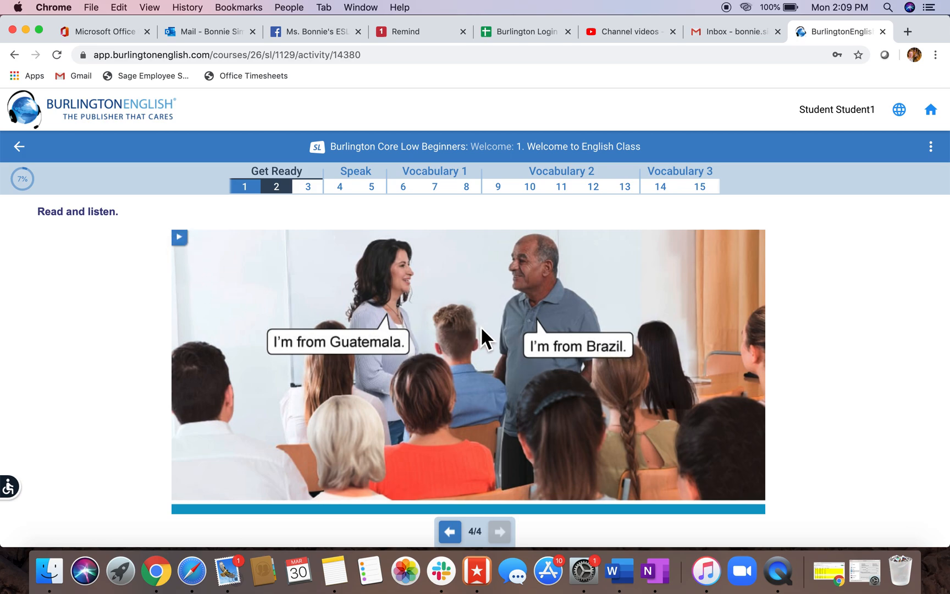
mouse_move(573, 530)
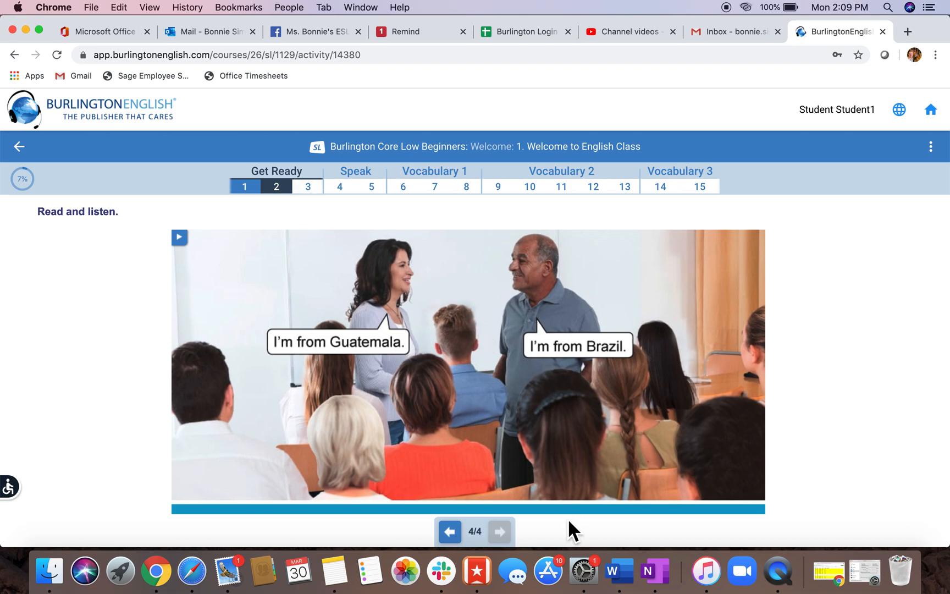
mouse_move(500, 531)
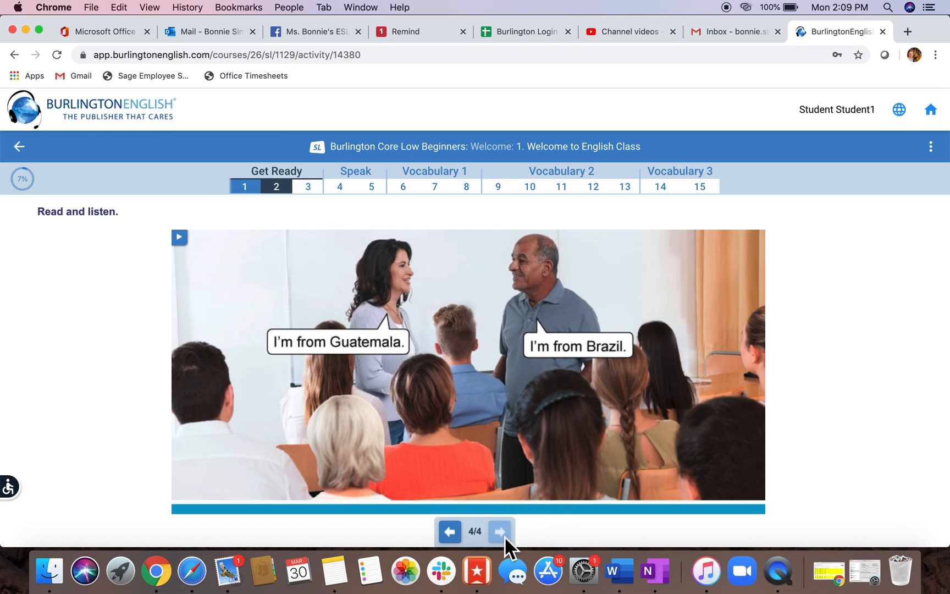
mouse_move(325, 205)
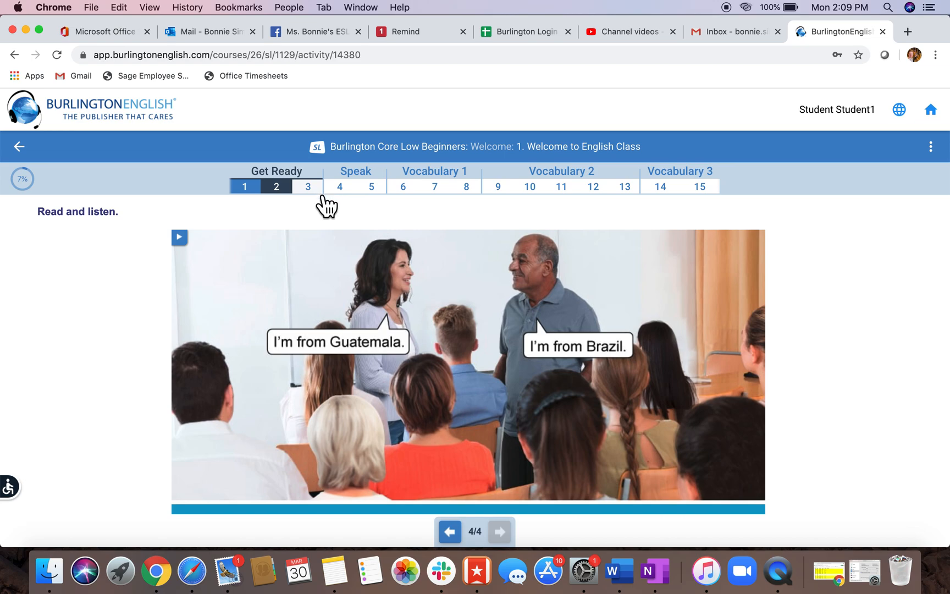
In Get Ready 3, match the sentences to their people (Carlos to the older man) and check for 100/100.
left_click(307, 186)
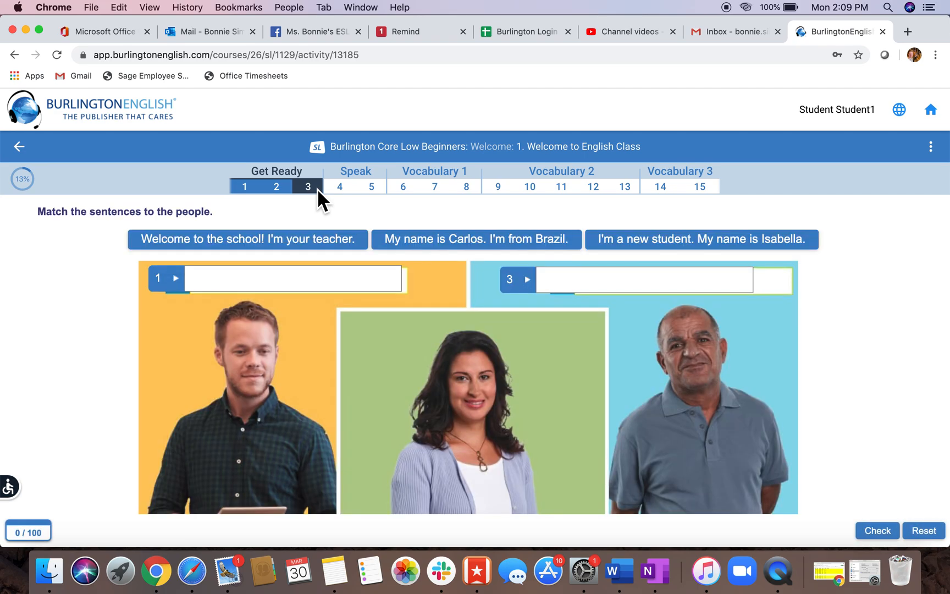
scroll("down", 3)
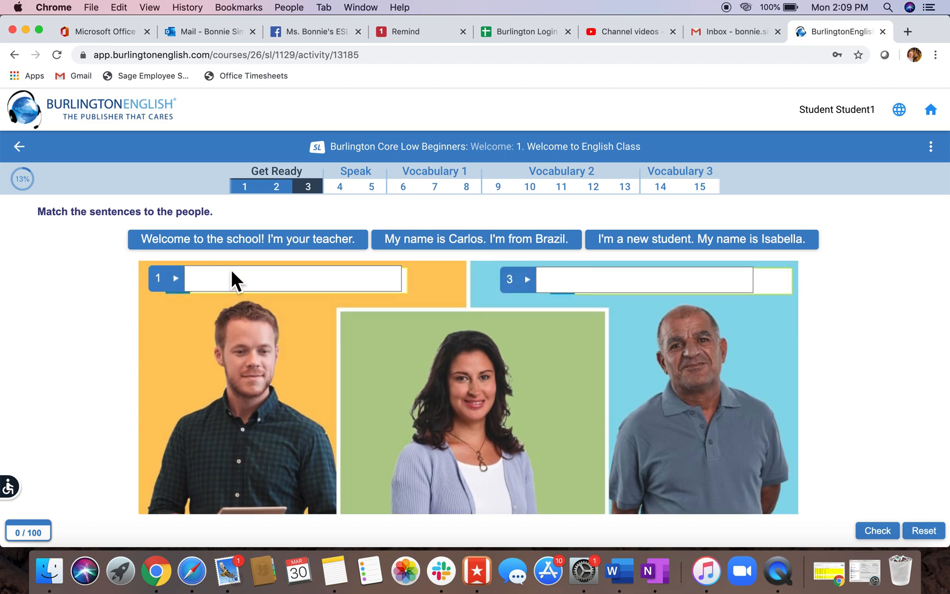
mouse_move(191, 297)
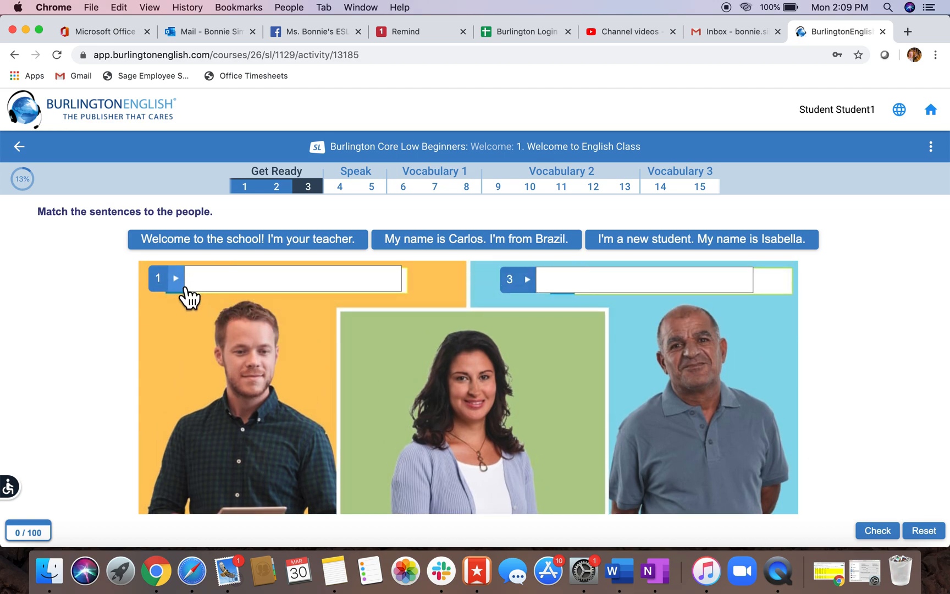
mouse_move(454, 415)
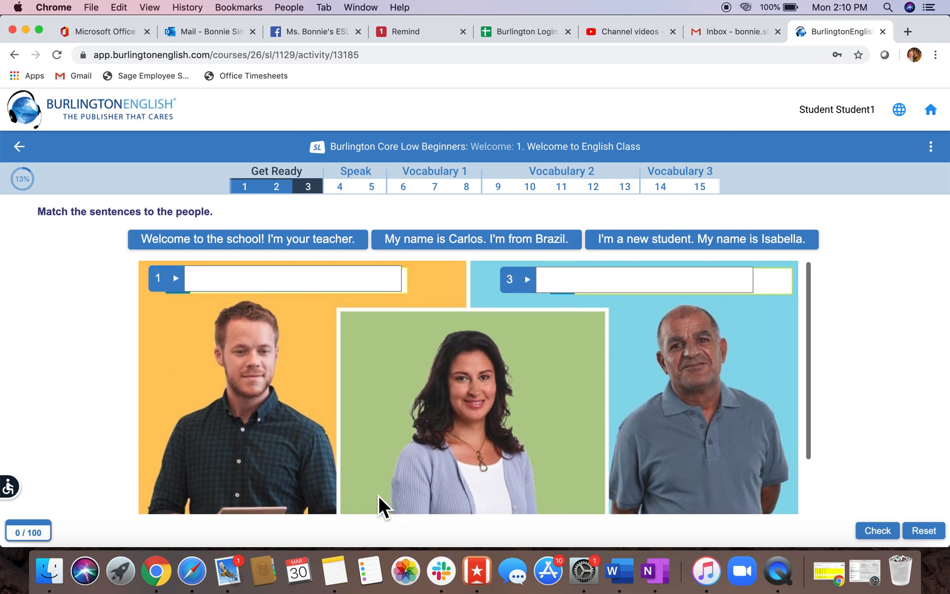
mouse_move(538, 301)
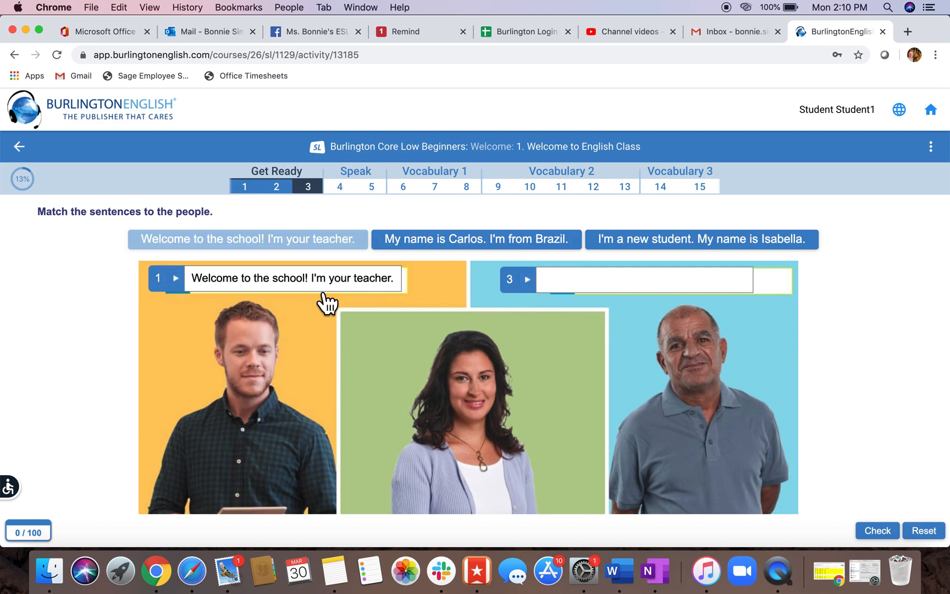
mouse_move(328, 309)
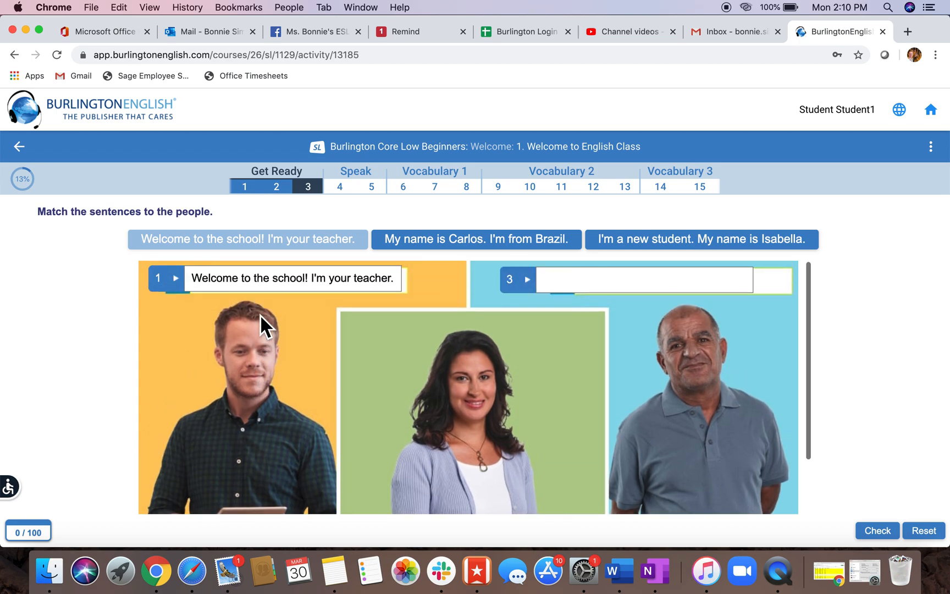
scroll("down", 3)
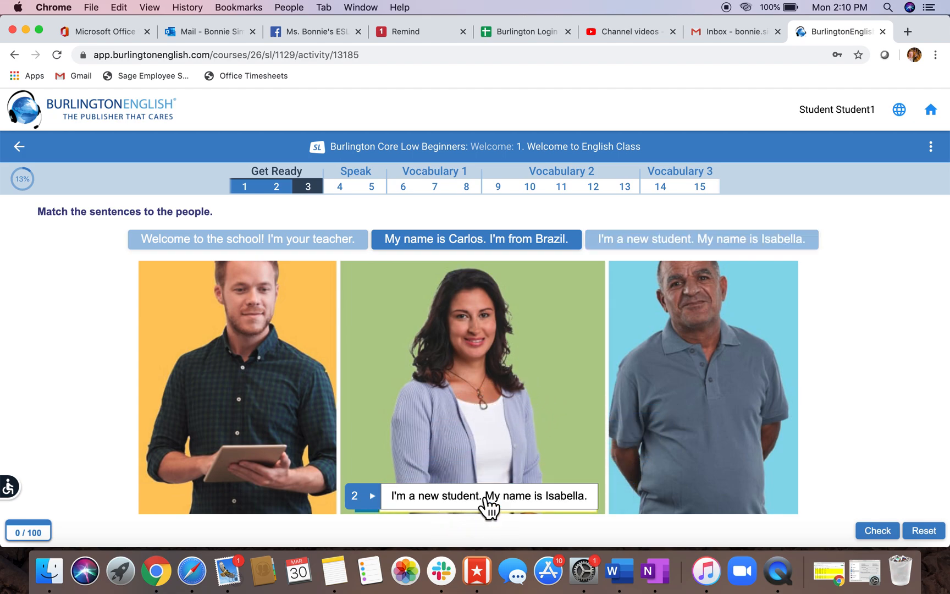
left_click(246, 238)
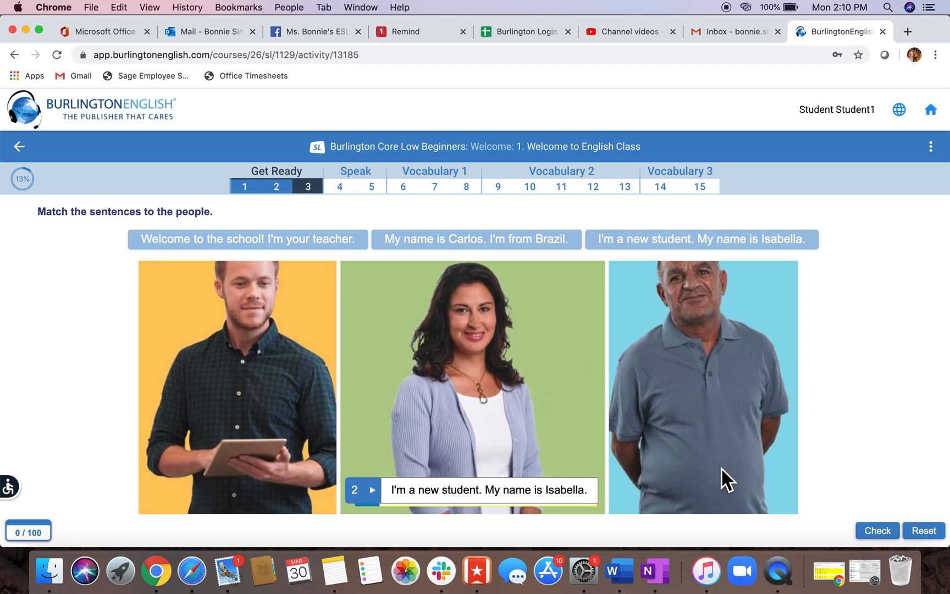
mouse_move(894, 549)
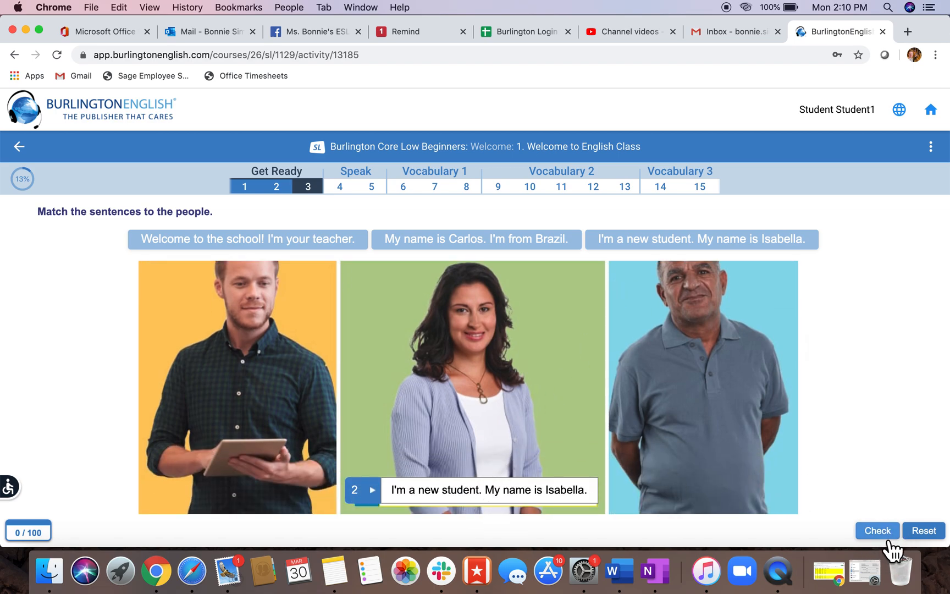
left_click(877, 530)
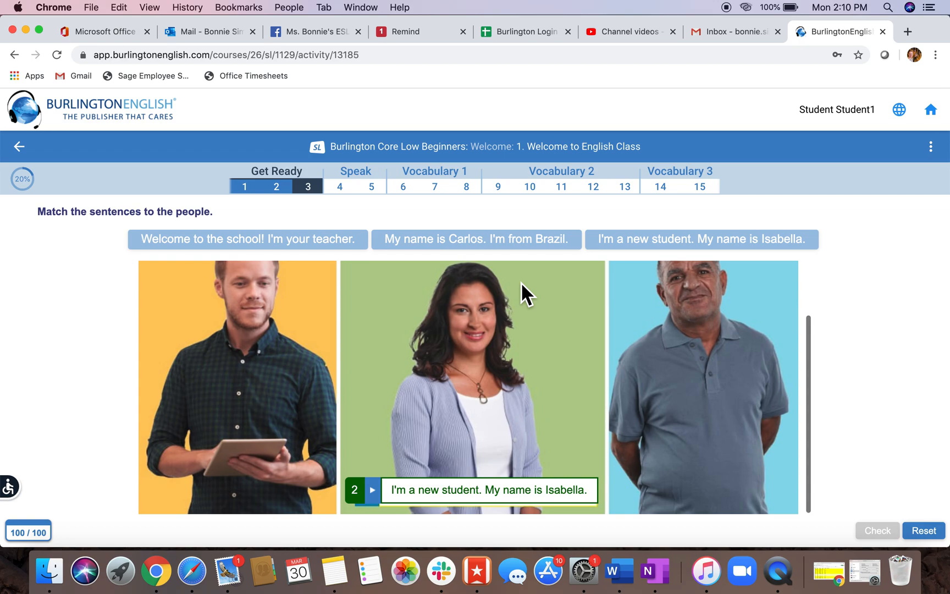
mouse_move(415, 453)
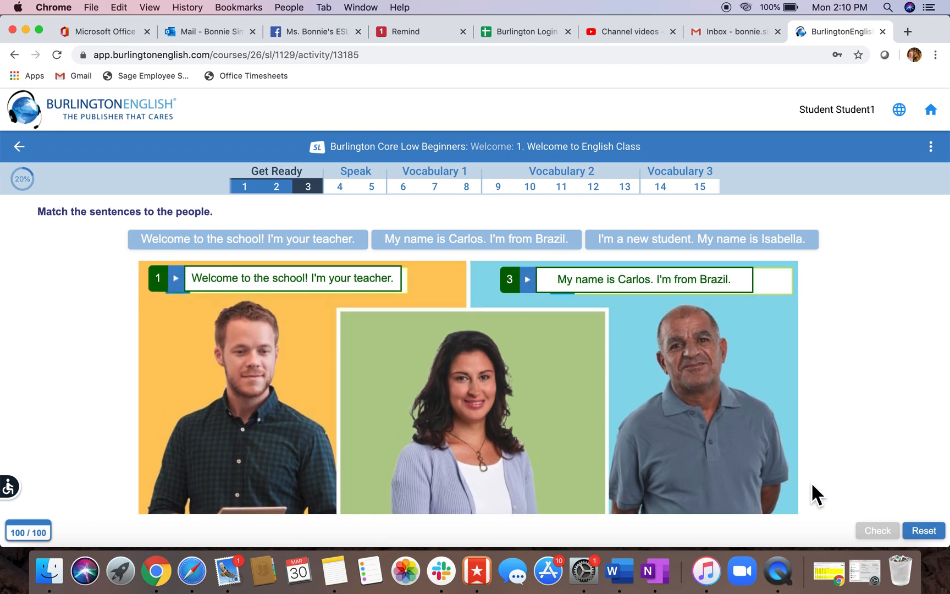
Reset the matching to 0/100 and place the Welcome sentence wrongly on the older man.
left_click(923, 531)
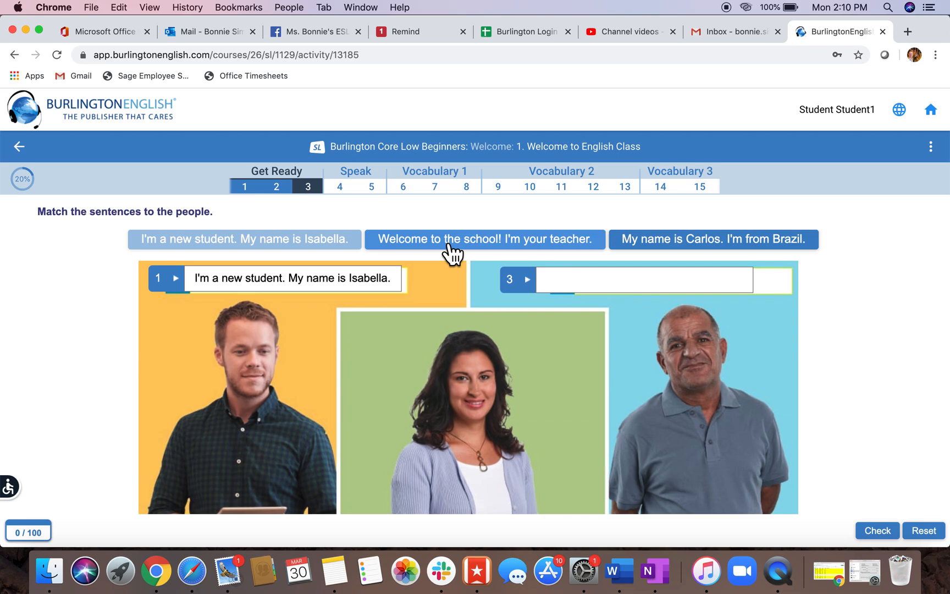
mouse_move(542, 242)
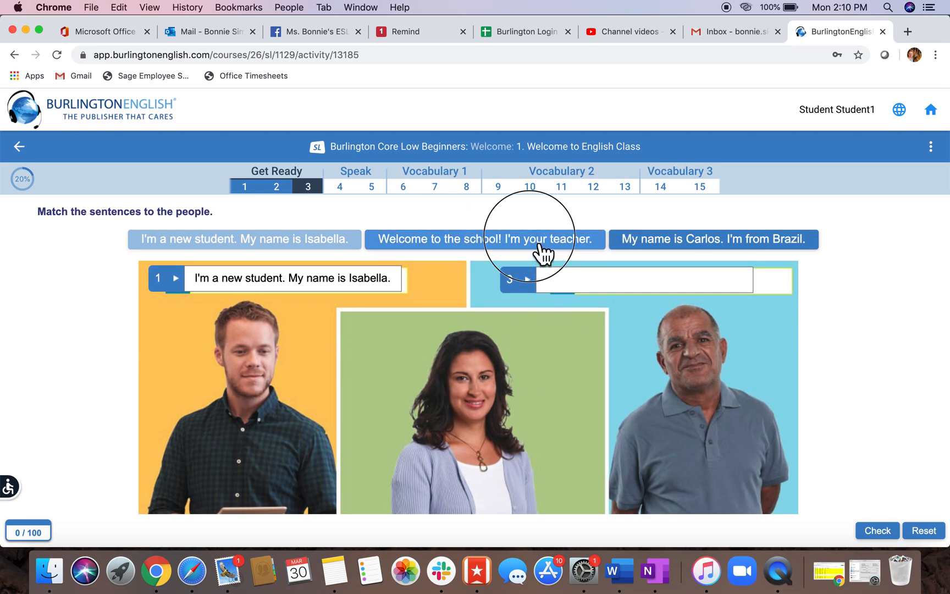
left_click(485, 239)
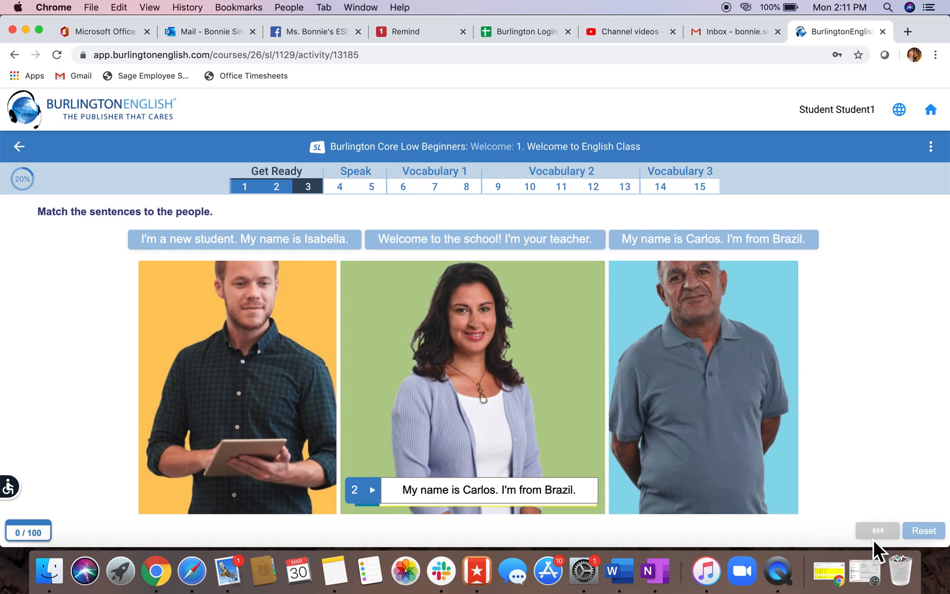
Check the wrong matches, accept the correct-yourself prompt, and recheck to reach 100/100.
left_click(877, 530)
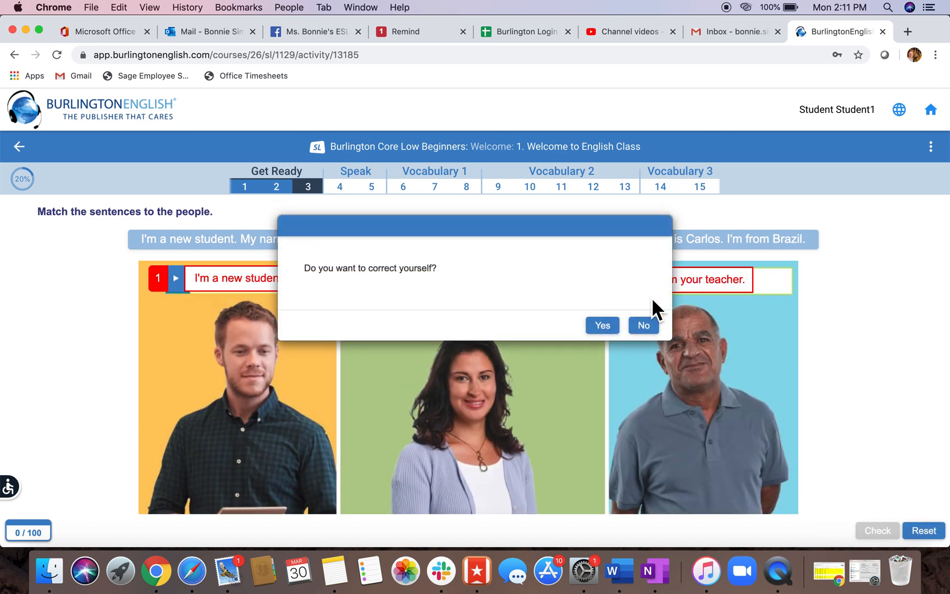
mouse_move(715, 301)
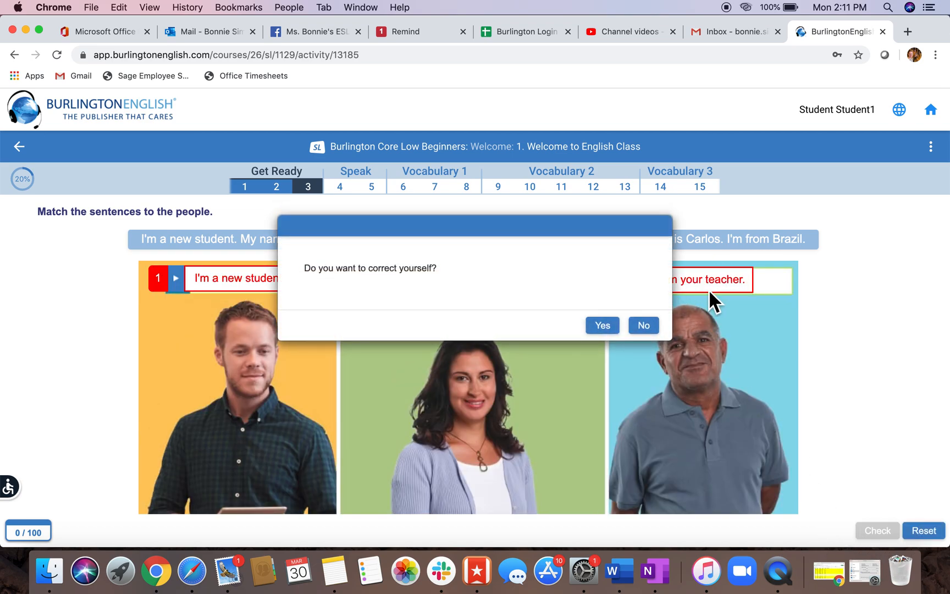
mouse_move(316, 294)
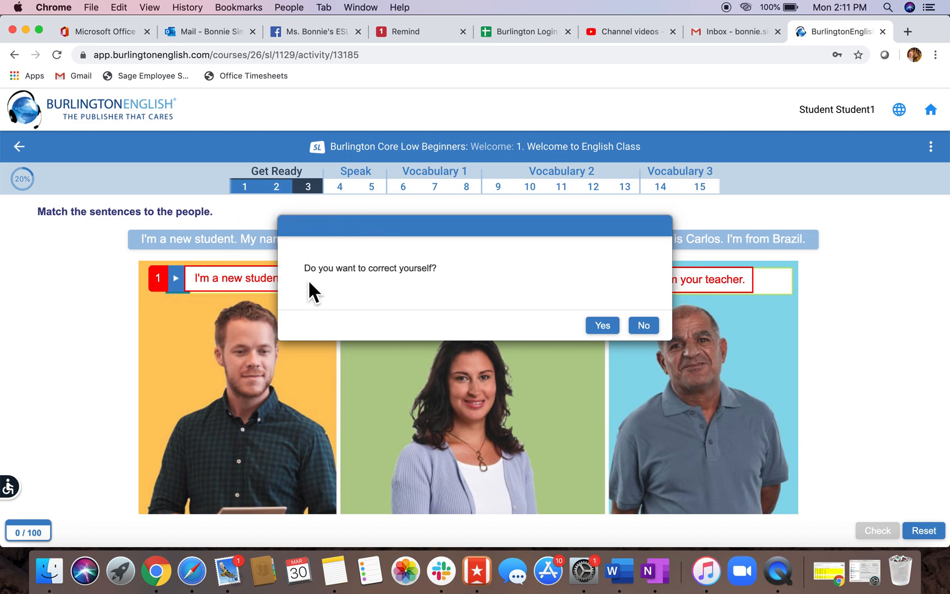
mouse_move(404, 284)
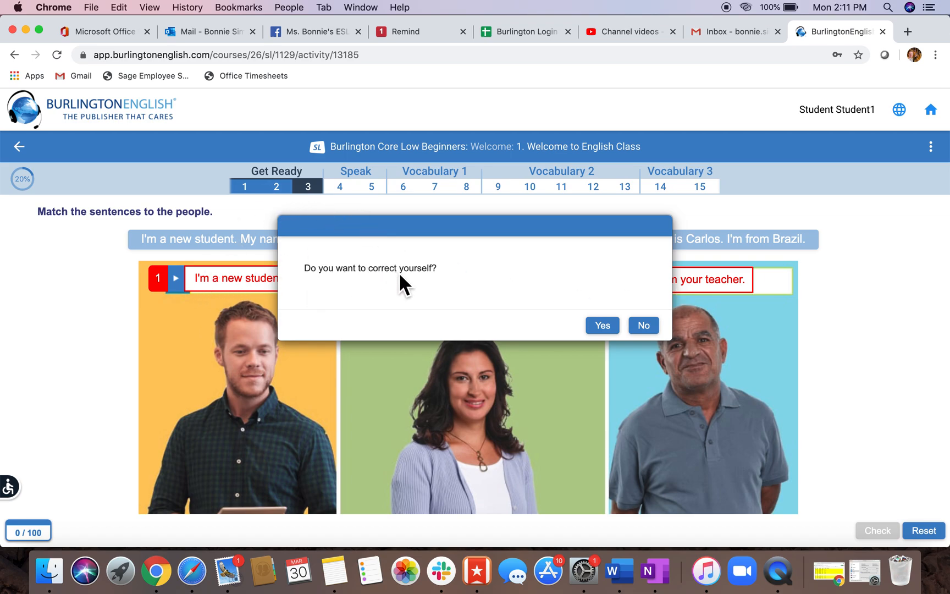
left_click(600, 325)
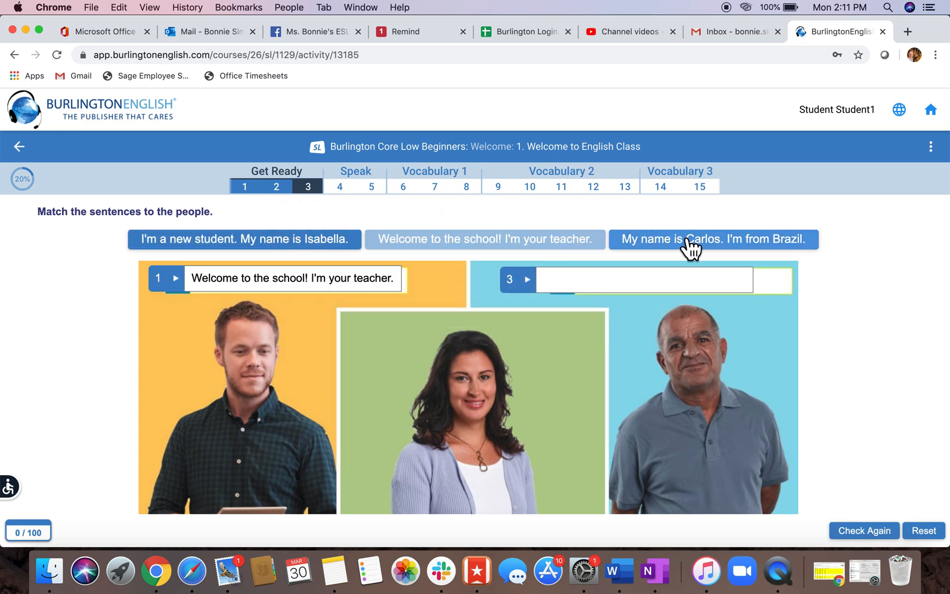
scroll("down", 3)
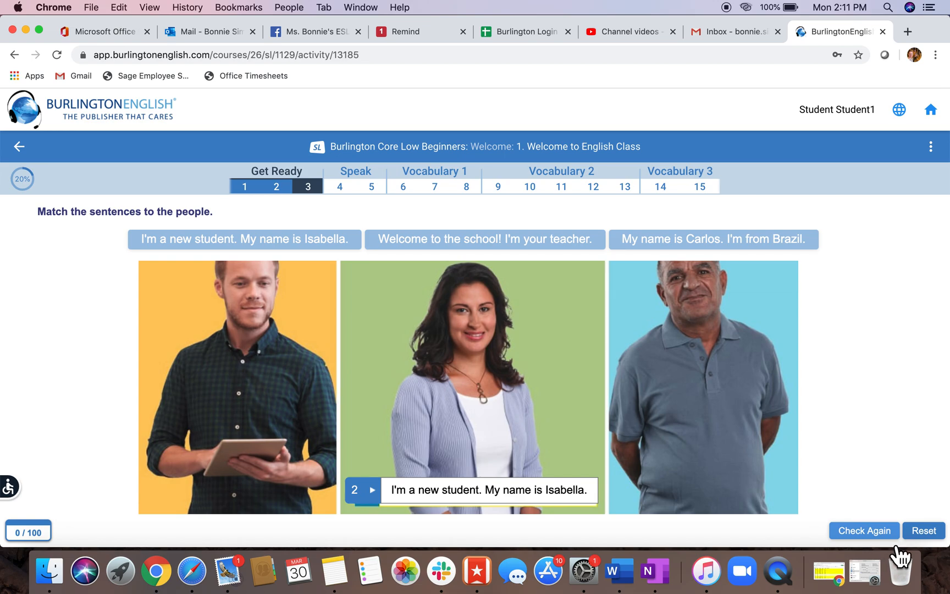
left_click(863, 531)
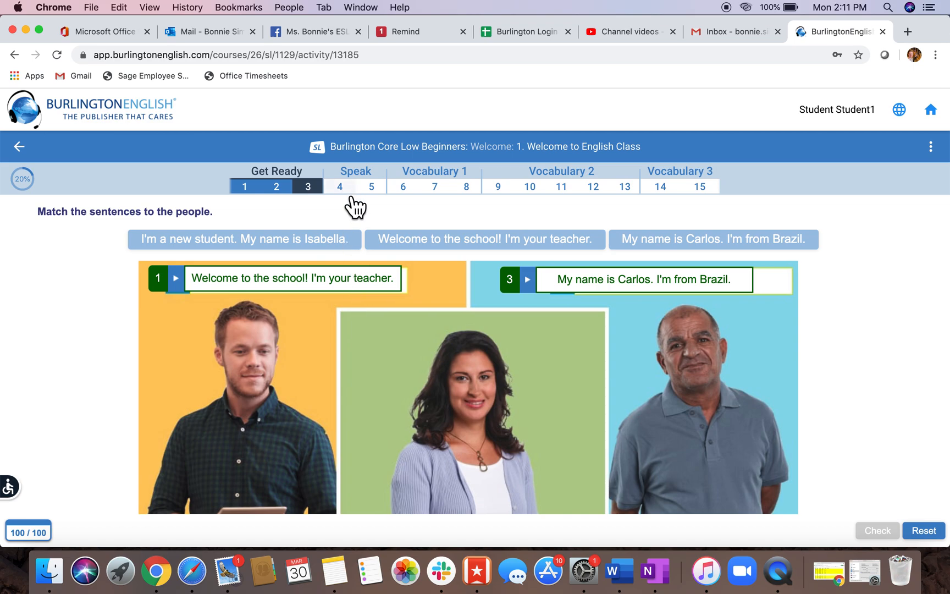
left_click(340, 186)
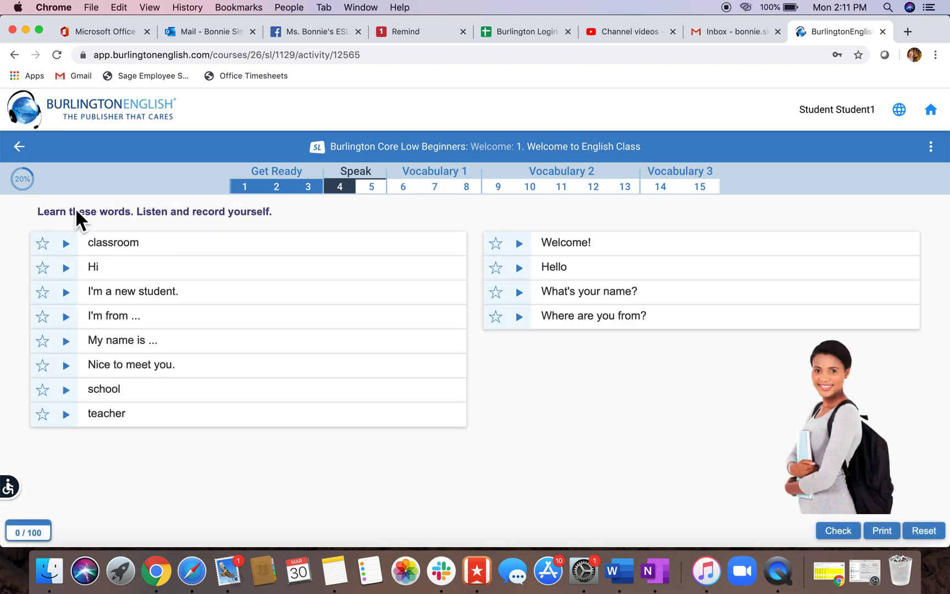
mouse_move(108, 274)
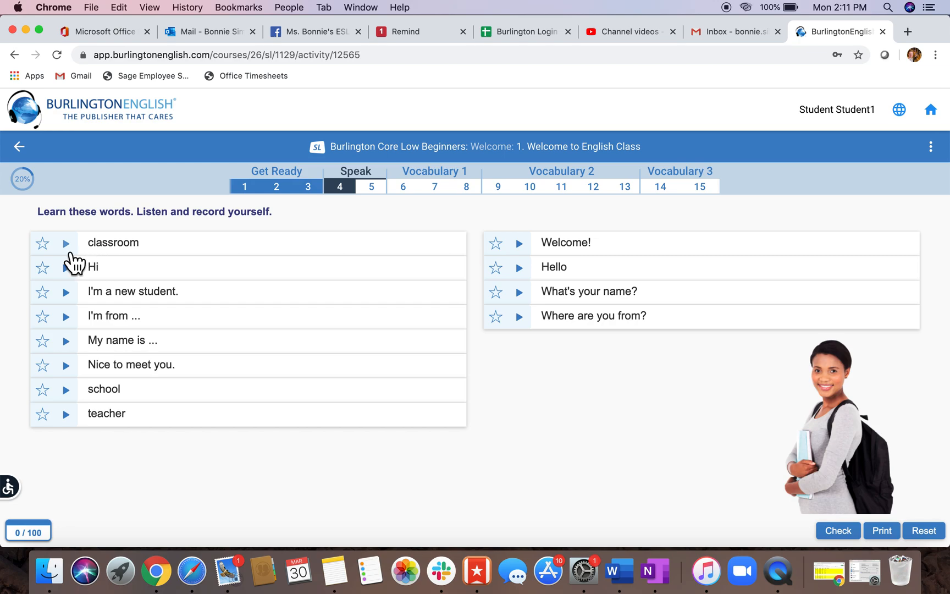
left_click(66, 243)
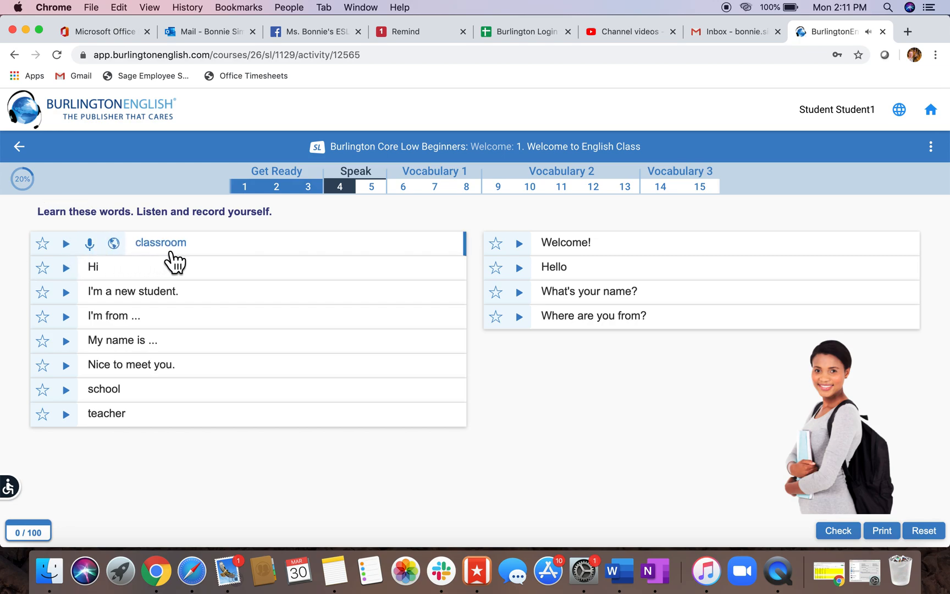
mouse_move(109, 254)
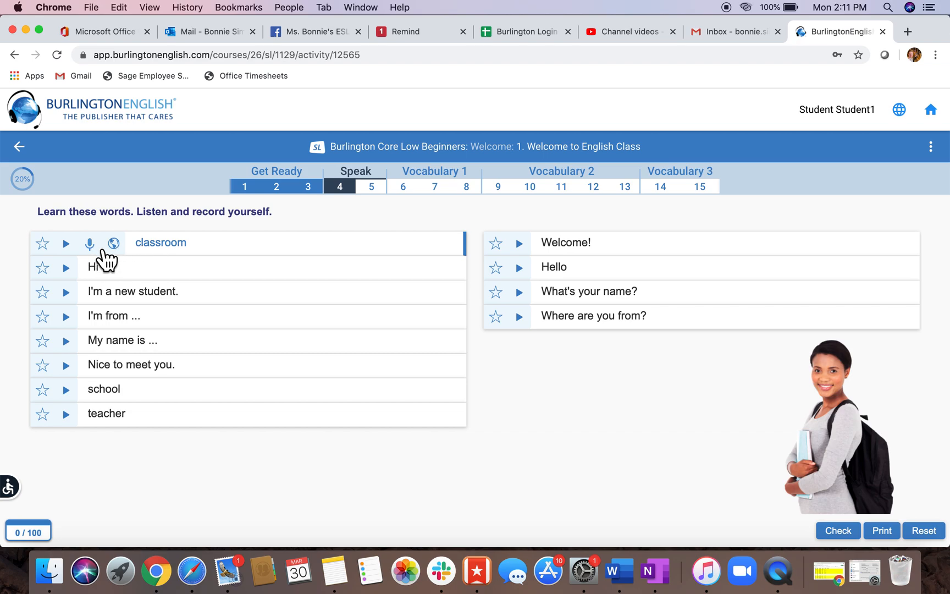
mouse_move(107, 260)
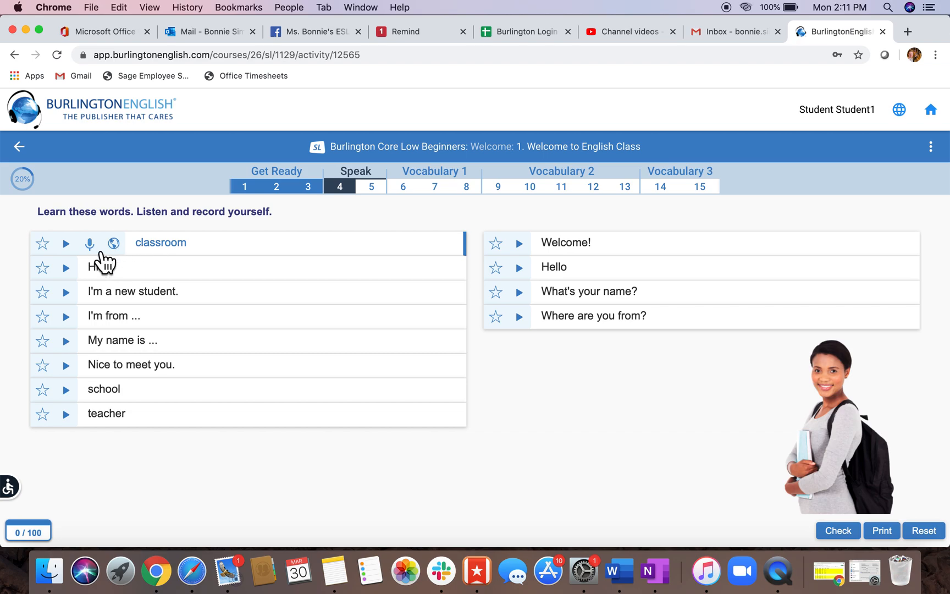
Record your own voice saying the word classroom and save it.
left_click(89, 243)
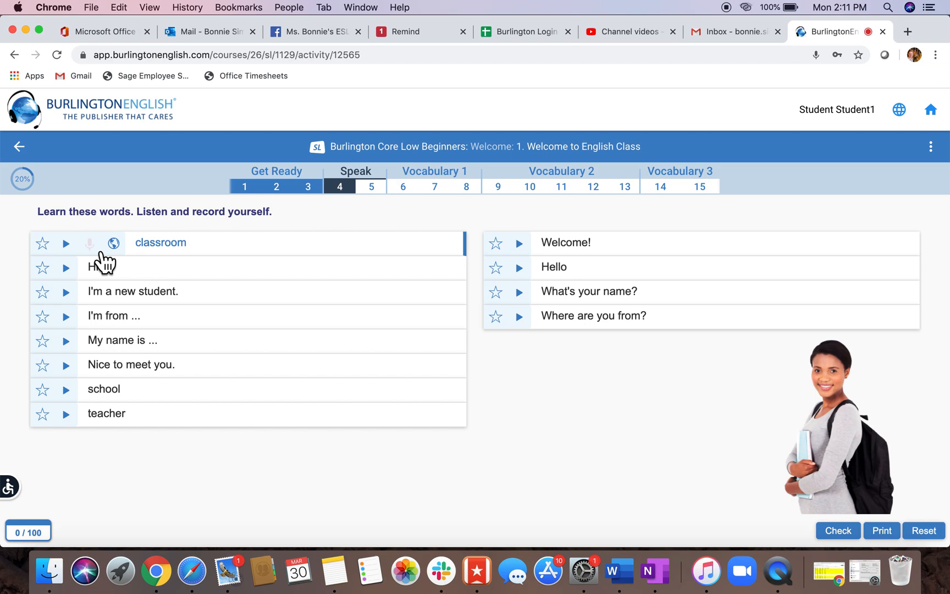
left_click(89, 243)
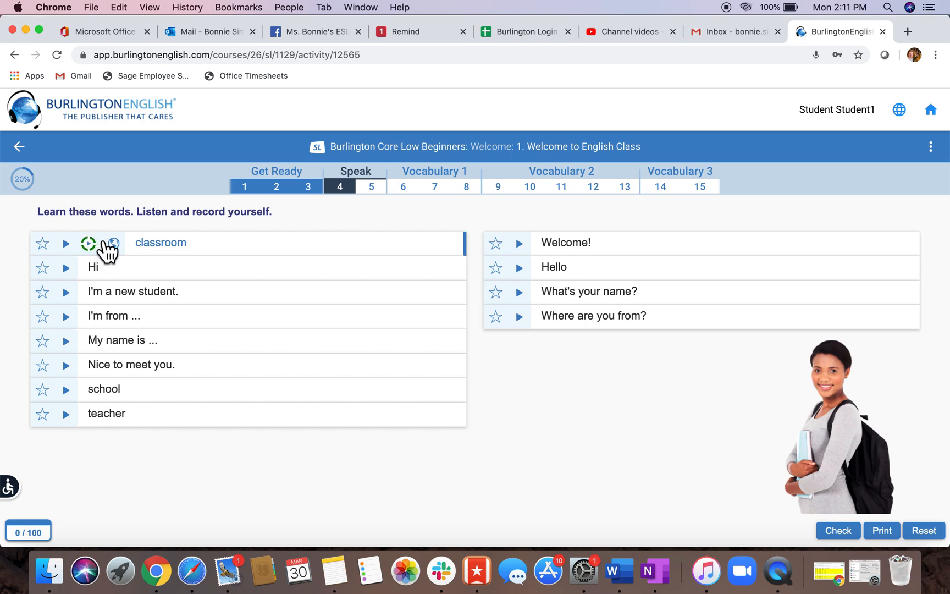
mouse_move(114, 259)
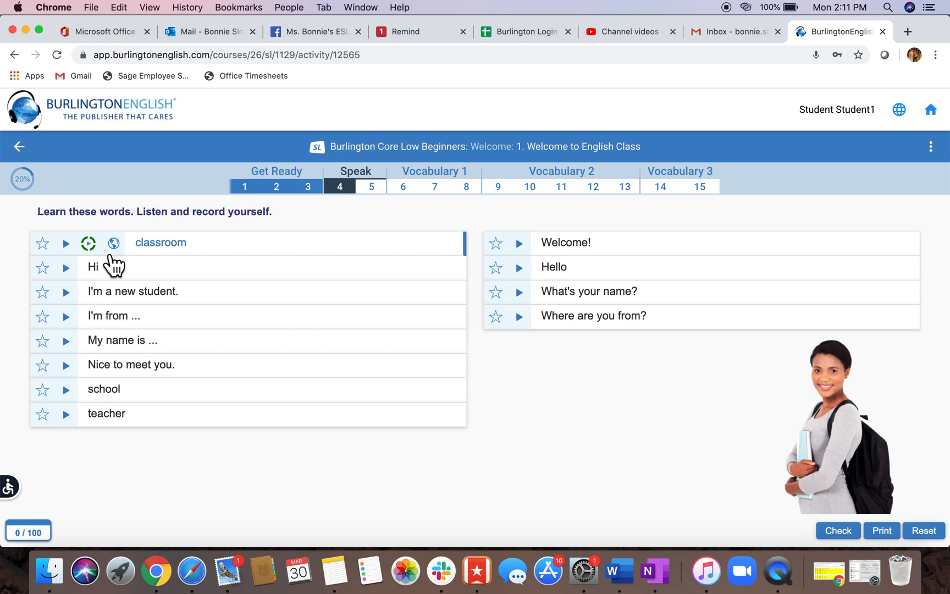
mouse_move(127, 265)
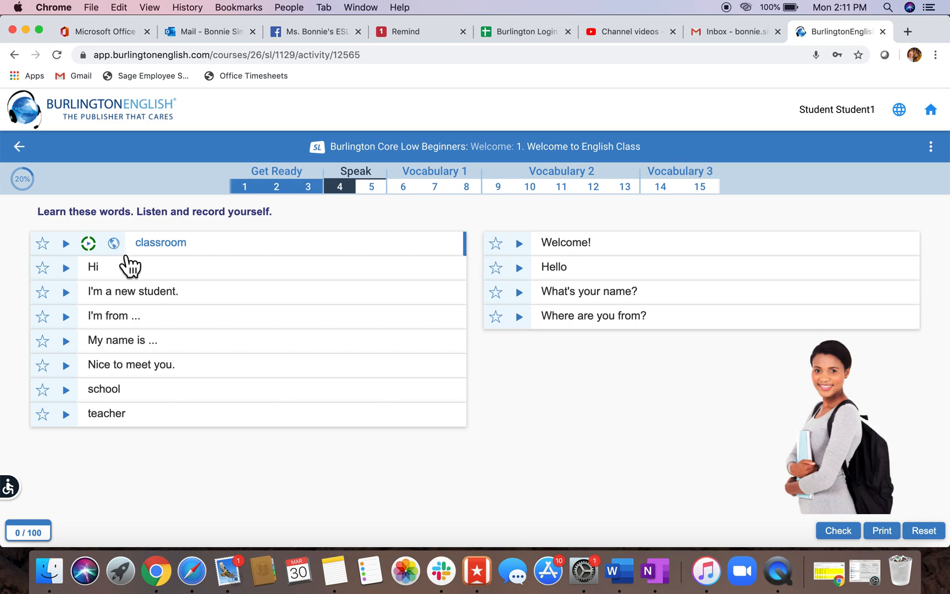
mouse_move(197, 259)
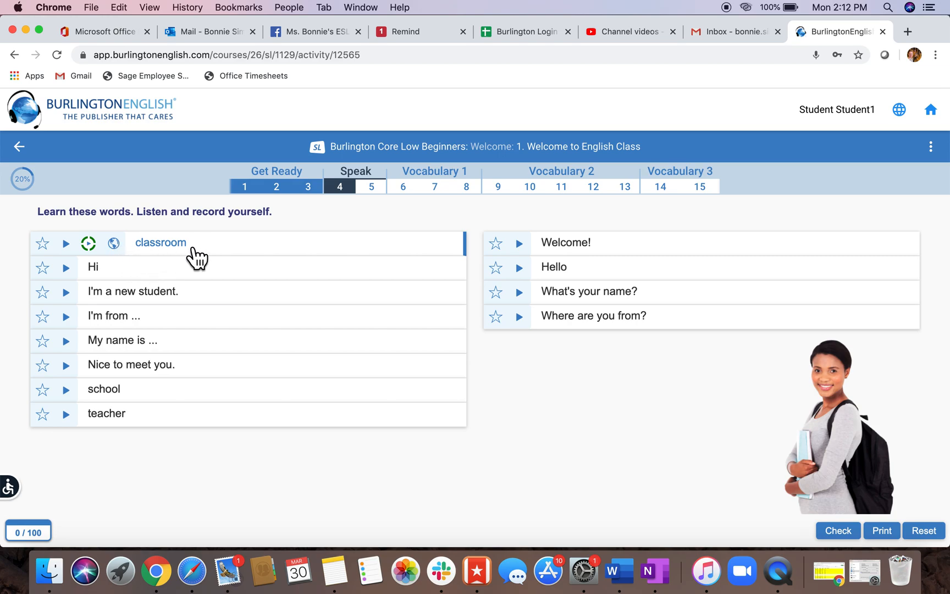
mouse_move(114, 243)
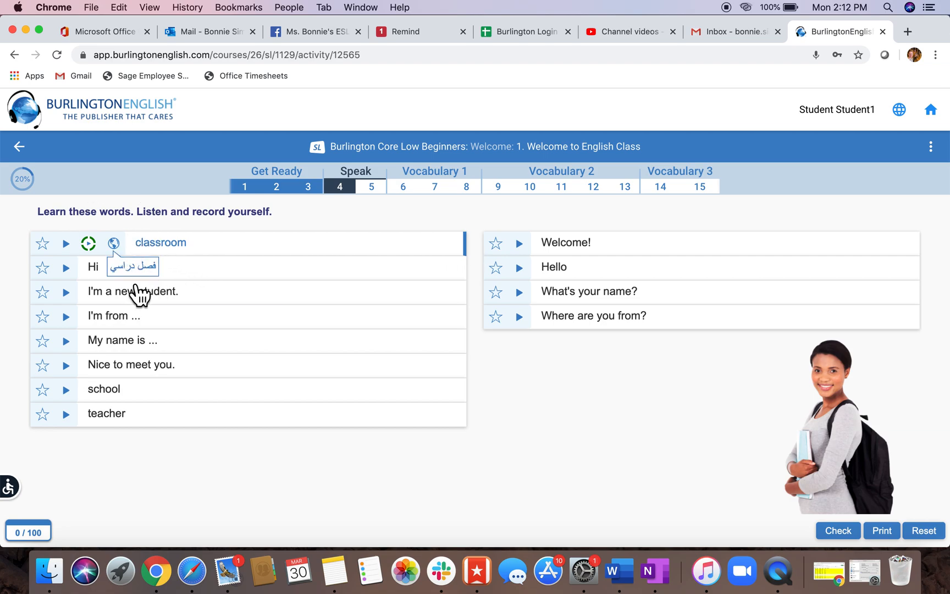
mouse_move(193, 253)
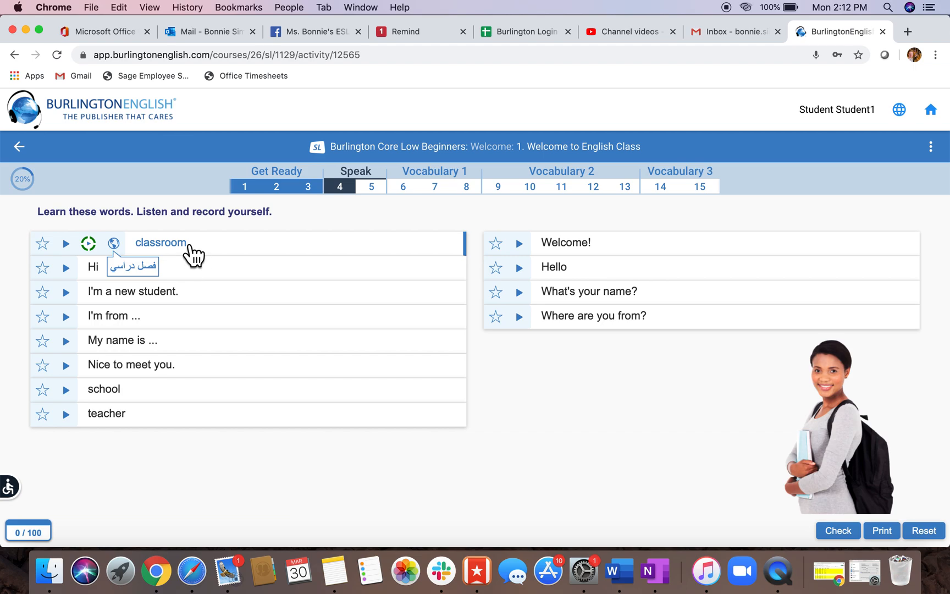
mouse_move(182, 285)
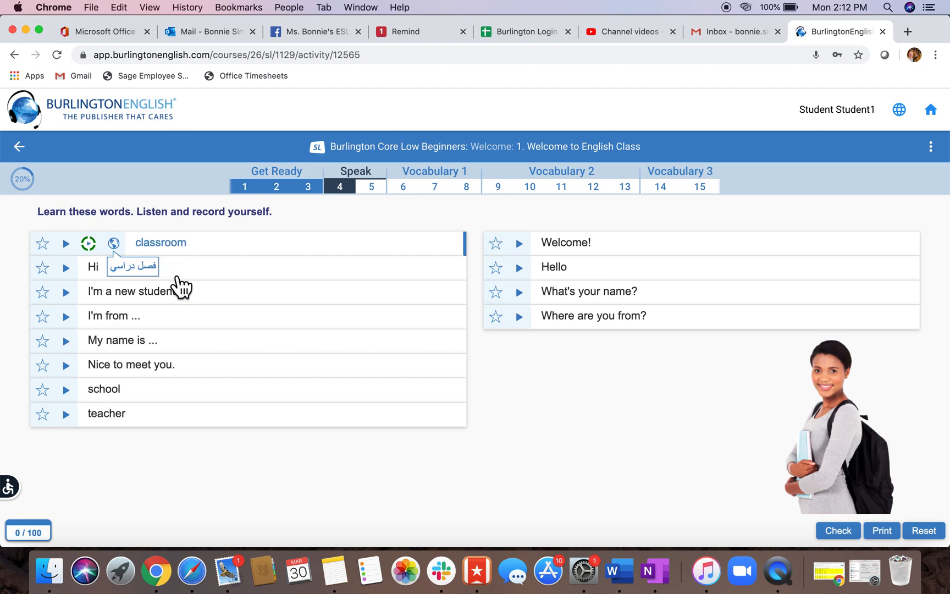
mouse_move(151, 288)
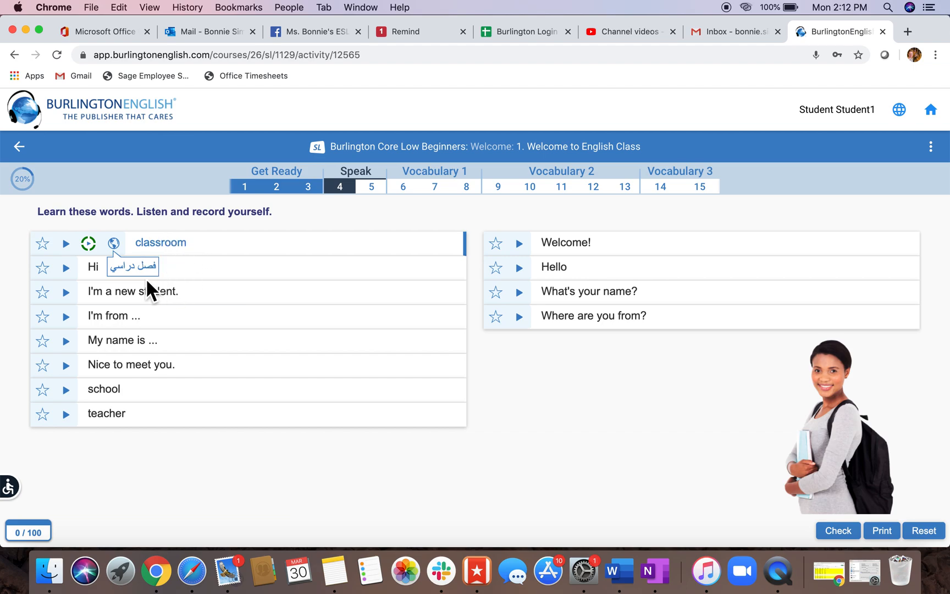
mouse_move(151, 285)
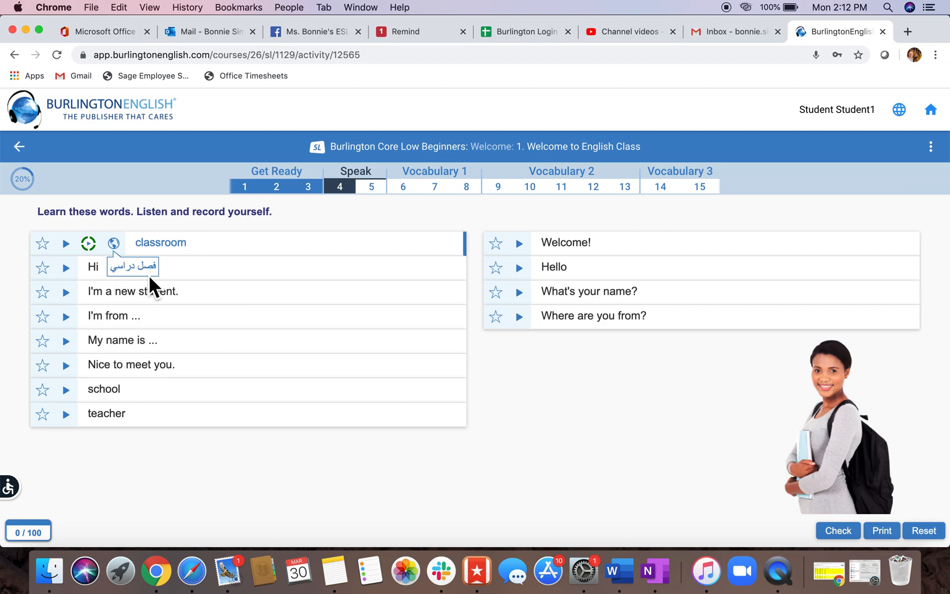
mouse_move(165, 287)
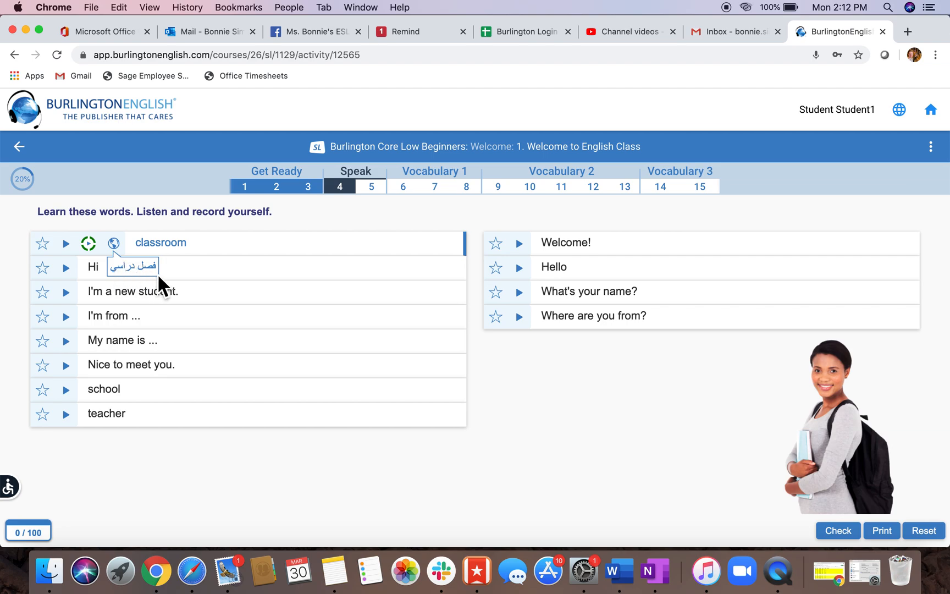
mouse_move(124, 285)
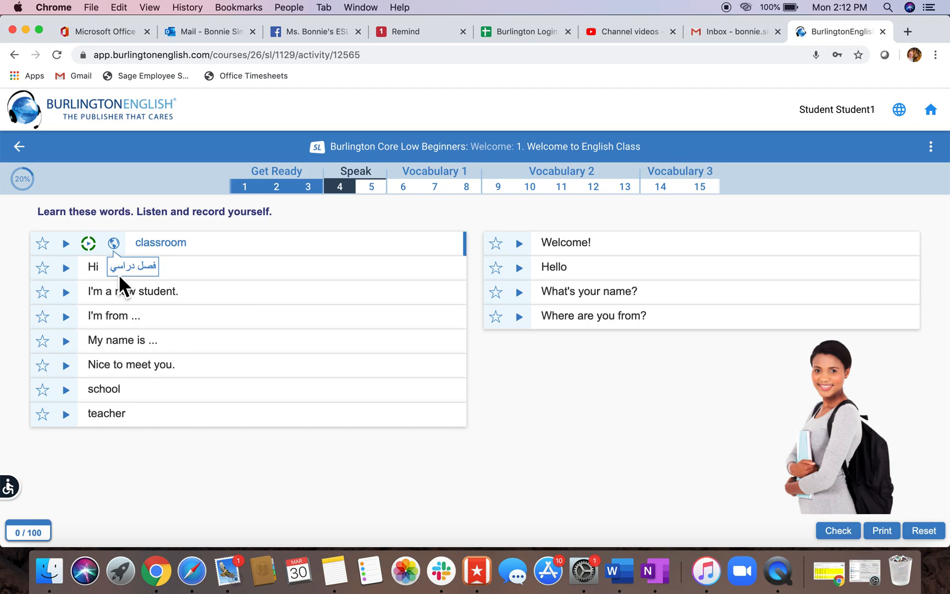
mouse_move(155, 285)
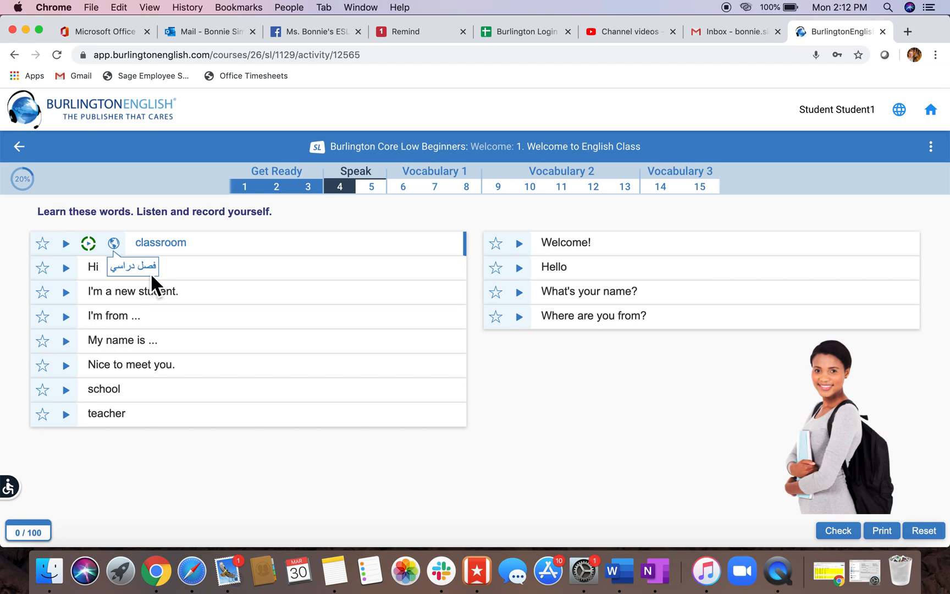
mouse_move(129, 278)
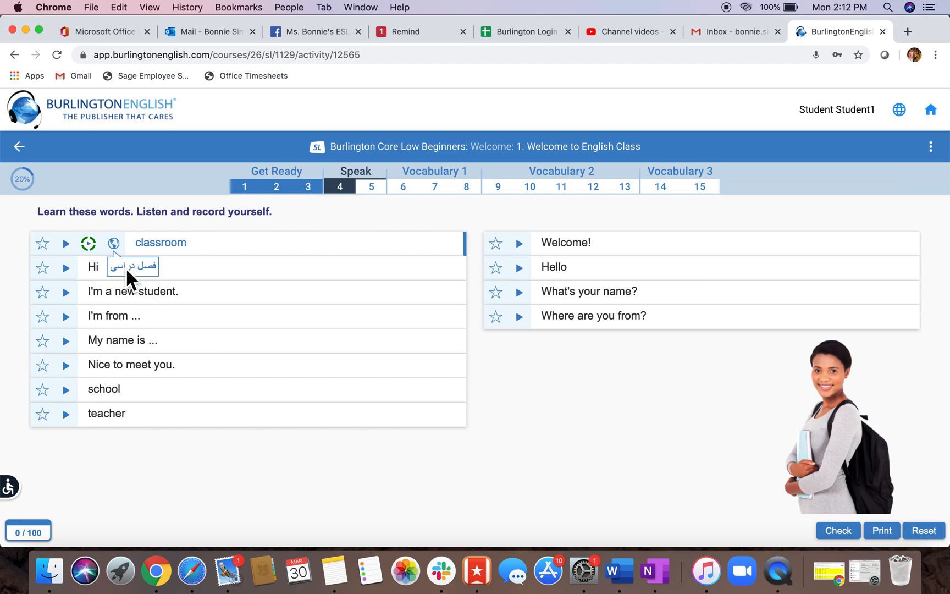
mouse_move(124, 257)
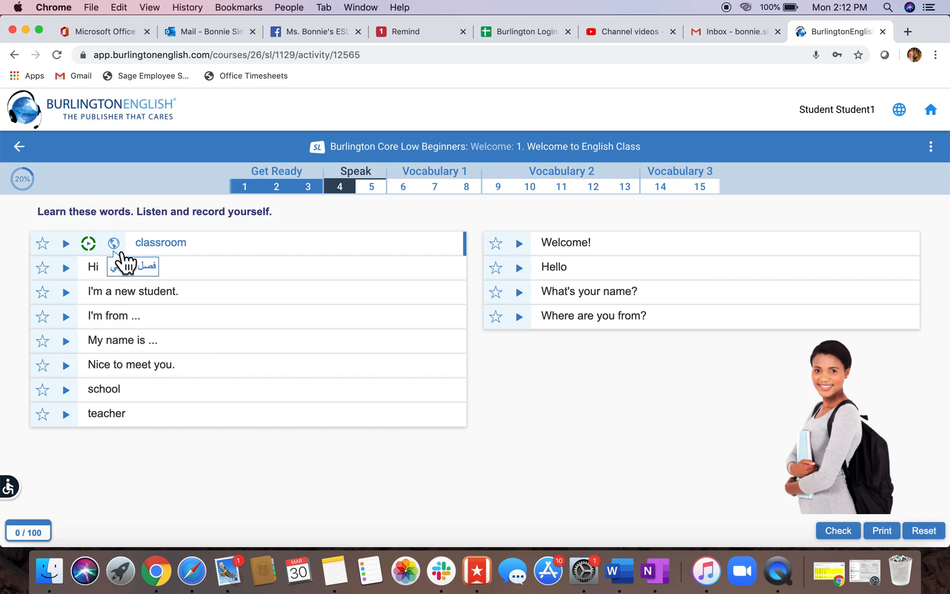
mouse_move(216, 265)
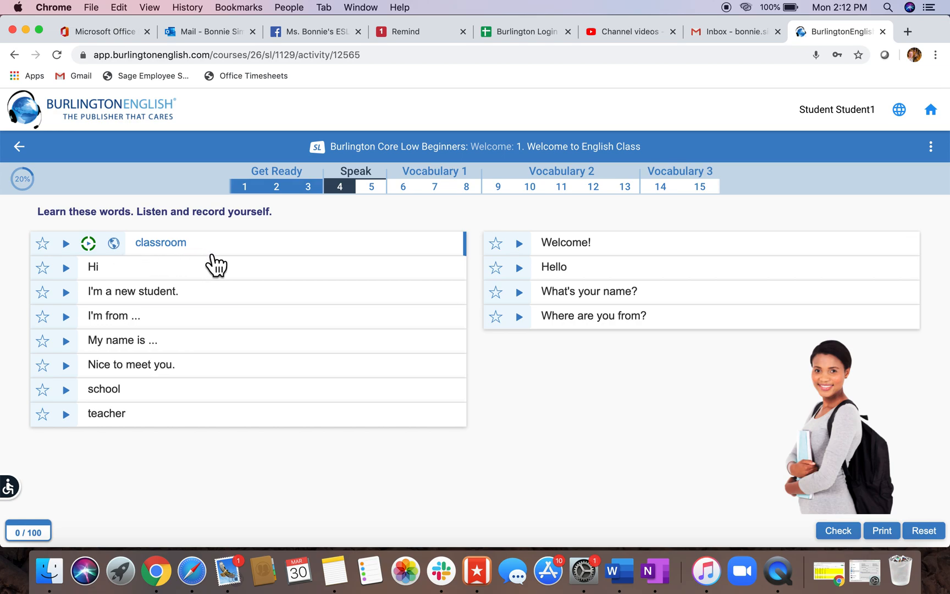
mouse_move(159, 268)
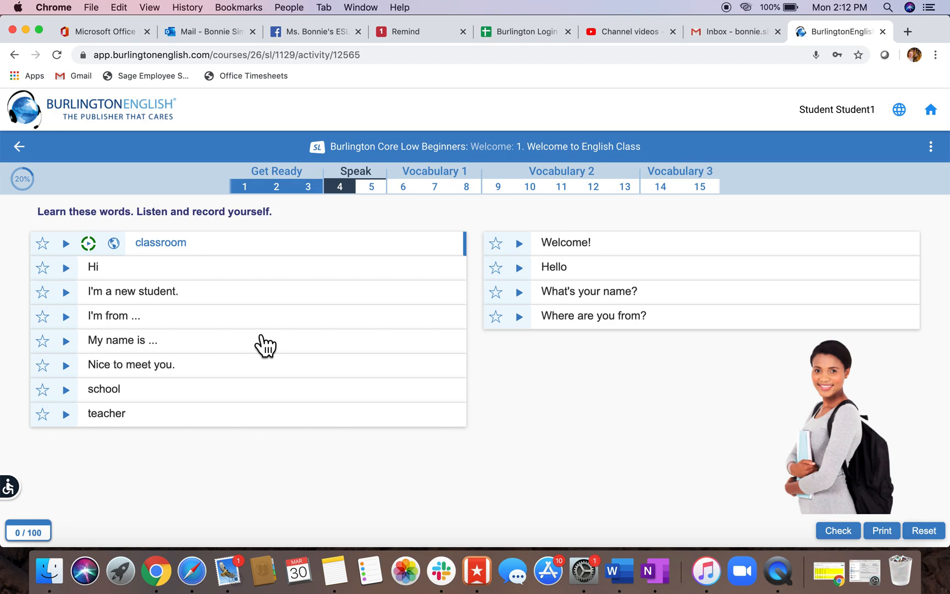
mouse_move(497, 345)
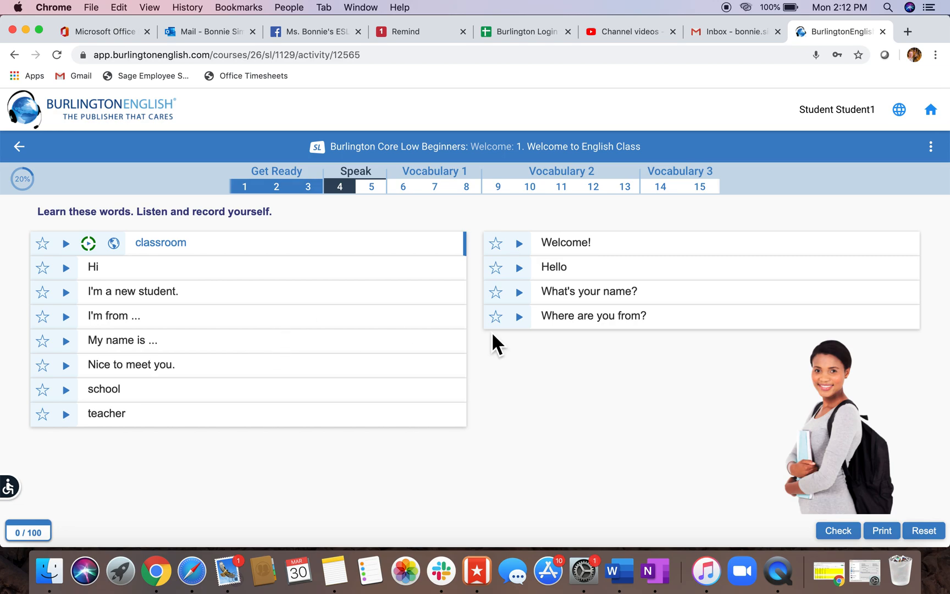
mouse_move(675, 209)
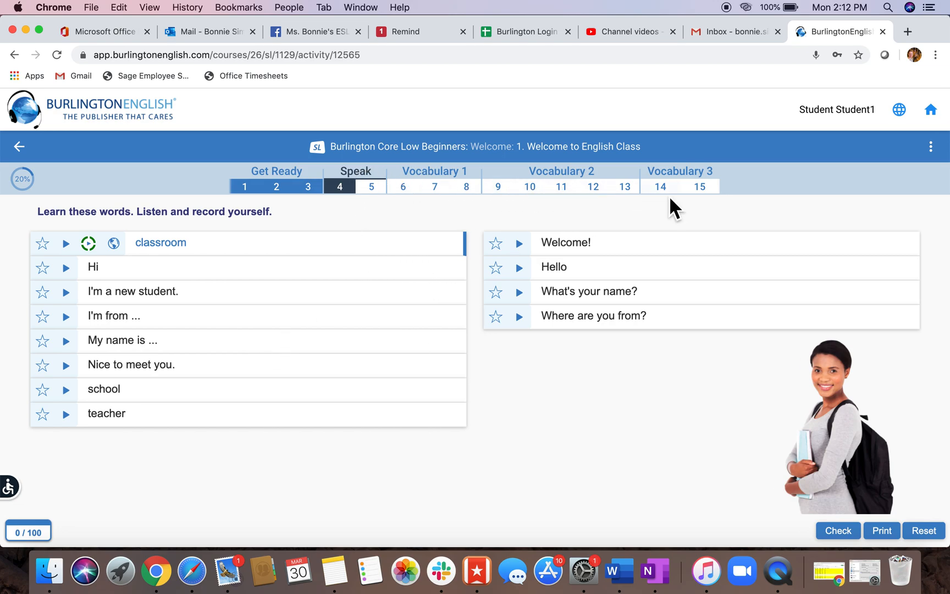
Open activity 15 of the Welcome lesson, then return to the Student Lessons list.
left_click(698, 186)
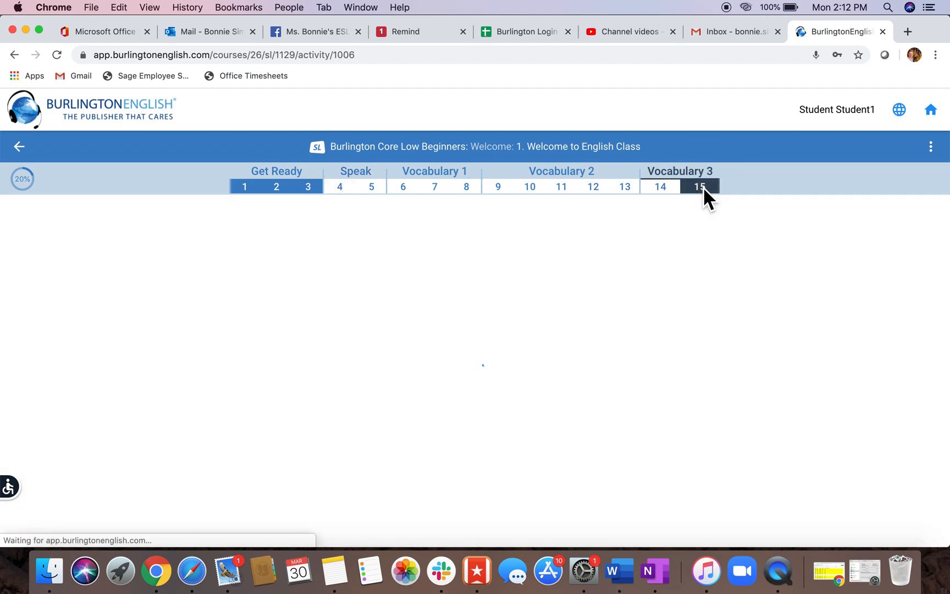
left_click(700, 186)
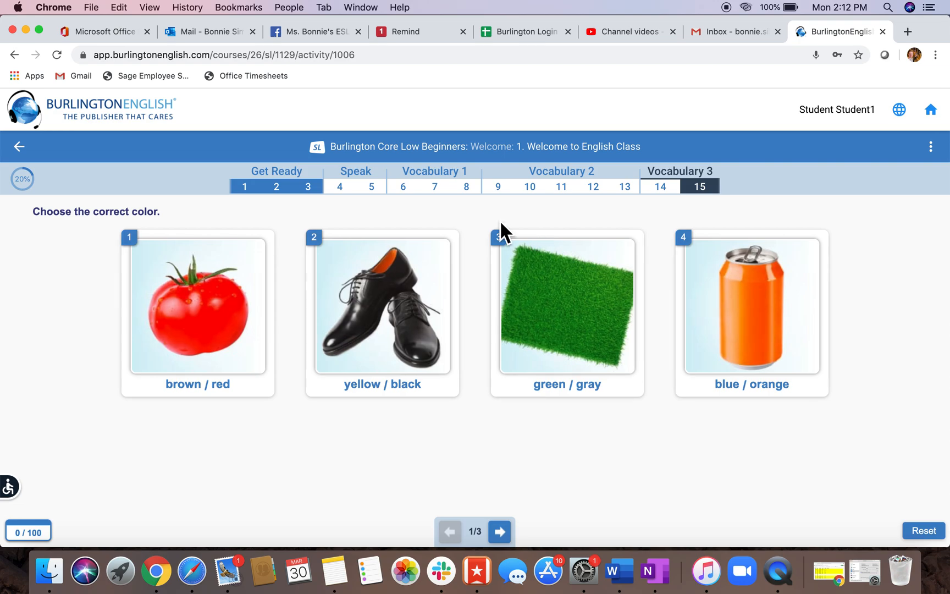
left_click(19, 146)
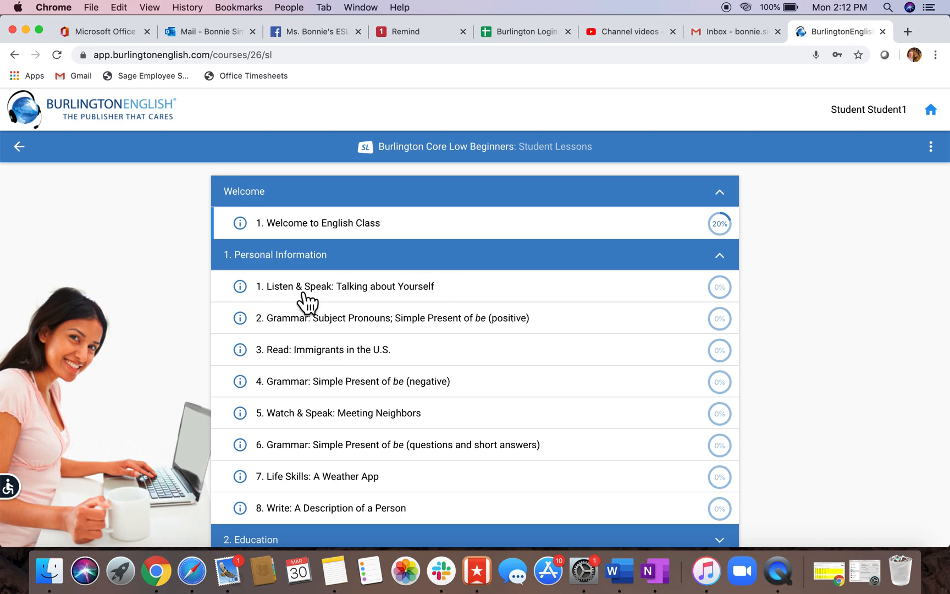
mouse_move(336, 517)
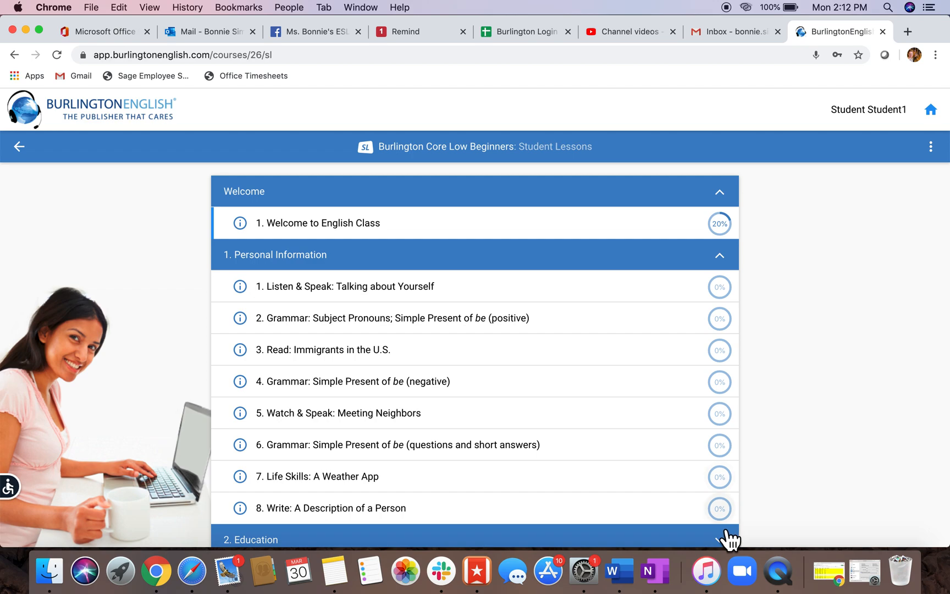
scroll("down", 3)
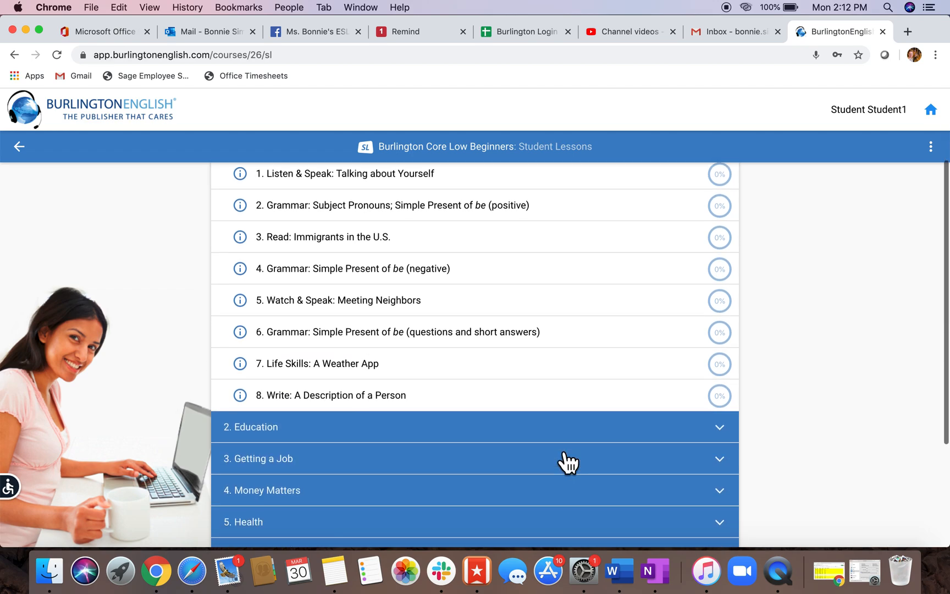